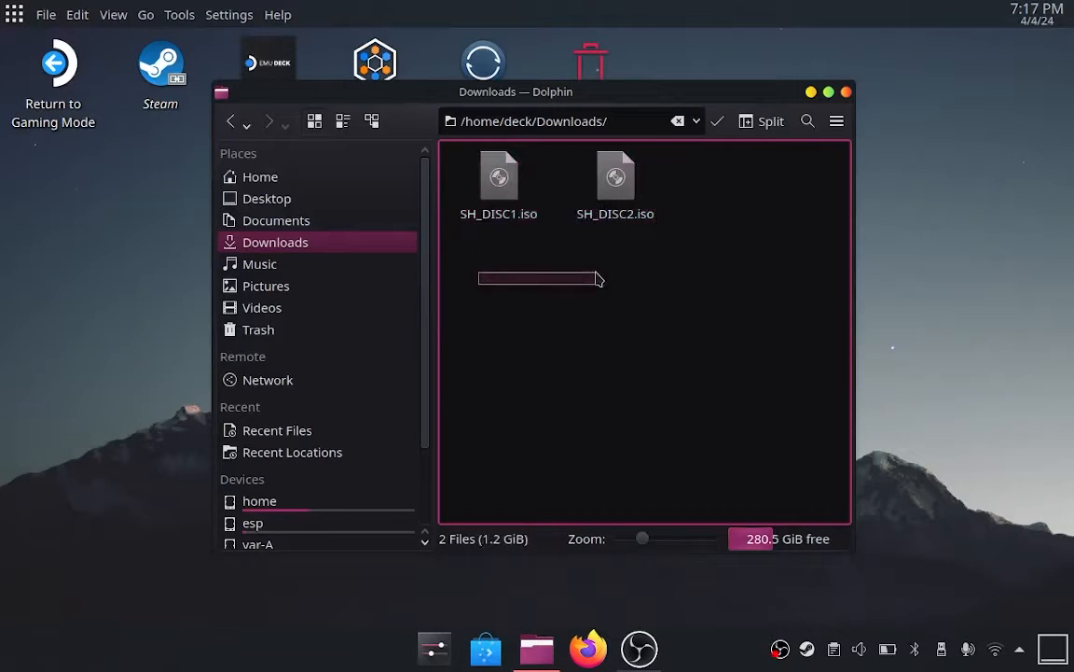
Check Lutris in the software center and bring up actions for the first disc image
{"action": "left_click", "coordinate": [12, 14]}
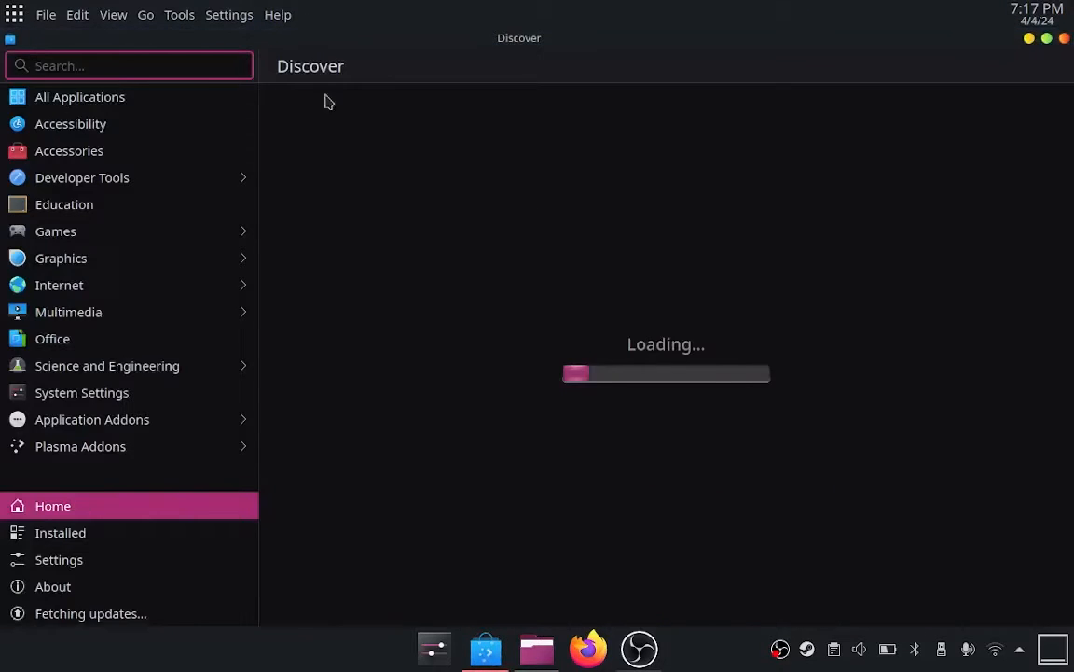
{"action": "type", "text": "lutris"}
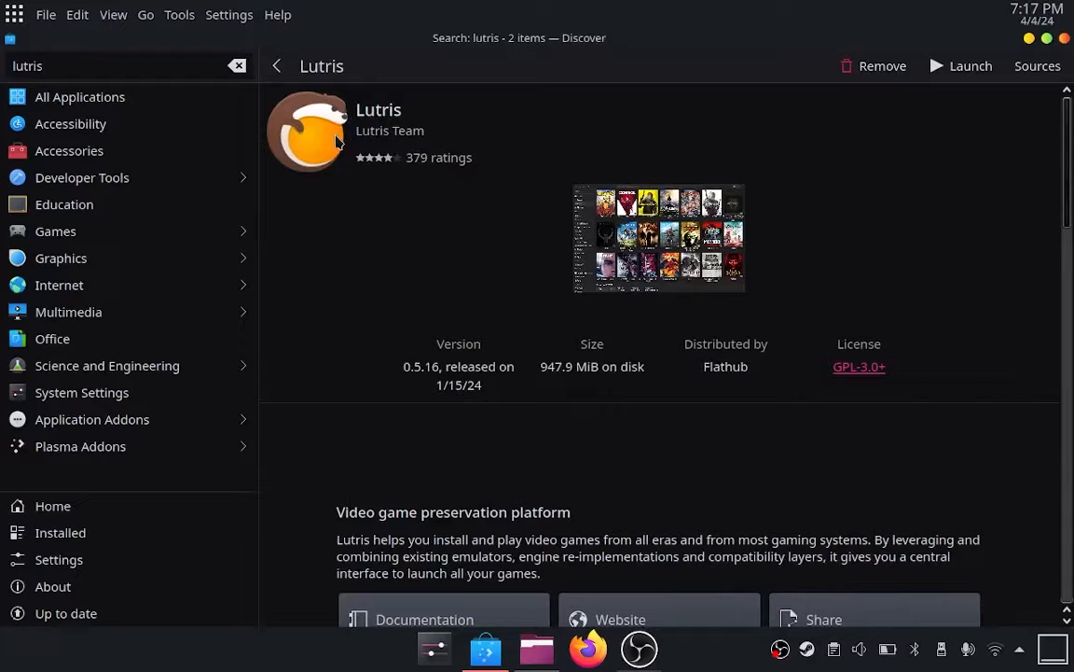
{"action": "mouse_move", "coordinate": [387, 164]}
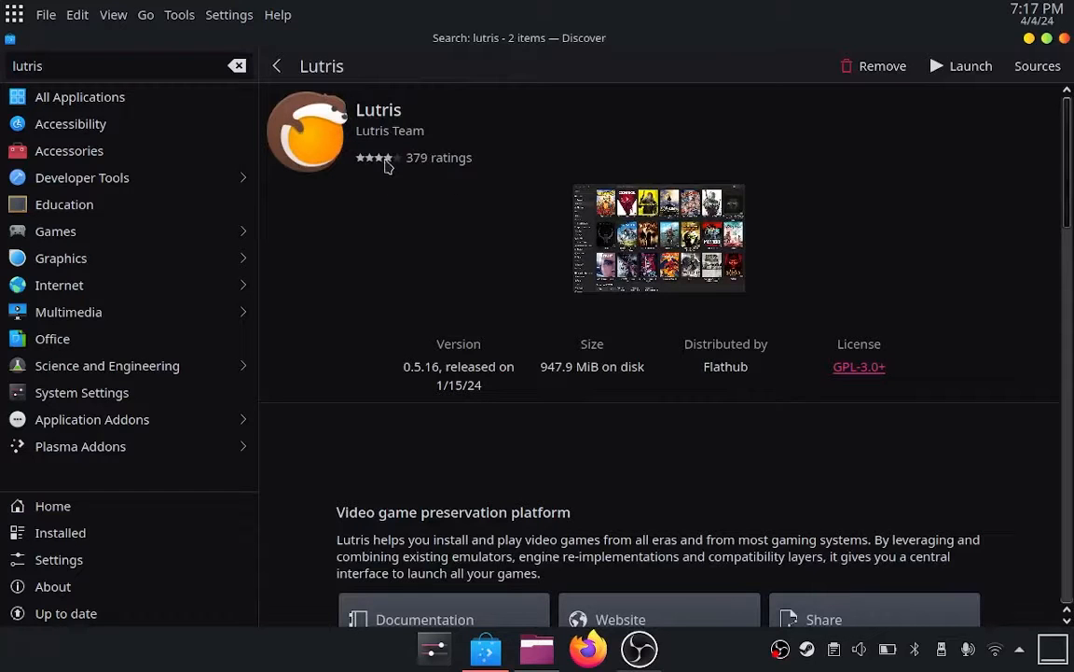
{"action": "mouse_move", "coordinate": [1066, 38]}
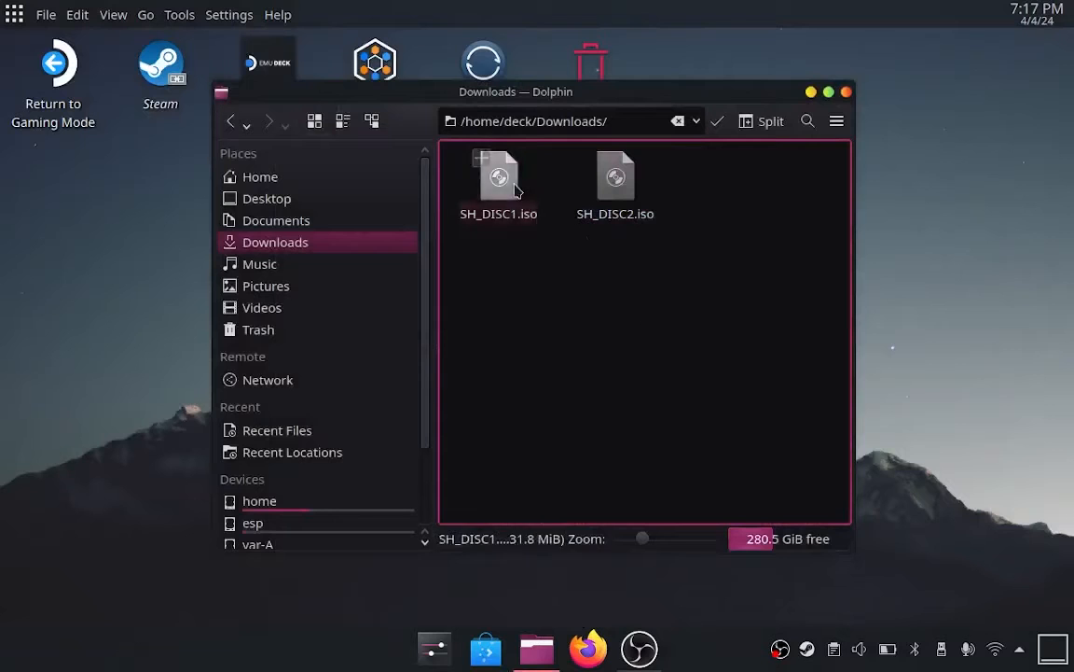
{"action": "right_click", "coordinate": [499, 177]}
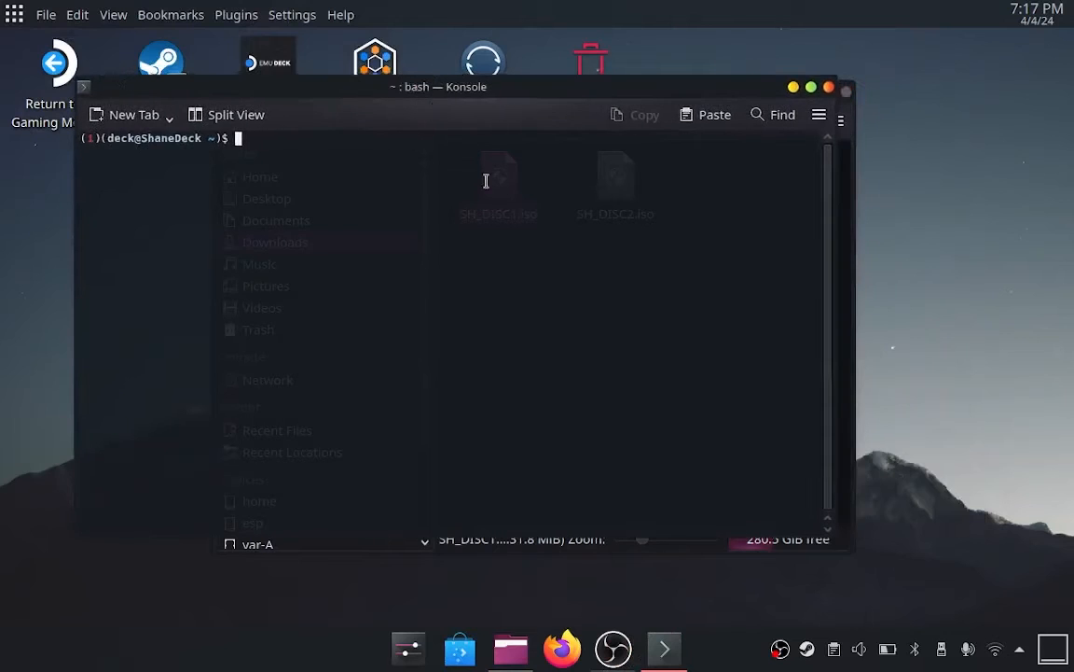
Create the /mnt/iso mount folder with sudo mkdir in Konsole
{"action": "type", "text": "sudo m"}
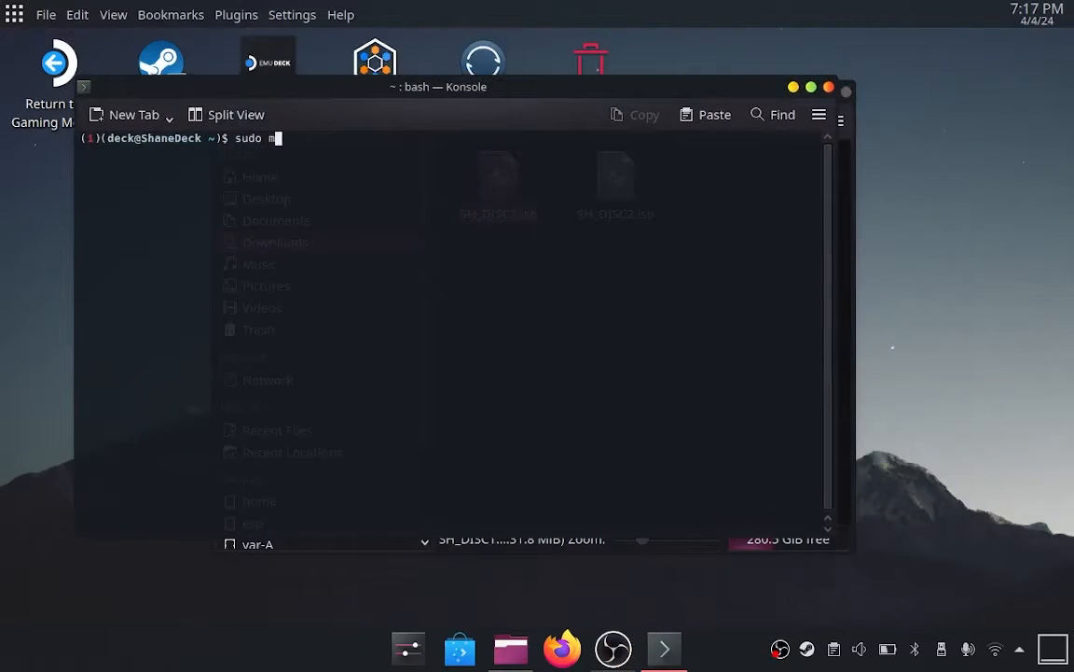
{"action": "type", "text": "kdir"}
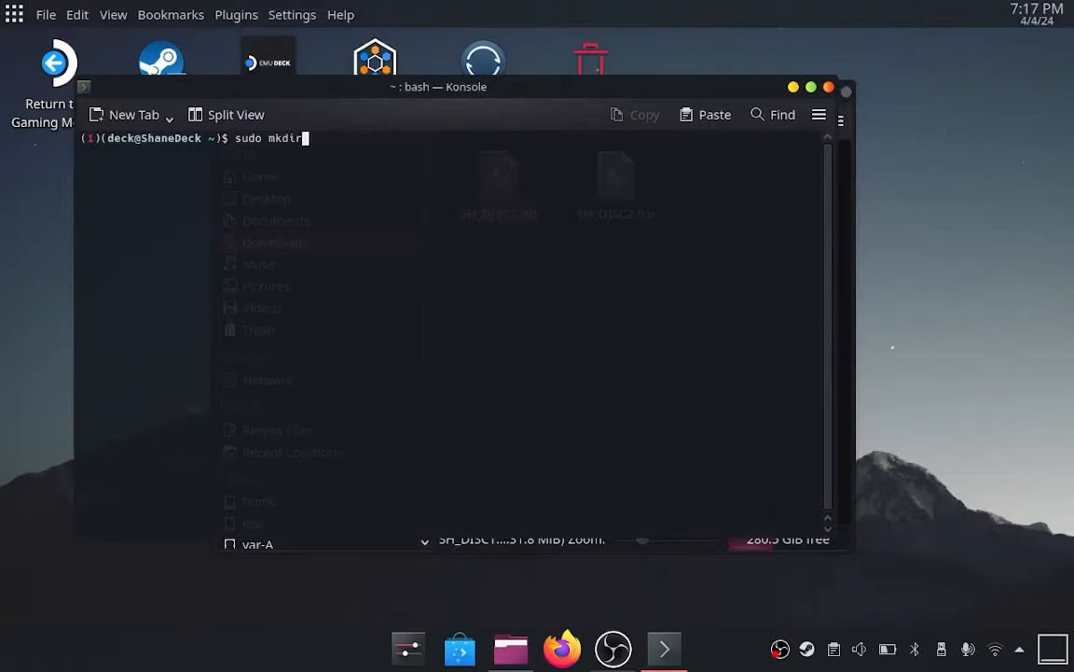
{"action": "type", "text": "/n"}
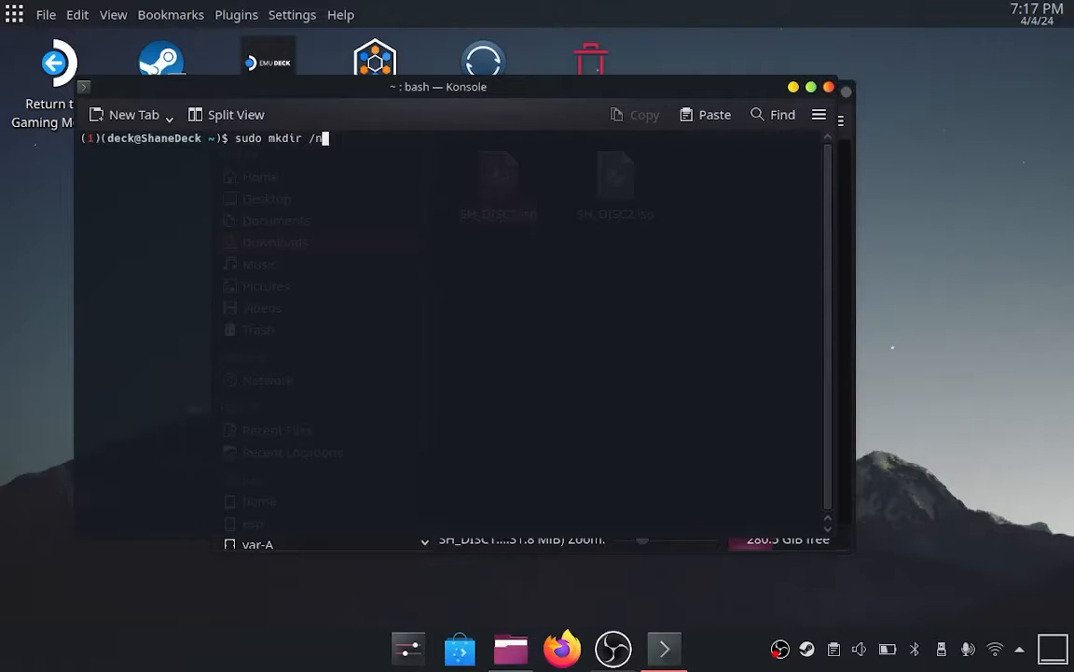
{"action": "type", "text": "mnt/is"}
{"action": "type", "text": "sudo mk"}
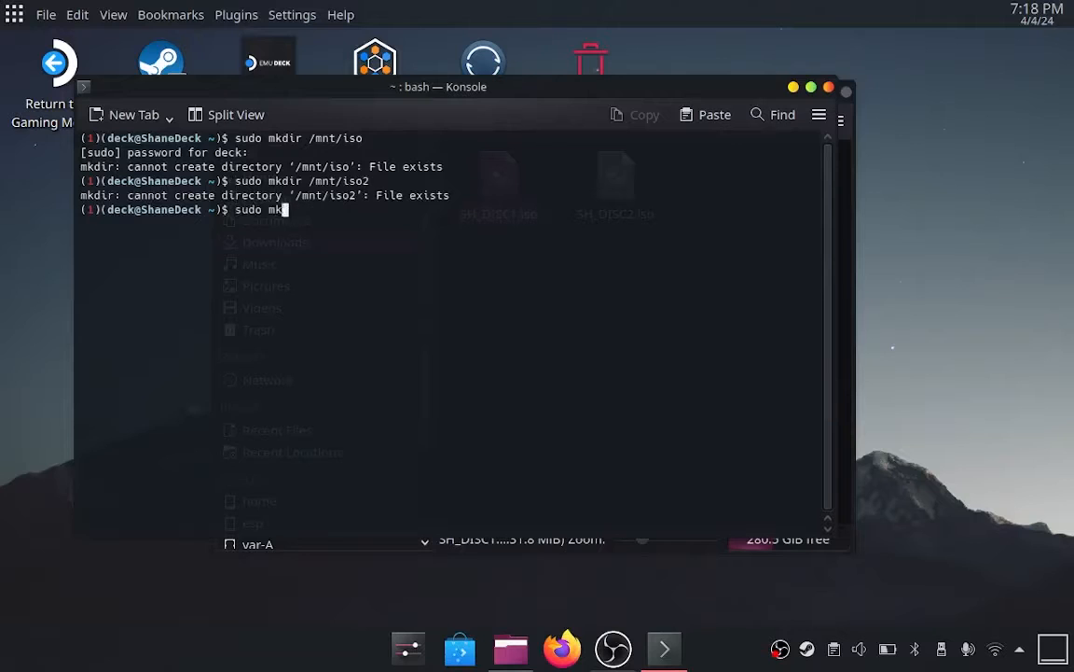
Loop-mount SH_DISC1.iso and SH_DISC2.iso onto their /mnt mount folders
{"action": "type", "text": "ount -o"}
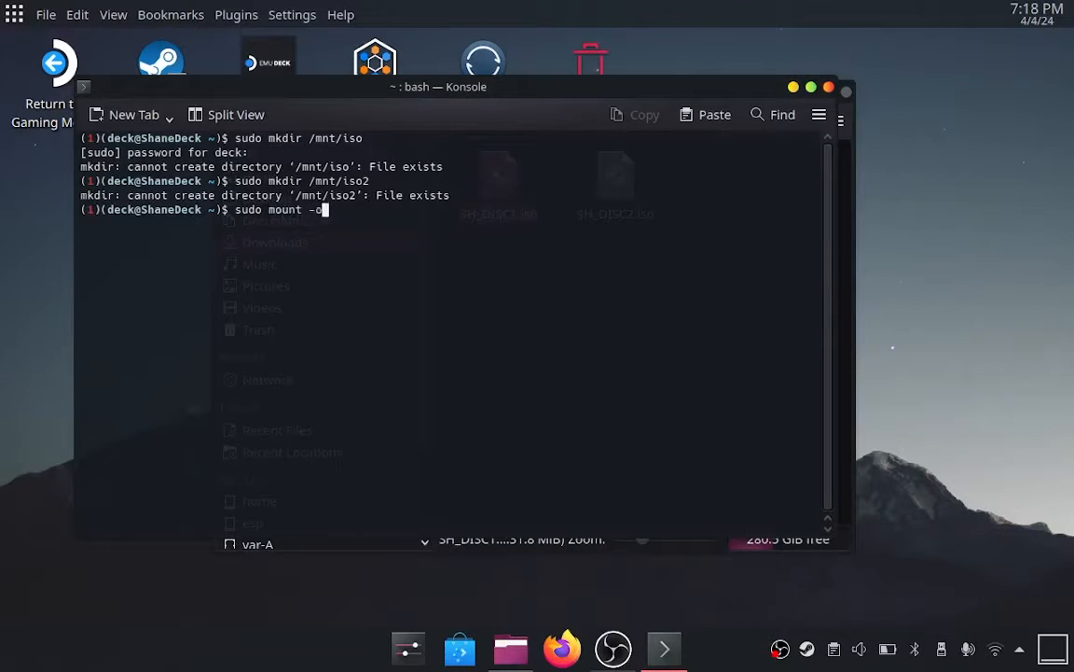
{"action": "type", "text": "loop"}
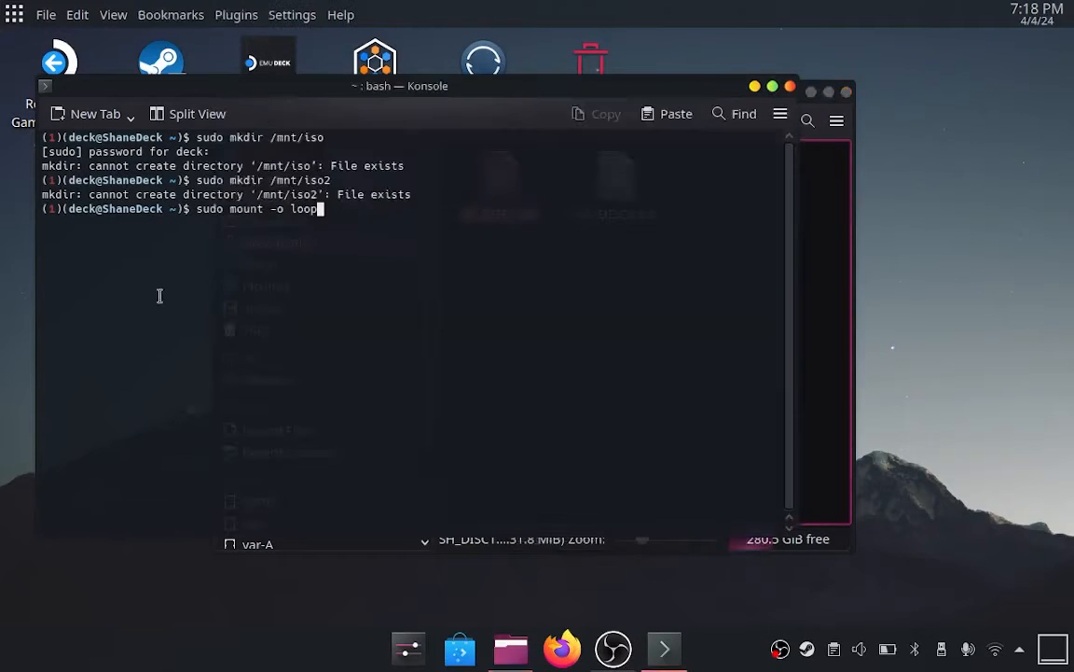
{"action": "type", "text": "/home/deck/Downloads/SH_DISC1.iso /"}
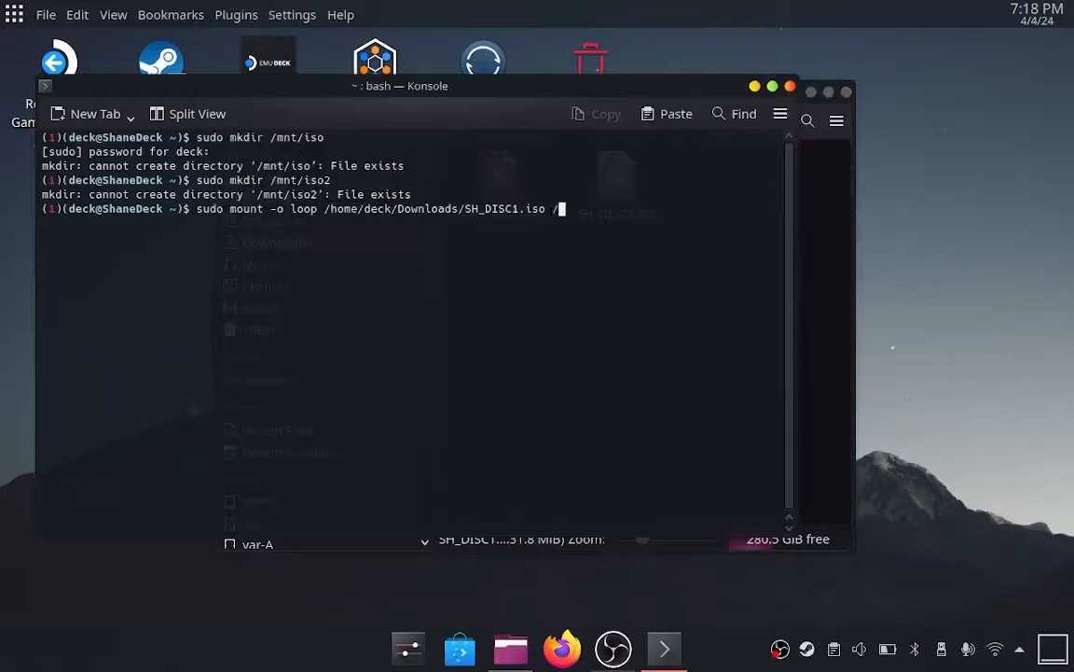
{"action": "type", "text": "mnt/iso"}
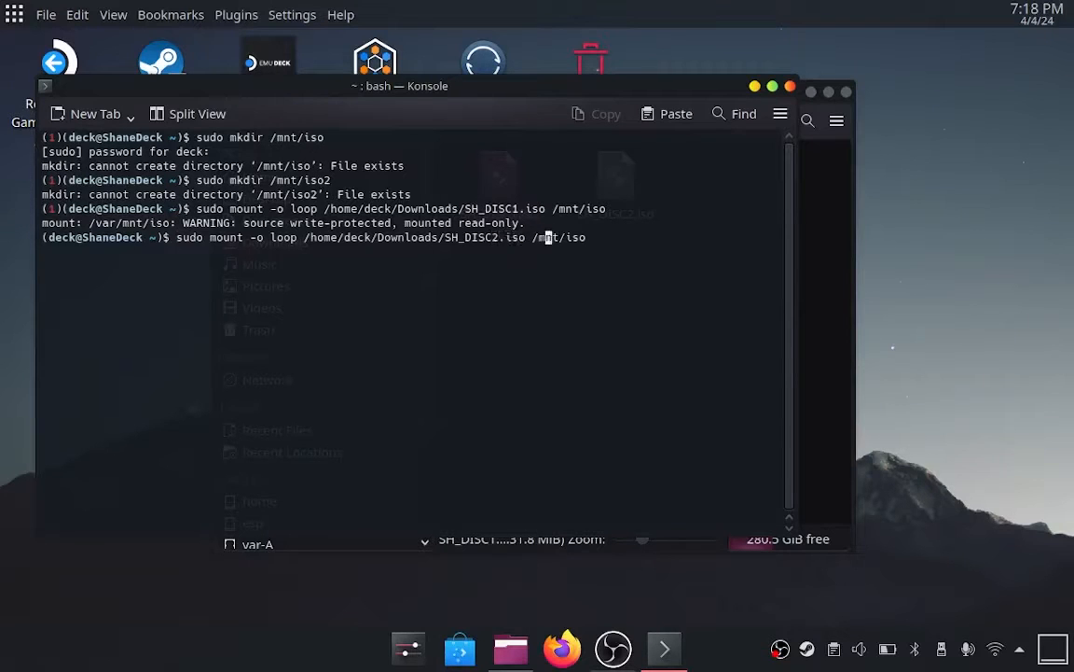
{"action": "key", "text": "Return"}
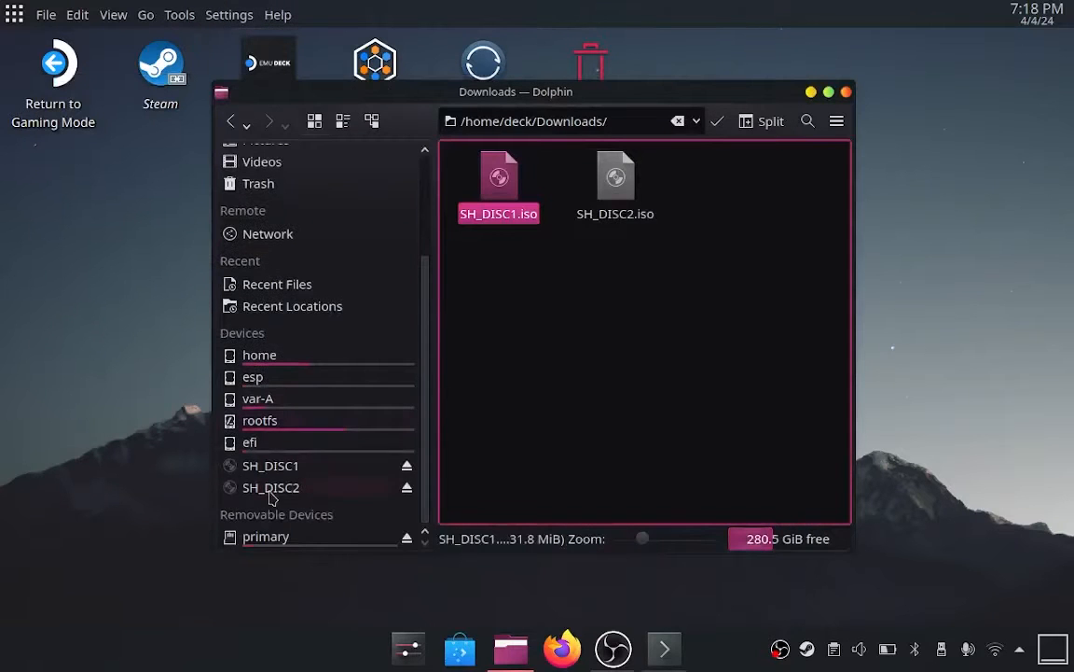
Create the HeroesDisk1 and HeroesDisk2 folders in Documents
{"action": "double_click", "coordinate": [271, 487]}
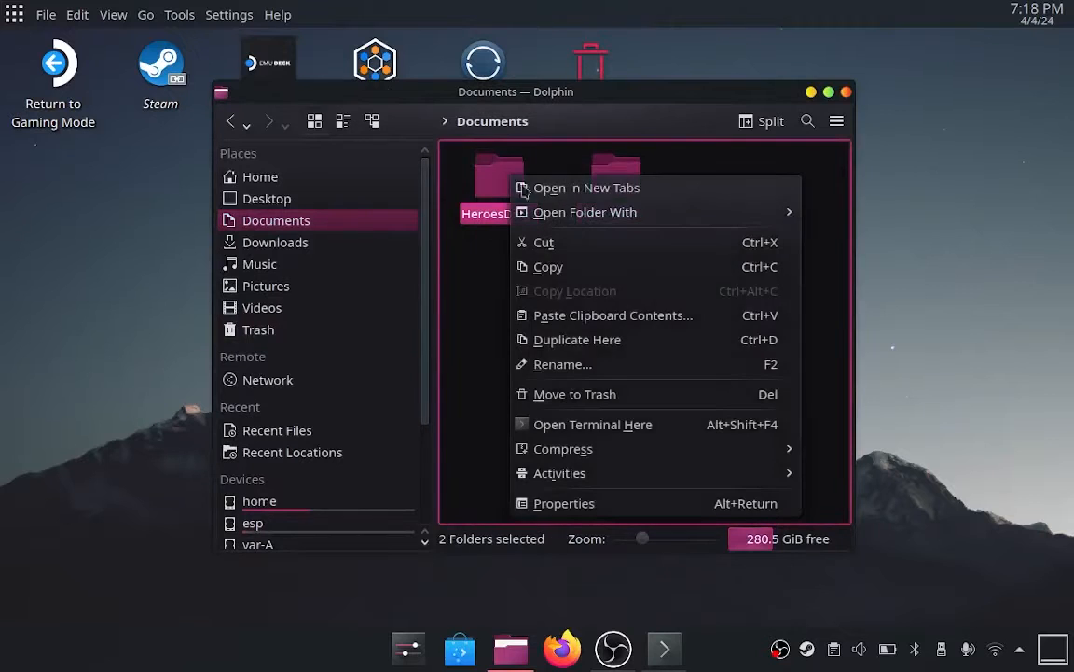
{"action": "mouse_move", "coordinate": [580, 408]}
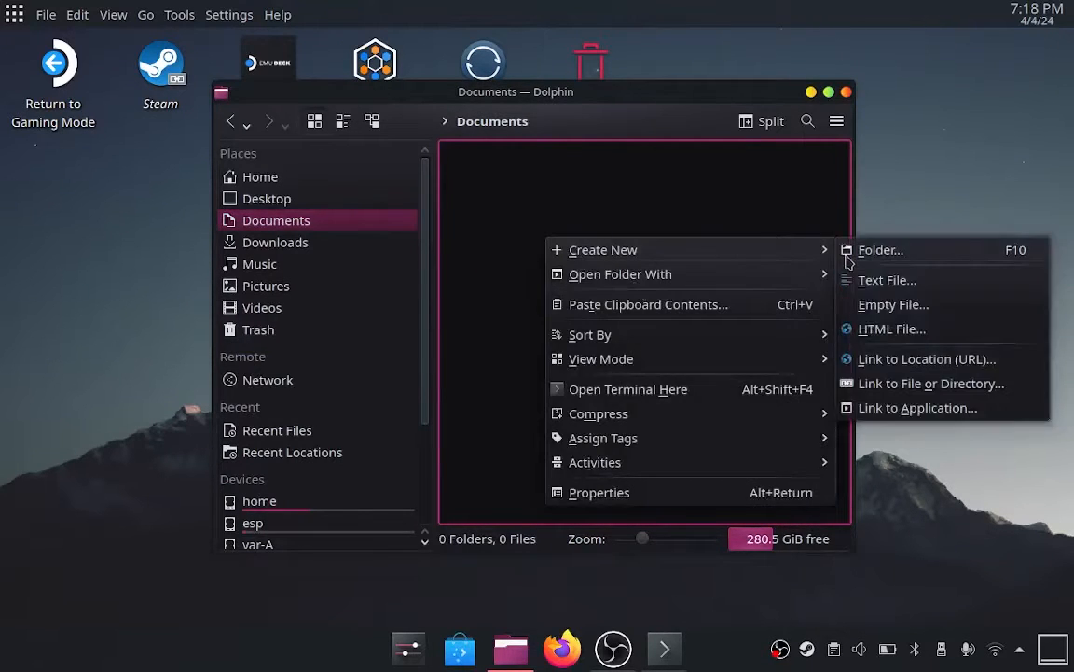
{"action": "left_click", "coordinate": [880, 249]}
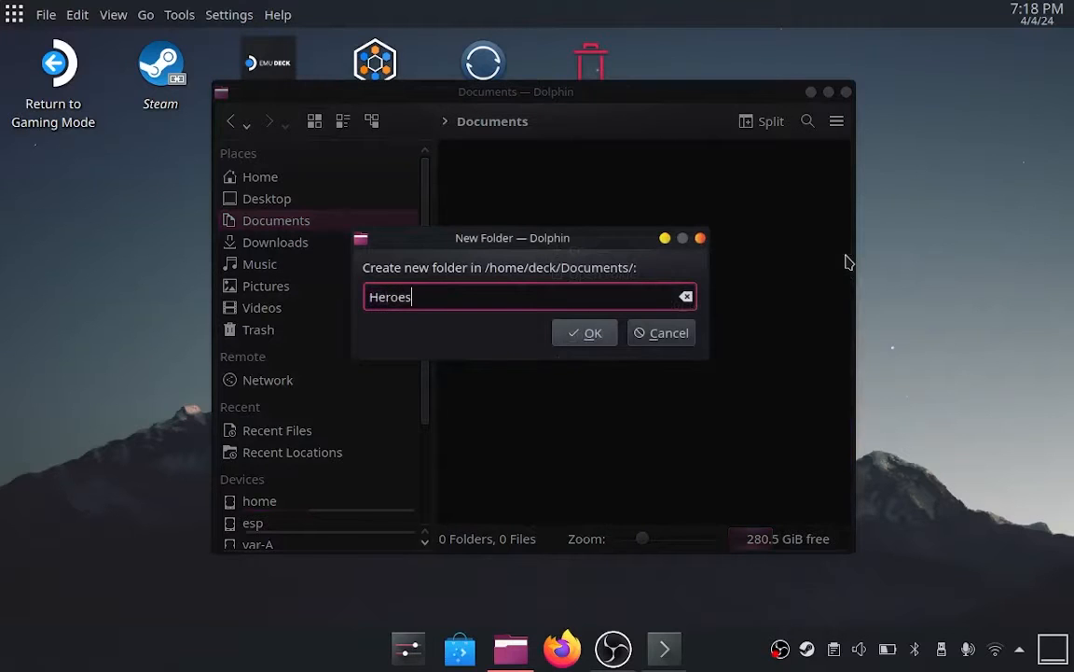
{"action": "left_click", "coordinate": [584, 332]}
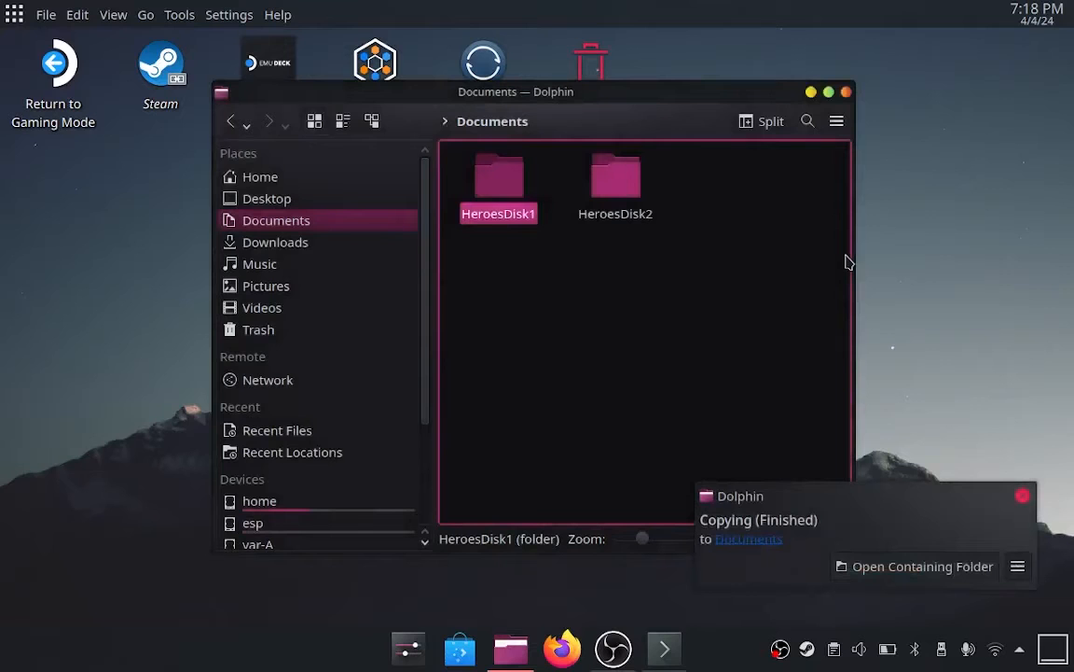
{"action": "scroll", "scroll_direction": "down", "scroll_amount": 3}
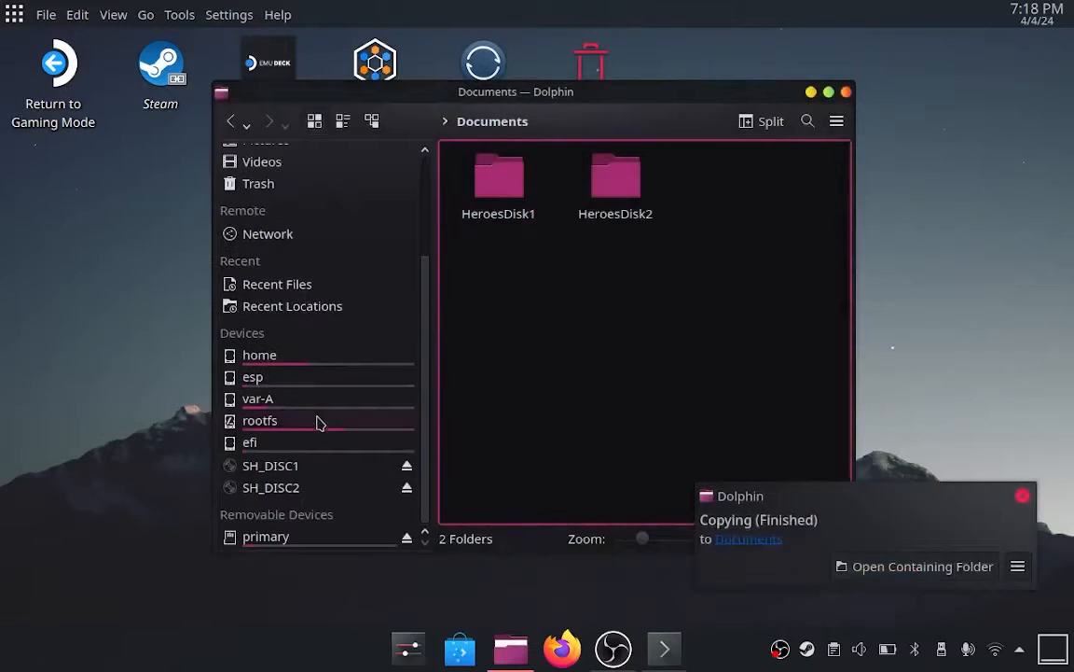
Copy the SH_DISC1 and SH_DISC2 contents into HeroesDisk1 and HeroesDisk2
{"action": "left_click", "coordinate": [270, 464]}
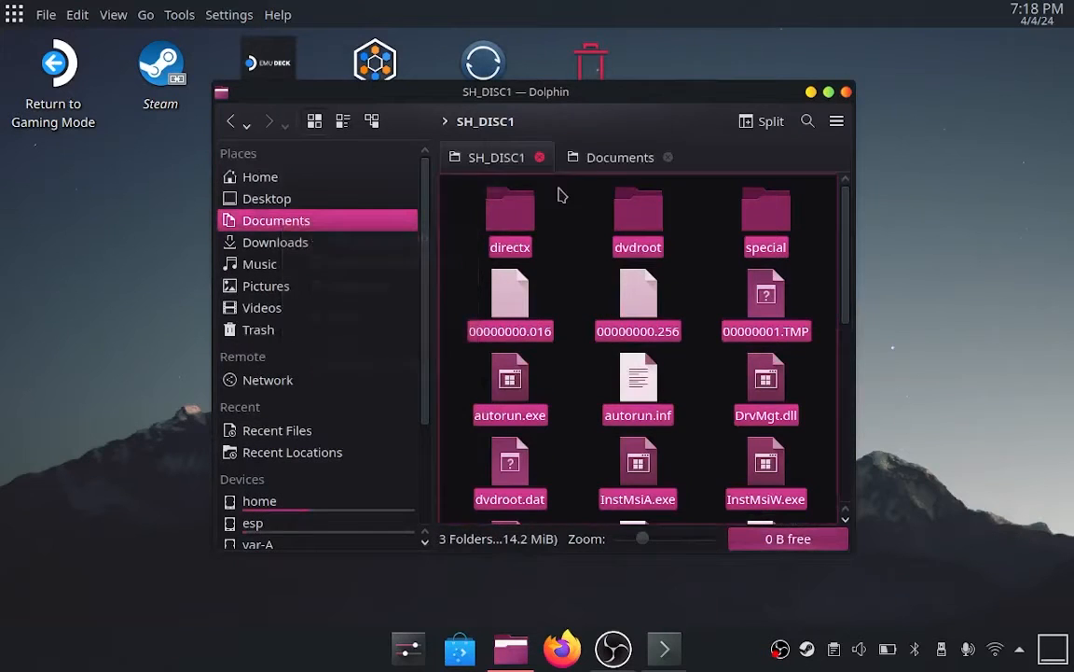
{"action": "left_click", "coordinate": [619, 157]}
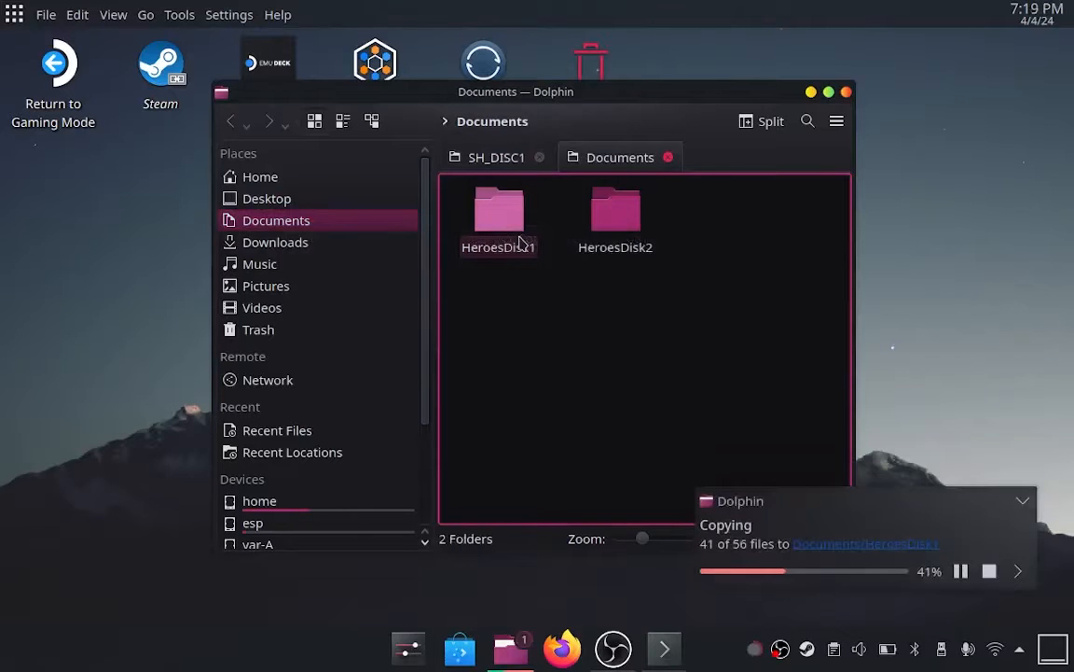
{"action": "left_click", "coordinate": [493, 156]}
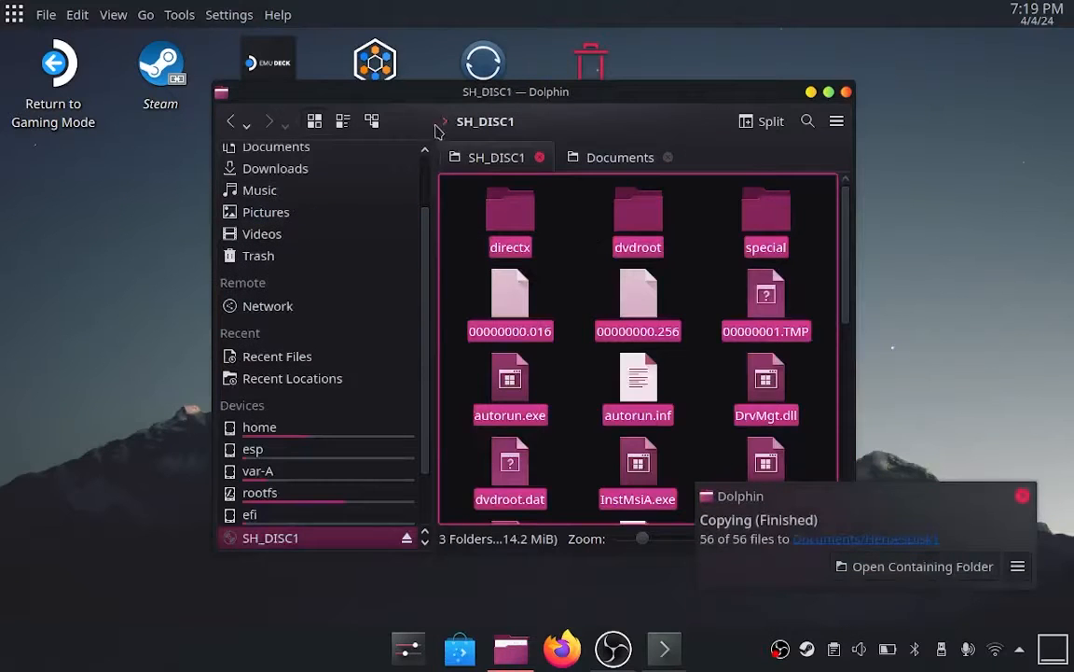
{"action": "left_click", "coordinate": [270, 487]}
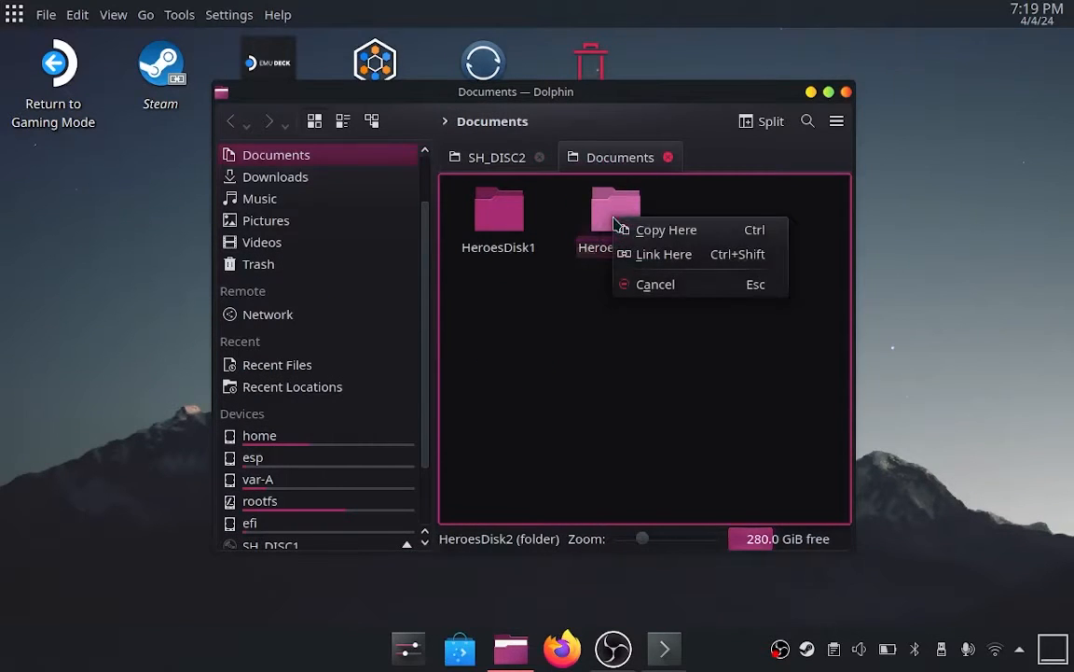
{"action": "left_click", "coordinate": [666, 229]}
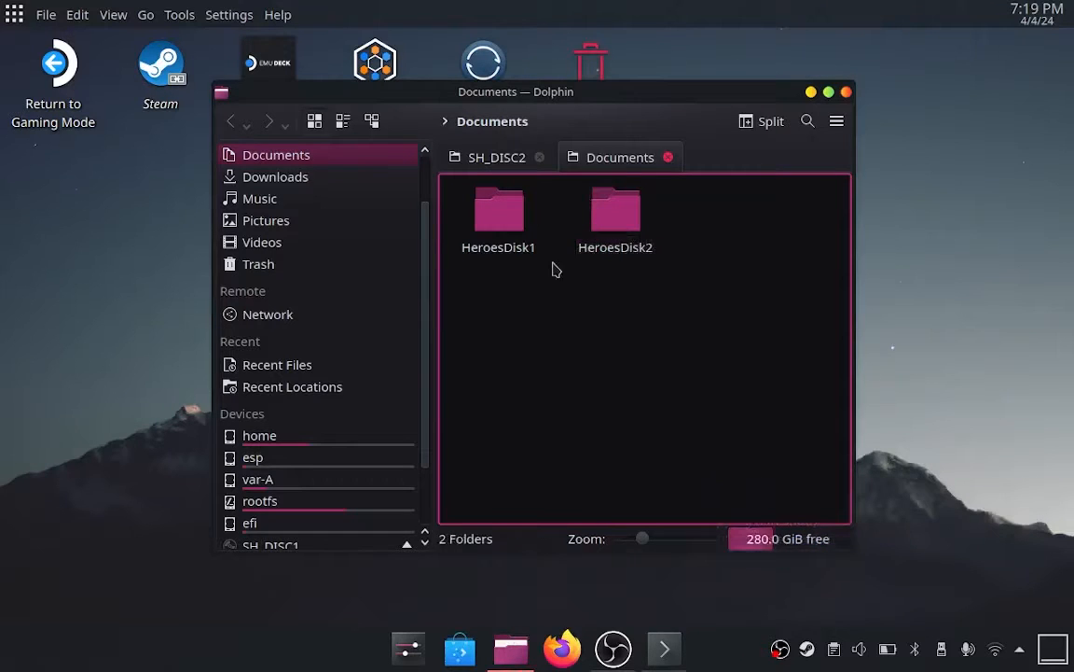
{"action": "double_click", "coordinate": [498, 210]}
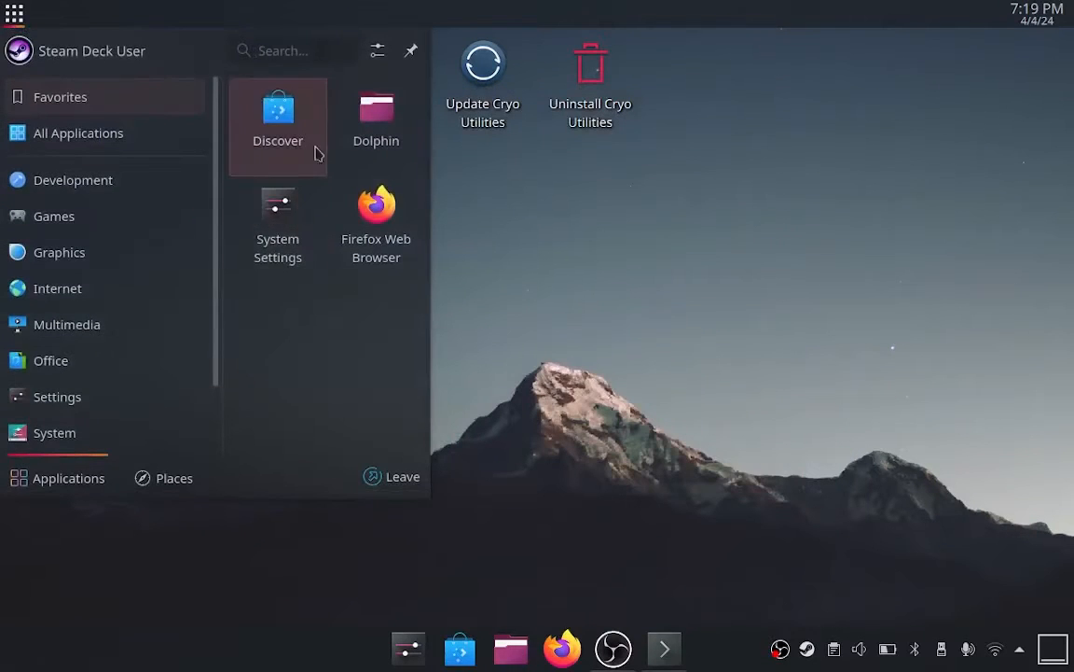
Add Sonic Heroes in Lutris and start the two-CD Windows installer until CD1 setup.exe is requested
{"action": "left_click", "coordinate": [292, 50]}
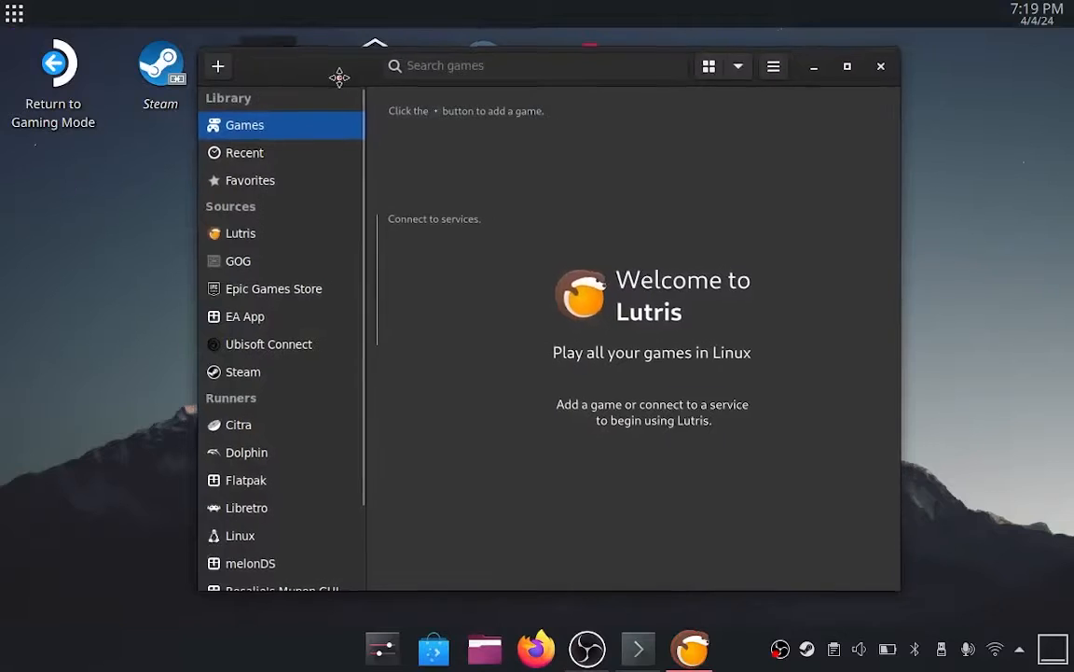
{"action": "left_click", "coordinate": [219, 66]}
{"action": "type", "text": "sonic heroes"}
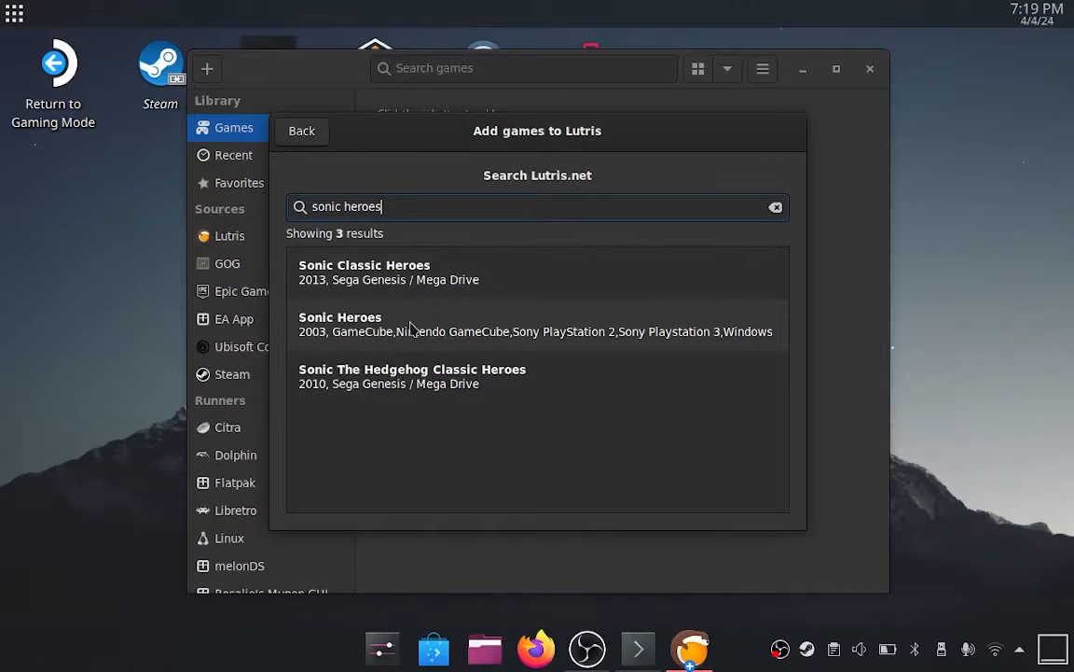
{"action": "left_click", "coordinate": [340, 317]}
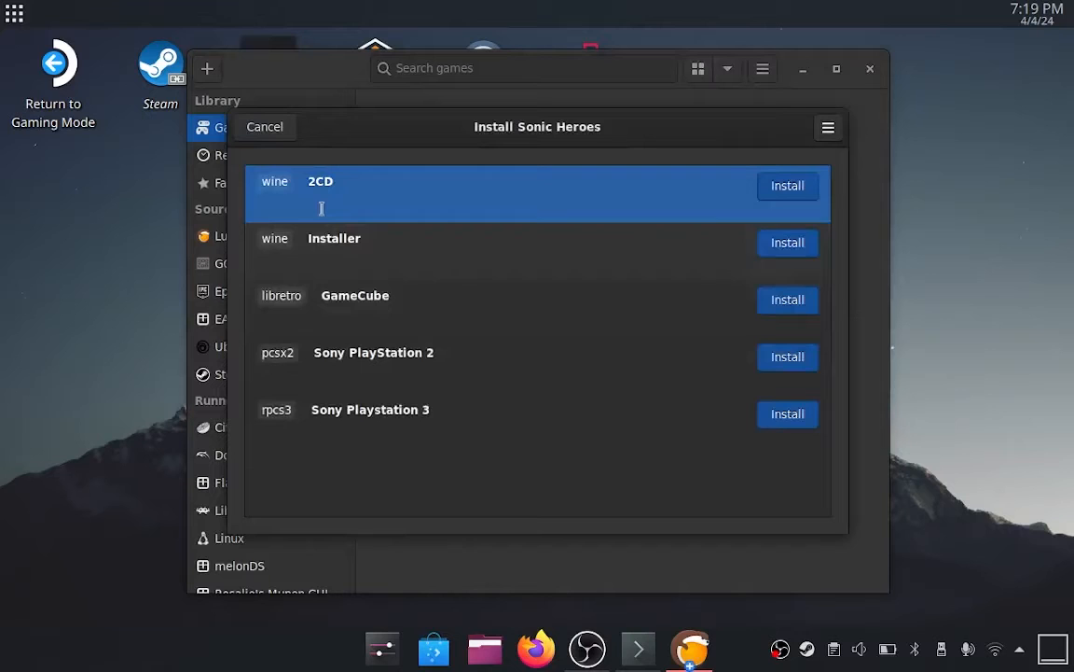
{"action": "mouse_move", "coordinate": [313, 203]}
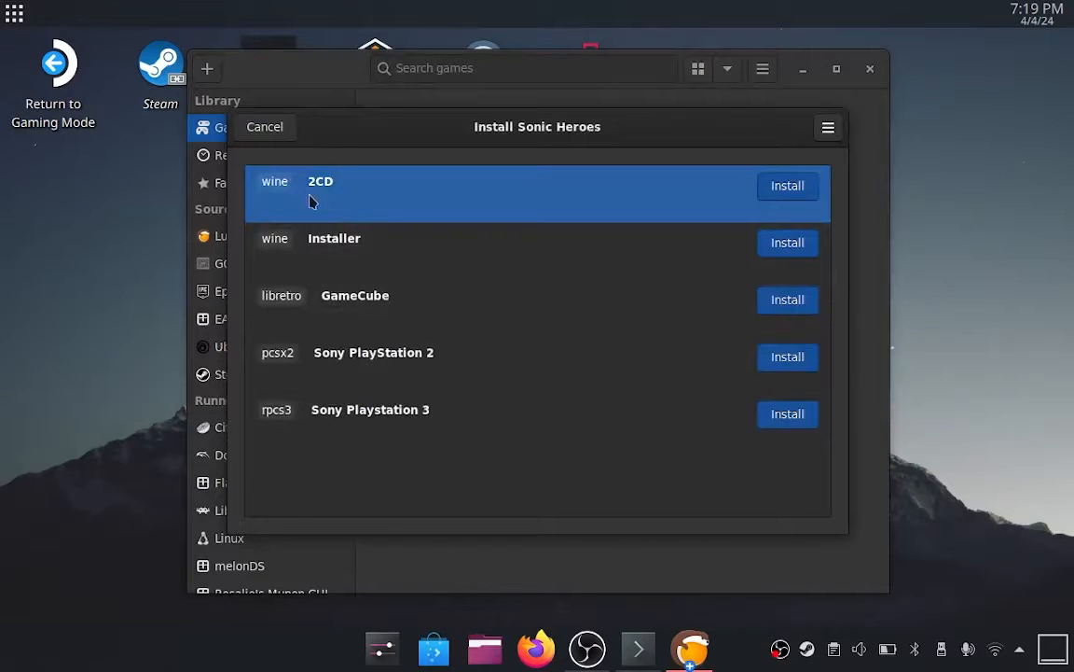
{"action": "mouse_move", "coordinate": [788, 189]}
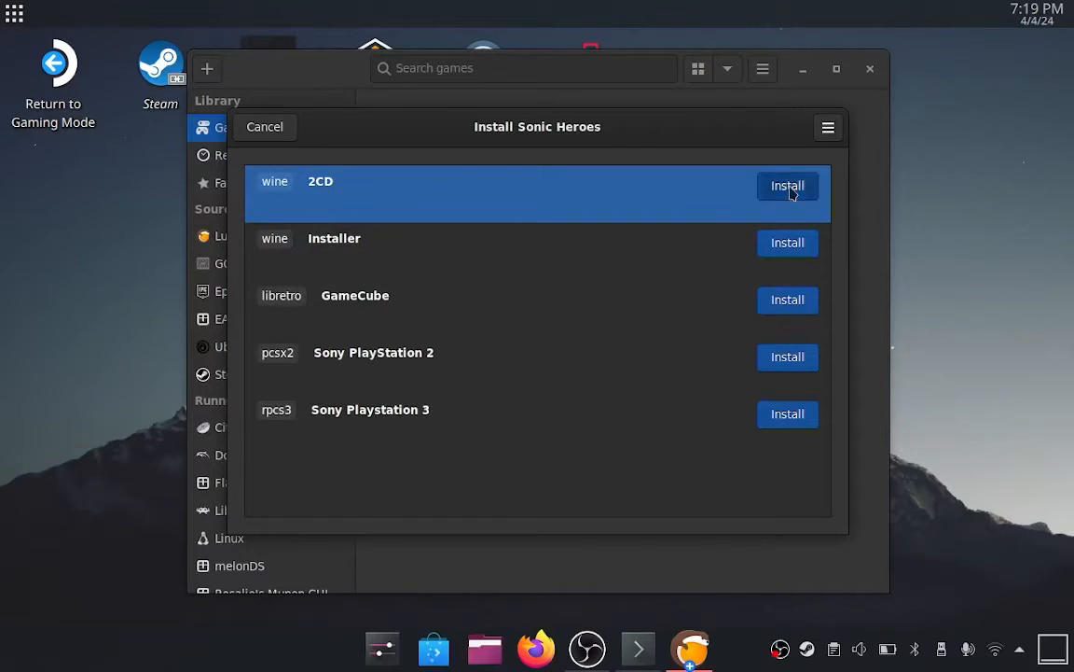
{"action": "left_click", "coordinate": [787, 184]}
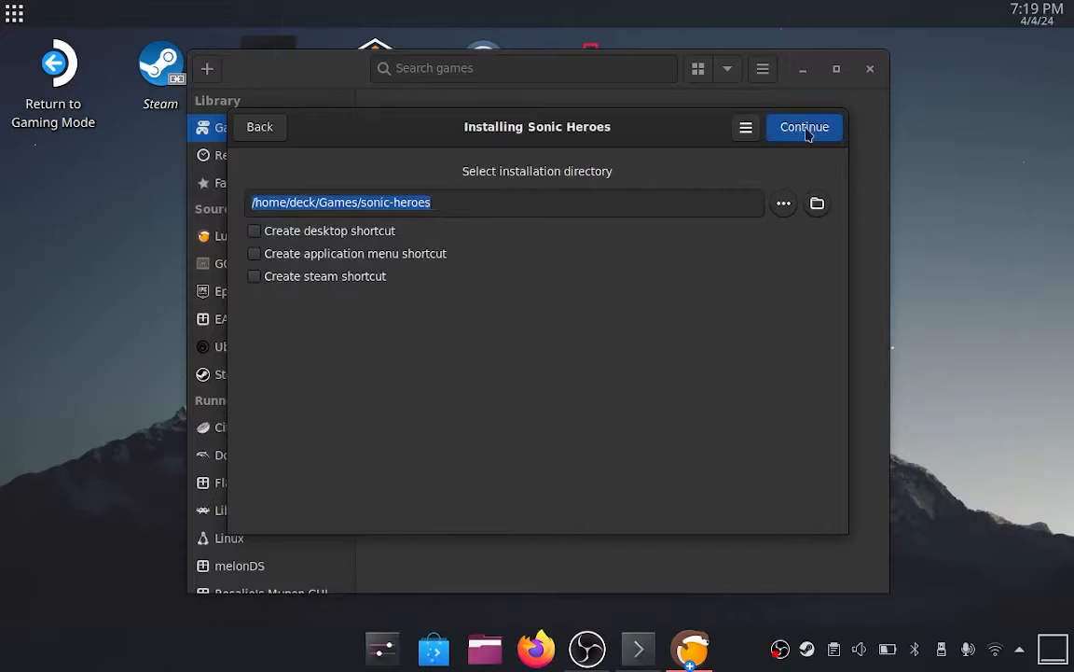
{"action": "left_click", "coordinate": [804, 127]}
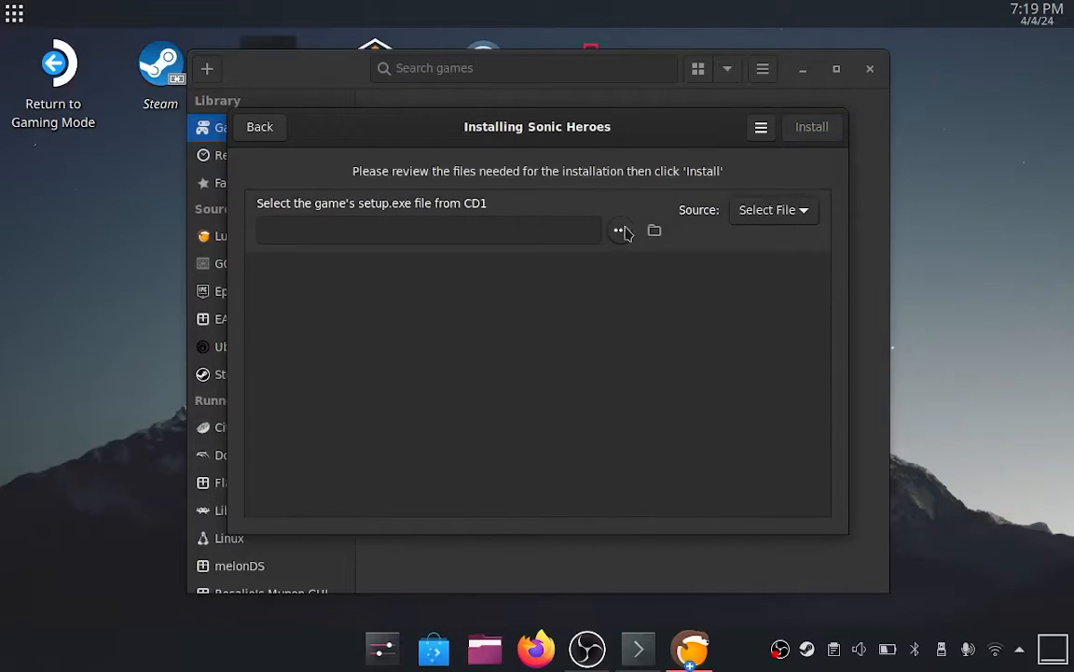
Supply setup.exe from Documents/HeroesDisk1 as the CD1 setup file and install
{"action": "left_click", "coordinate": [654, 230]}
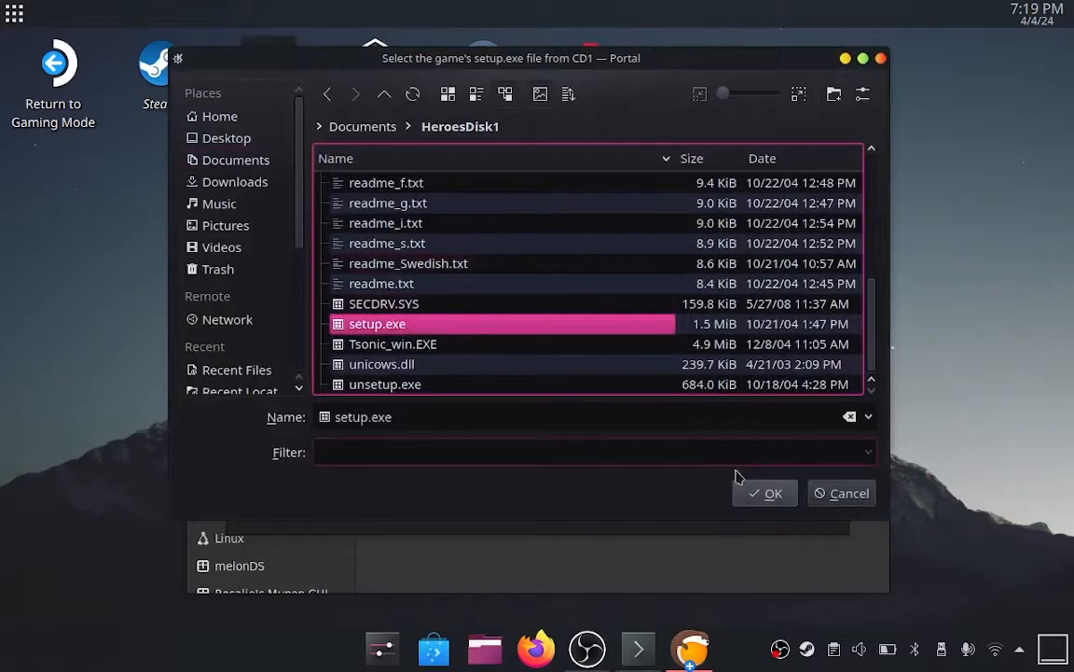
{"action": "left_click", "coordinate": [765, 492]}
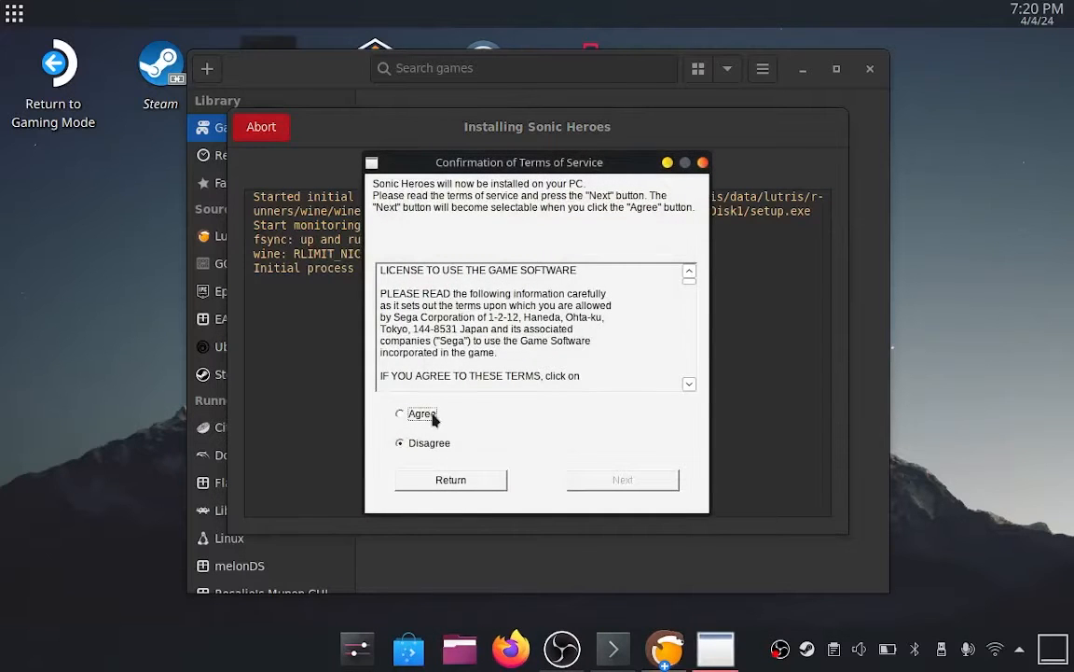
Agree to the terms and run a Full install into C:\Program Files\Sega
{"action": "left_click", "coordinate": [622, 480]}
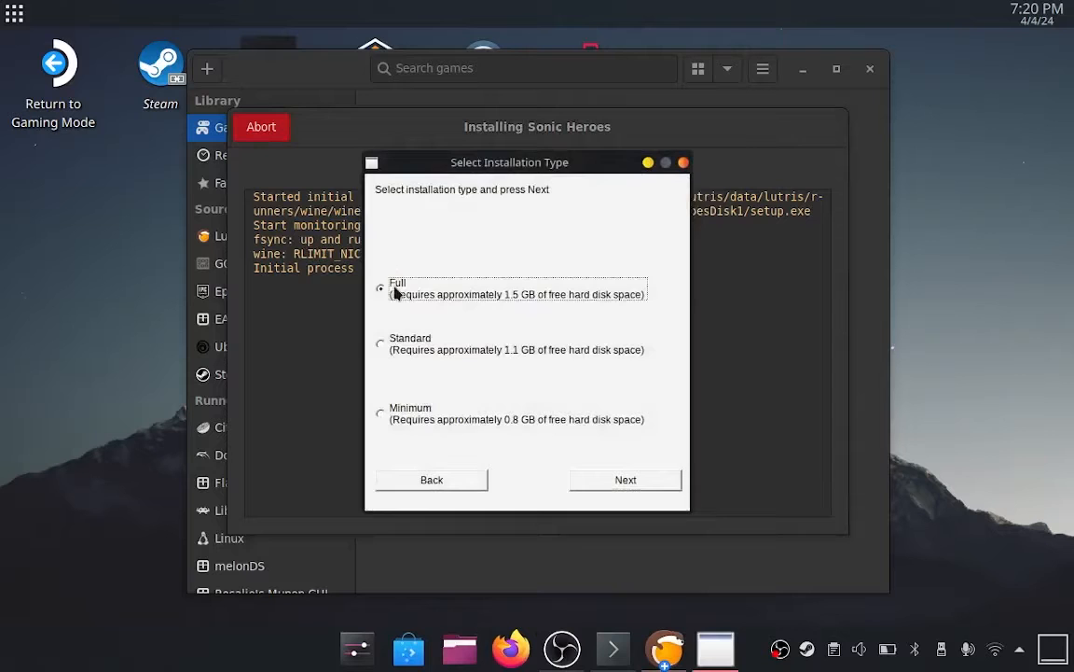
{"action": "left_click", "coordinate": [625, 479]}
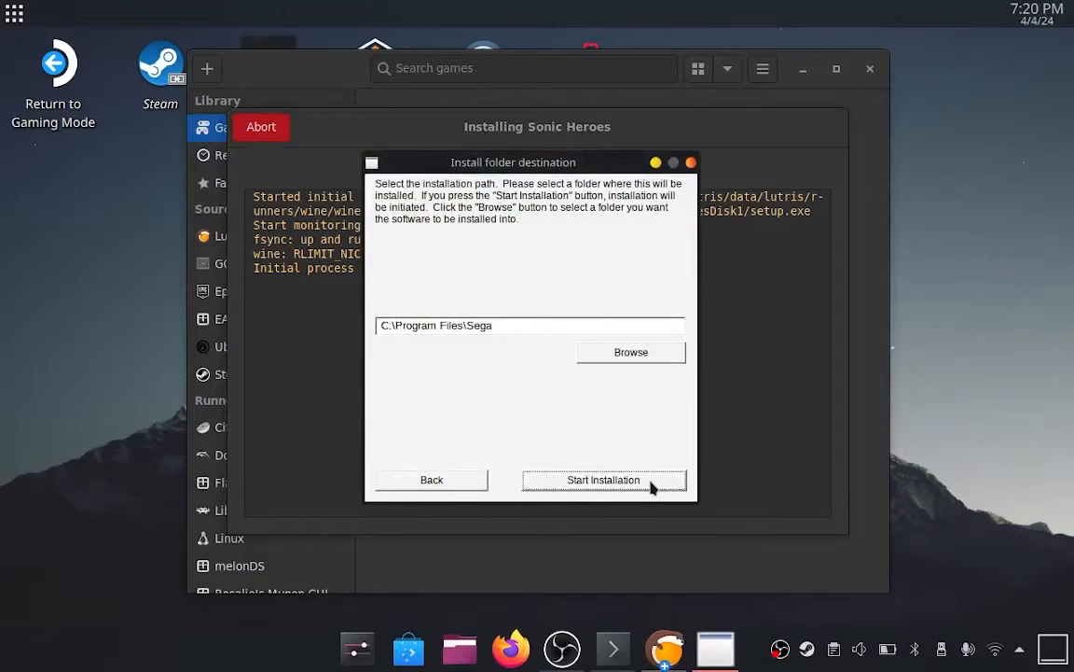
{"action": "left_click", "coordinate": [604, 480]}
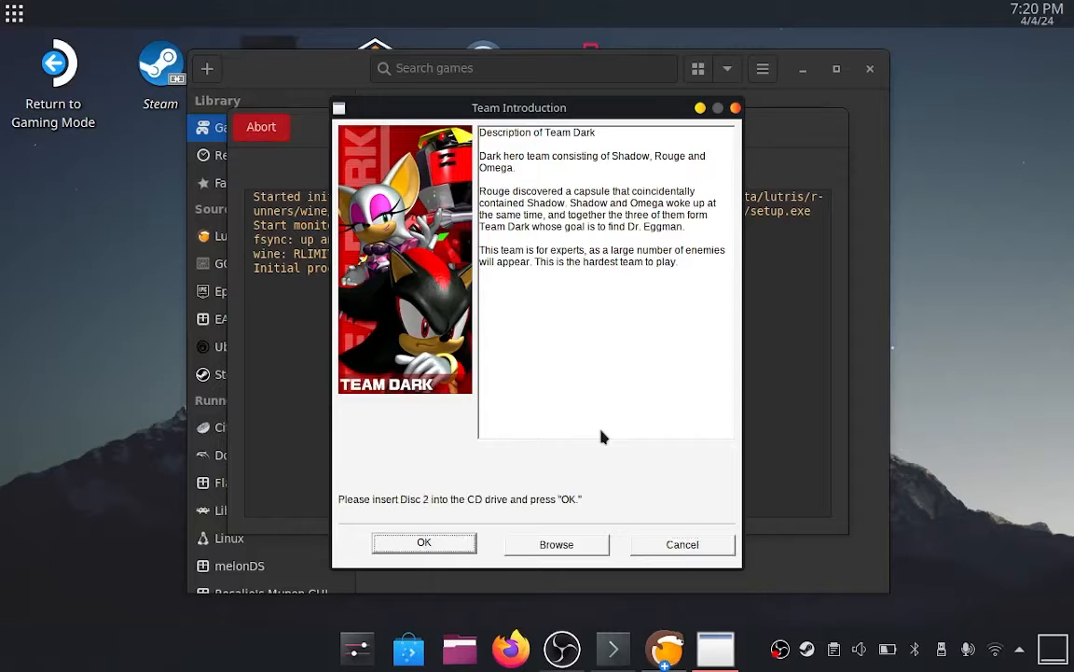
{"action": "mouse_move", "coordinate": [516, 555]}
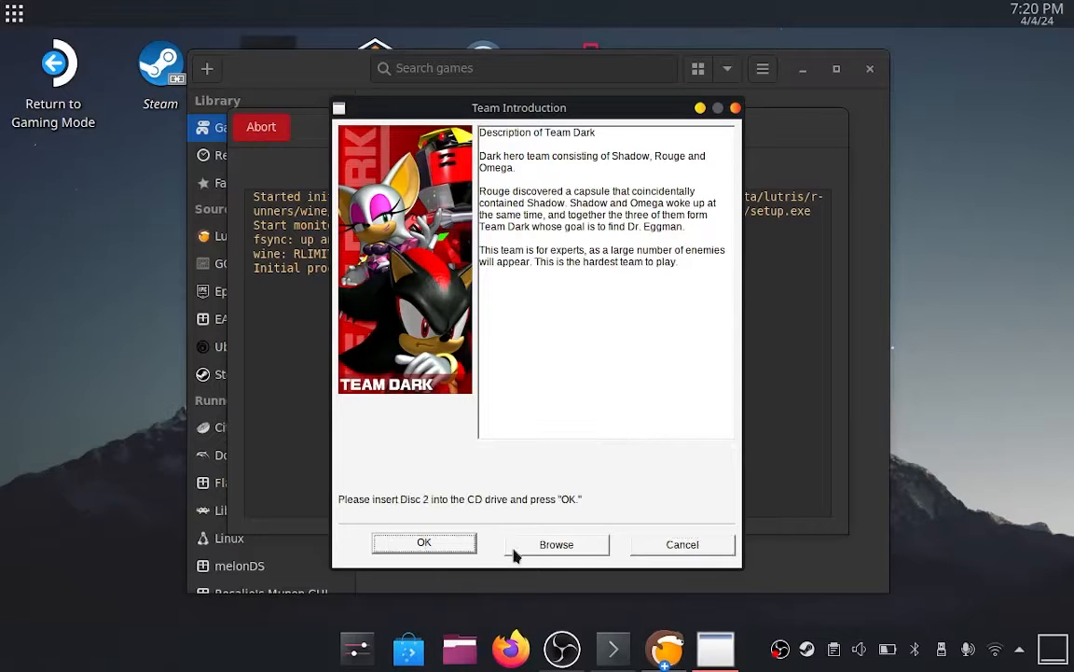
Provide Disc 2 from drive G and let the installation finish
{"action": "left_click", "coordinate": [555, 544]}
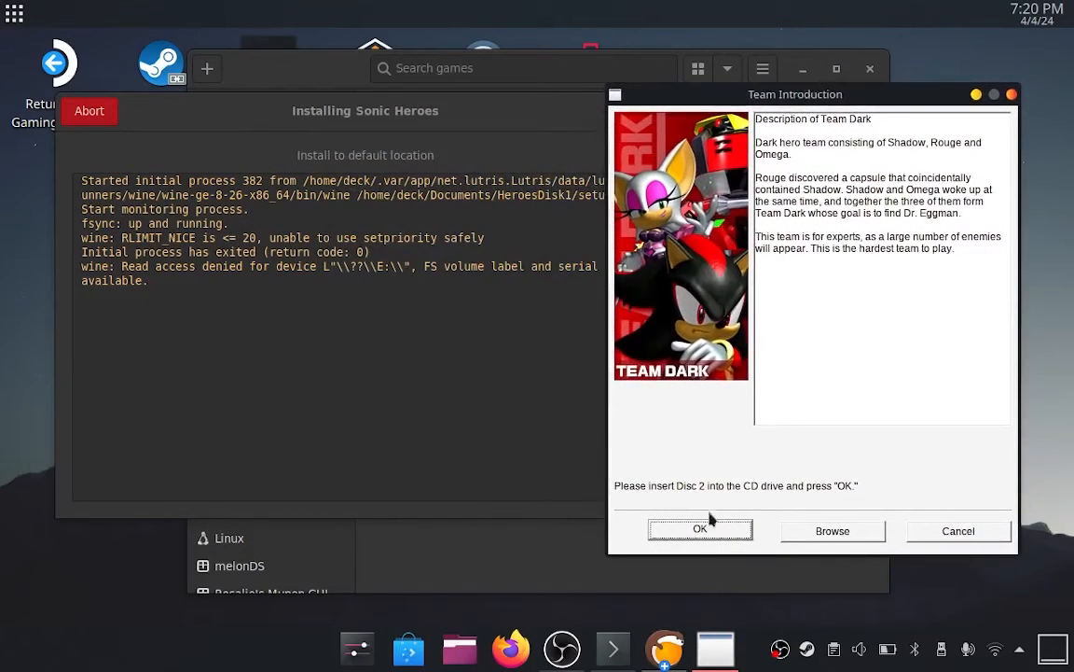
{"action": "left_click", "coordinate": [832, 530]}
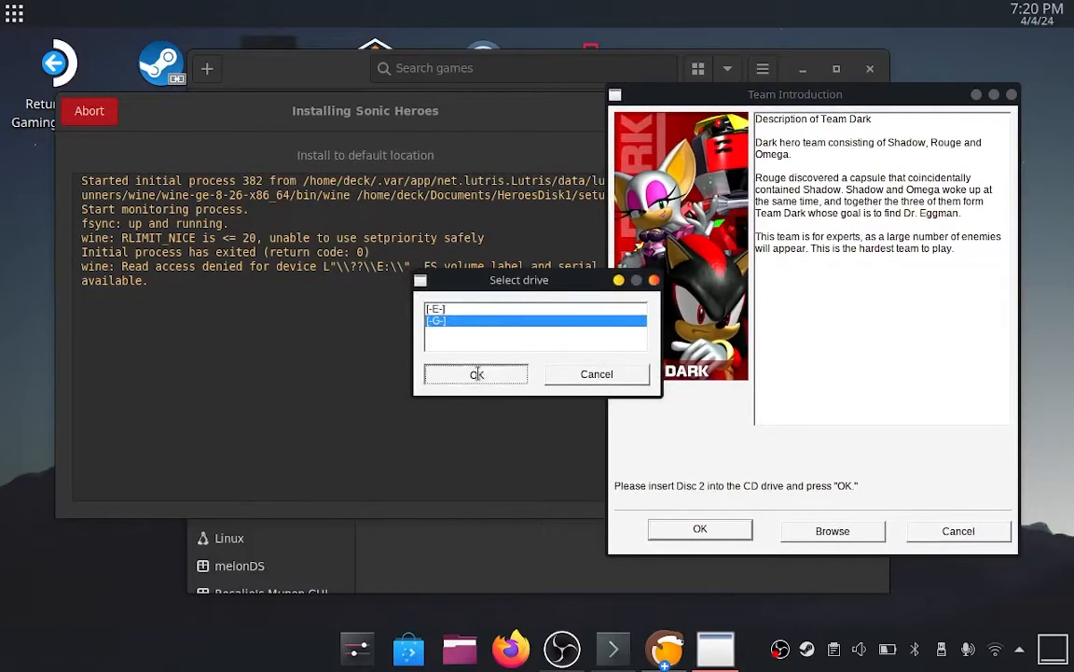
{"action": "left_click", "coordinate": [477, 374]}
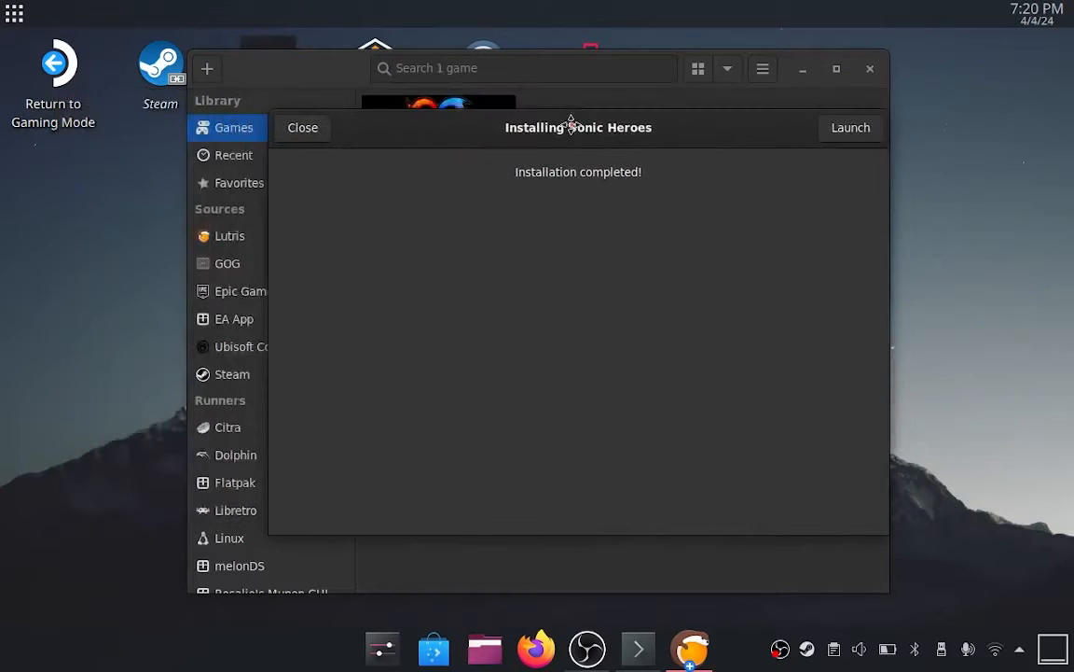
Launch Sonic Heroes, review Options > Screen Setting without changes, then exit the game
{"action": "right_click", "coordinate": [439, 131]}
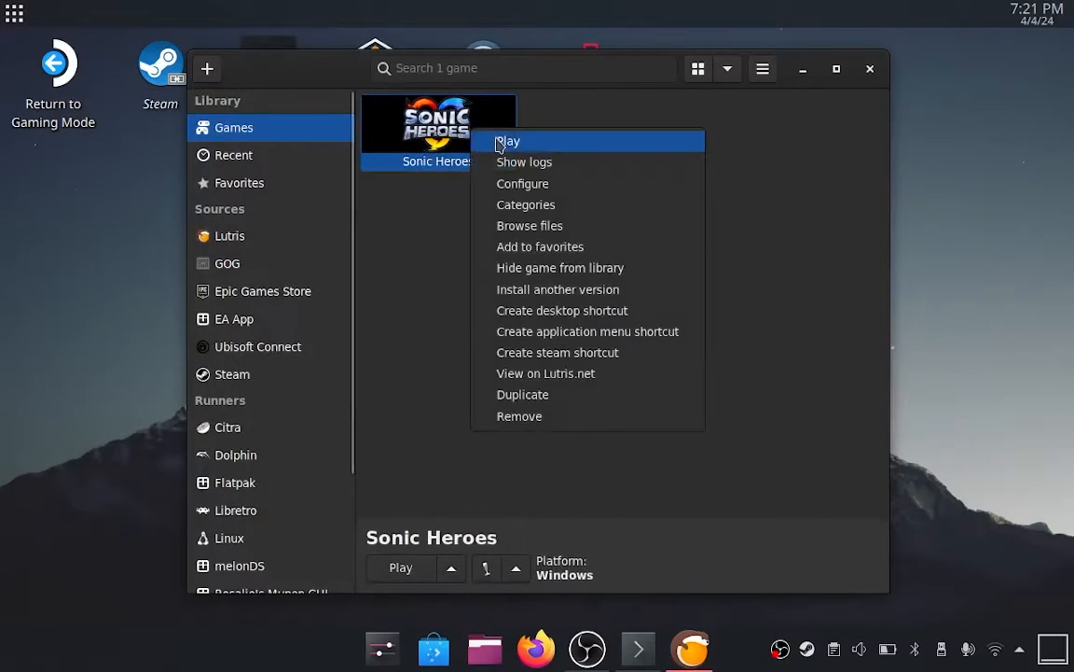
{"action": "left_click", "coordinate": [508, 140]}
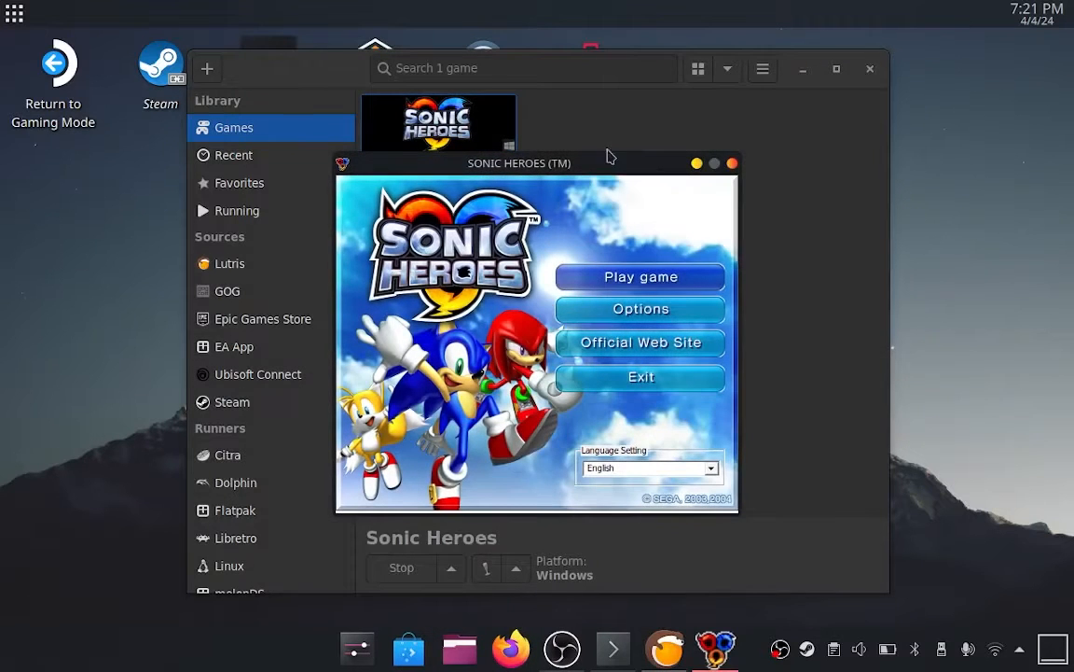
{"action": "left_click", "coordinate": [639, 309]}
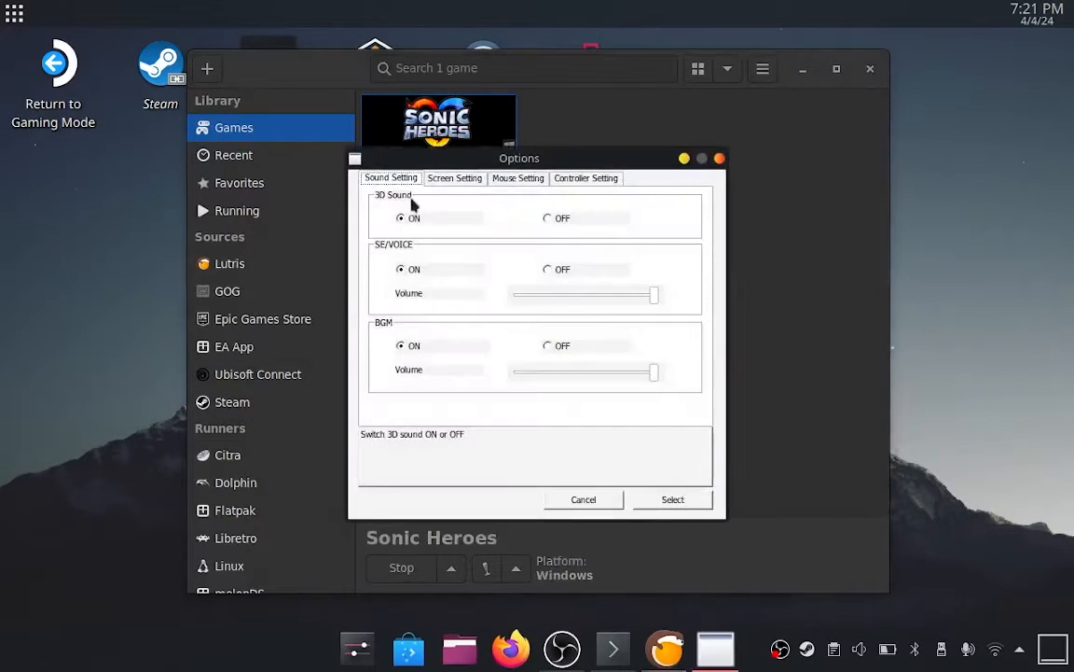
{"action": "left_click", "coordinate": [454, 178]}
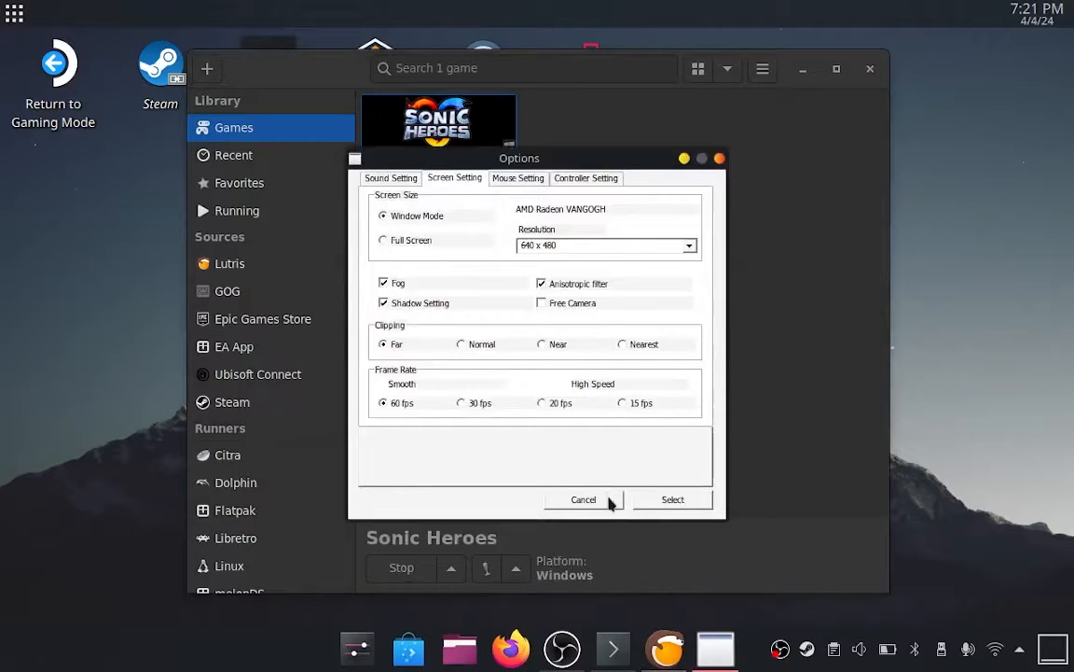
{"action": "left_click", "coordinate": [583, 499]}
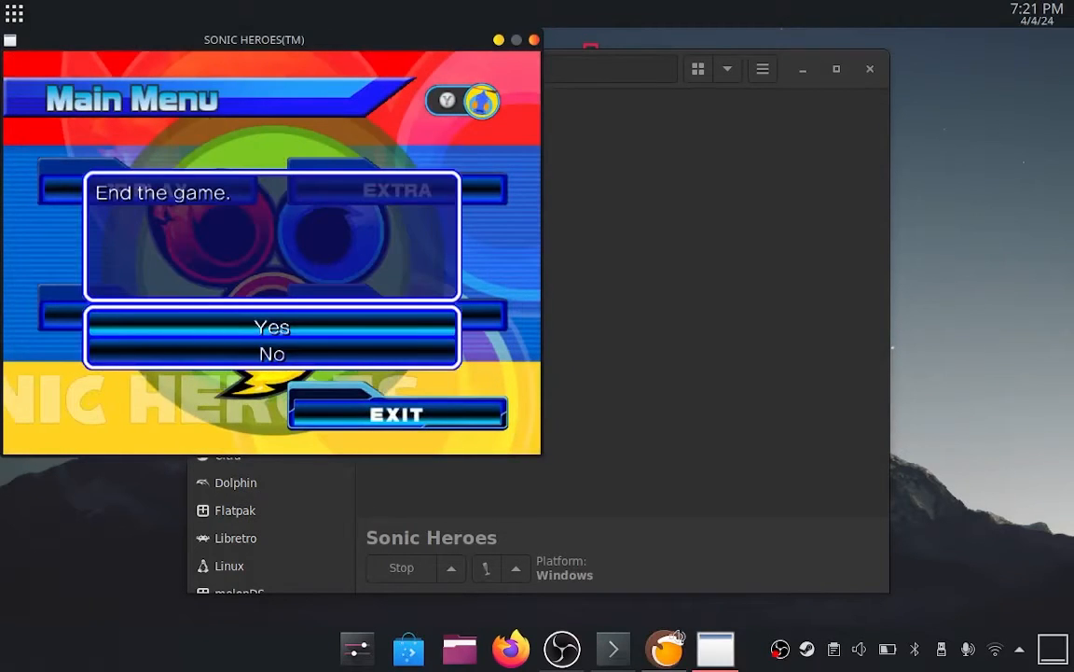
{"action": "right_click", "coordinate": [457, 126]}
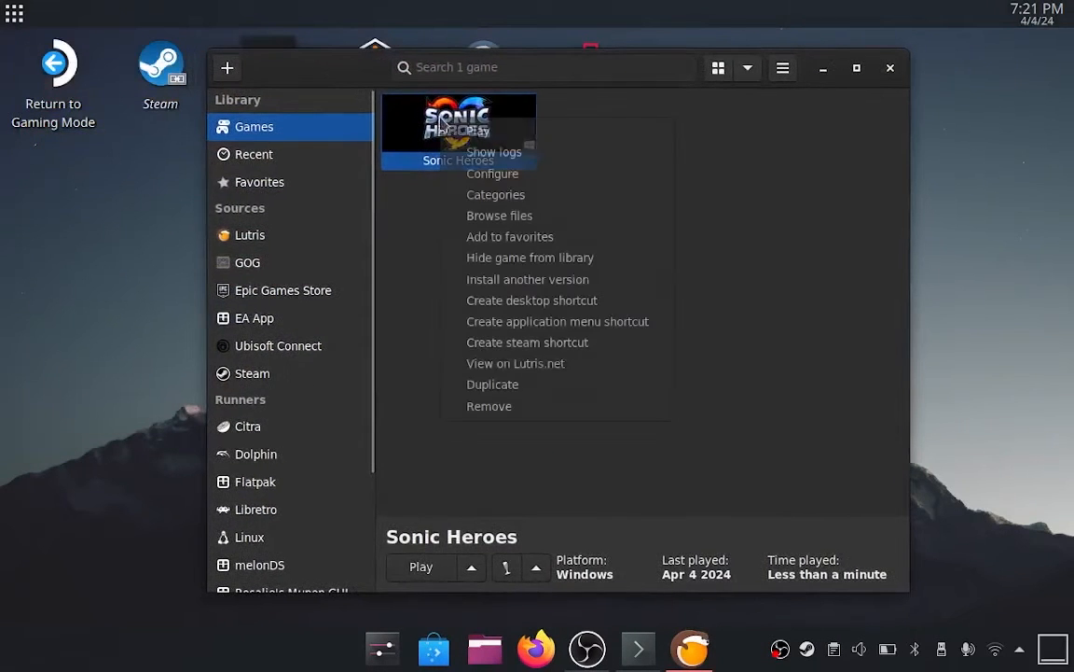
{"action": "mouse_move", "coordinate": [517, 216]}
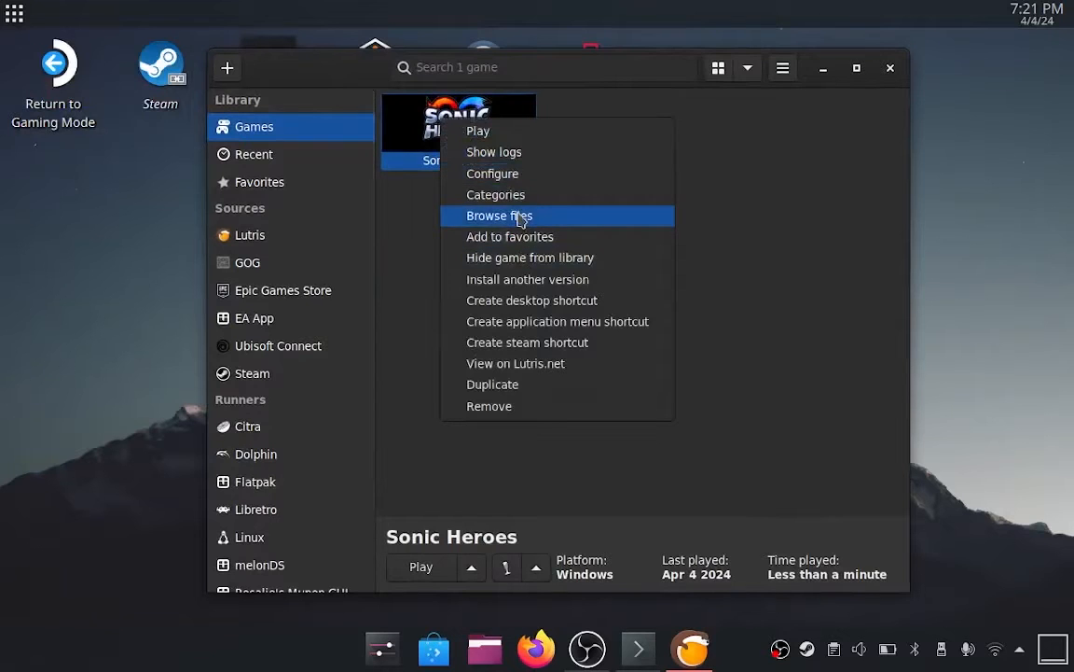
Copy all SH_DISC2 files into Program Files/Sega/SONICHEROES, writing into existing folders for all conflicts
{"action": "left_click", "coordinate": [499, 216]}
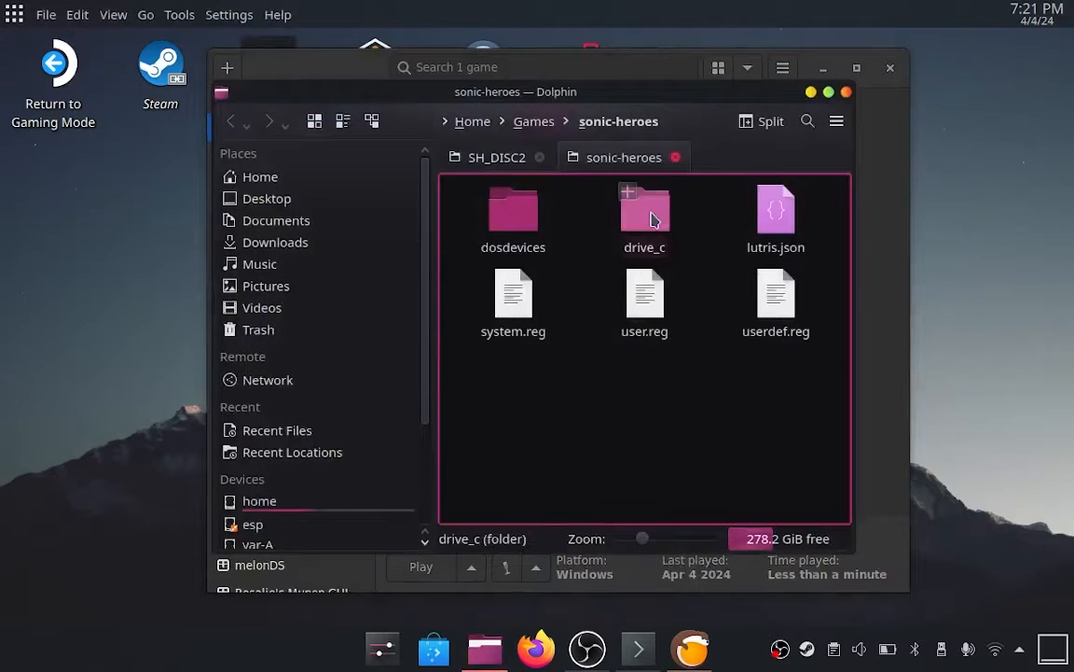
{"action": "double_click", "coordinate": [644, 209]}
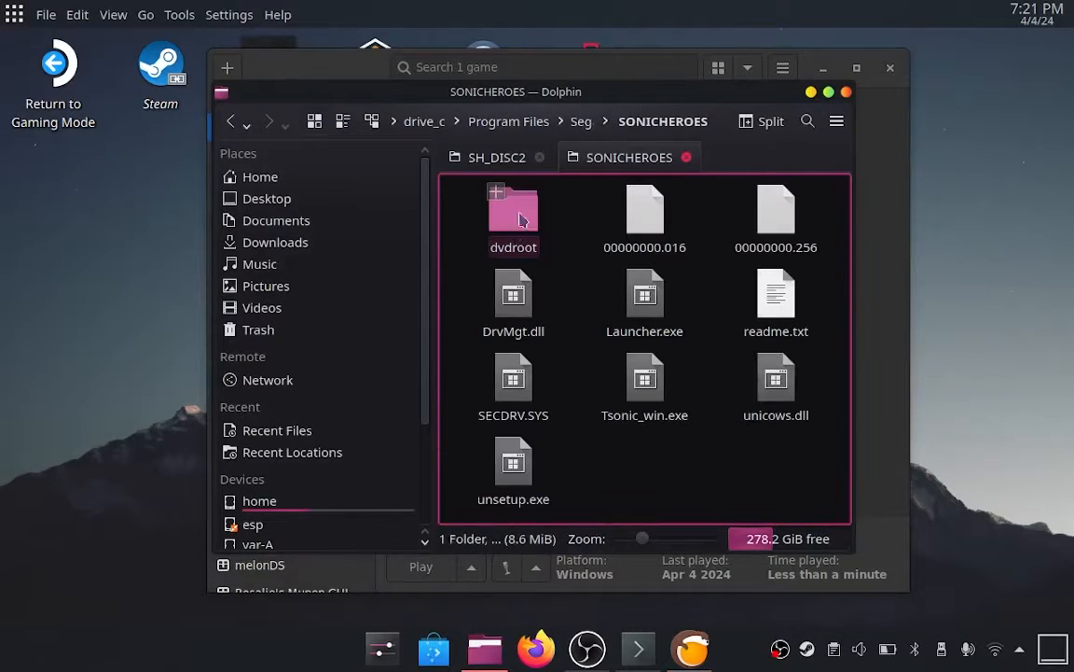
{"action": "left_click", "coordinate": [490, 157]}
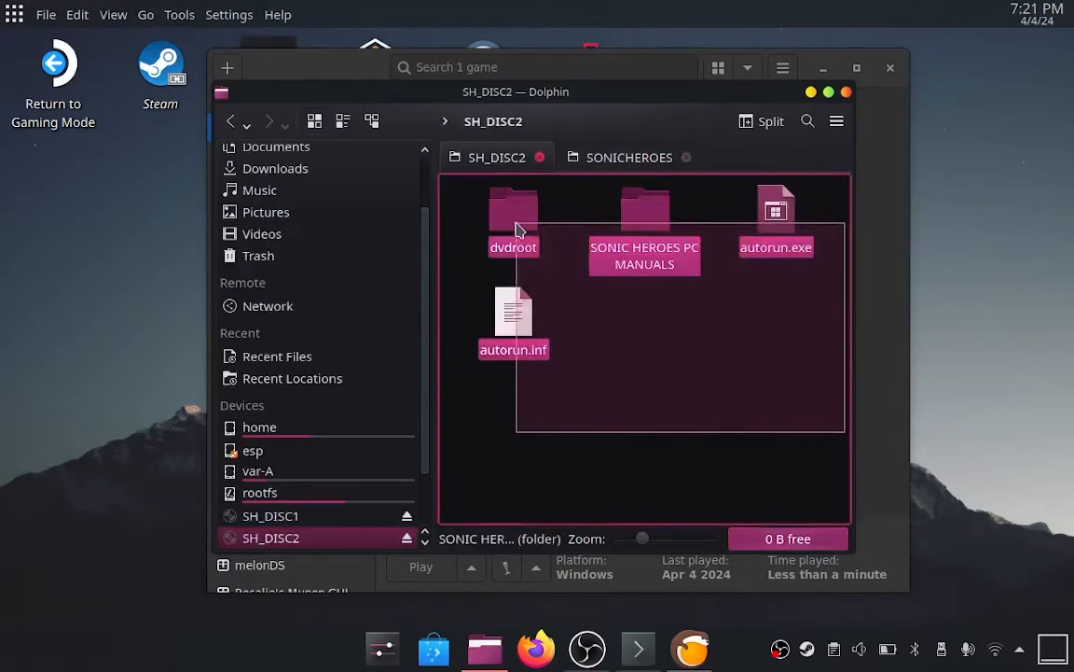
{"action": "left_click", "coordinate": [628, 157]}
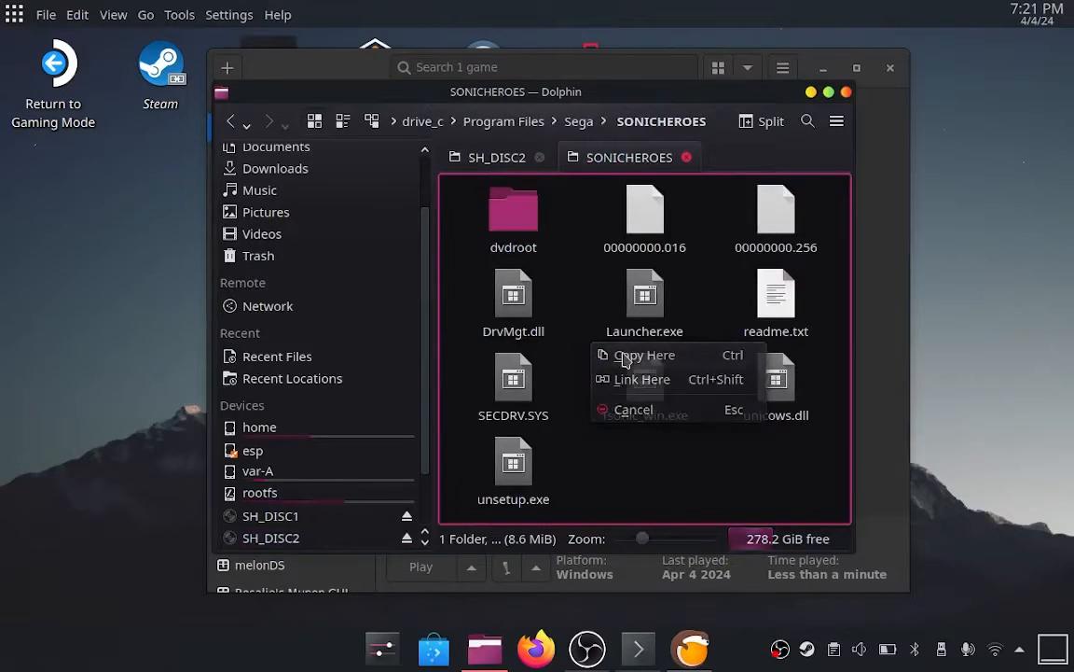
{"action": "left_click", "coordinate": [644, 355]}
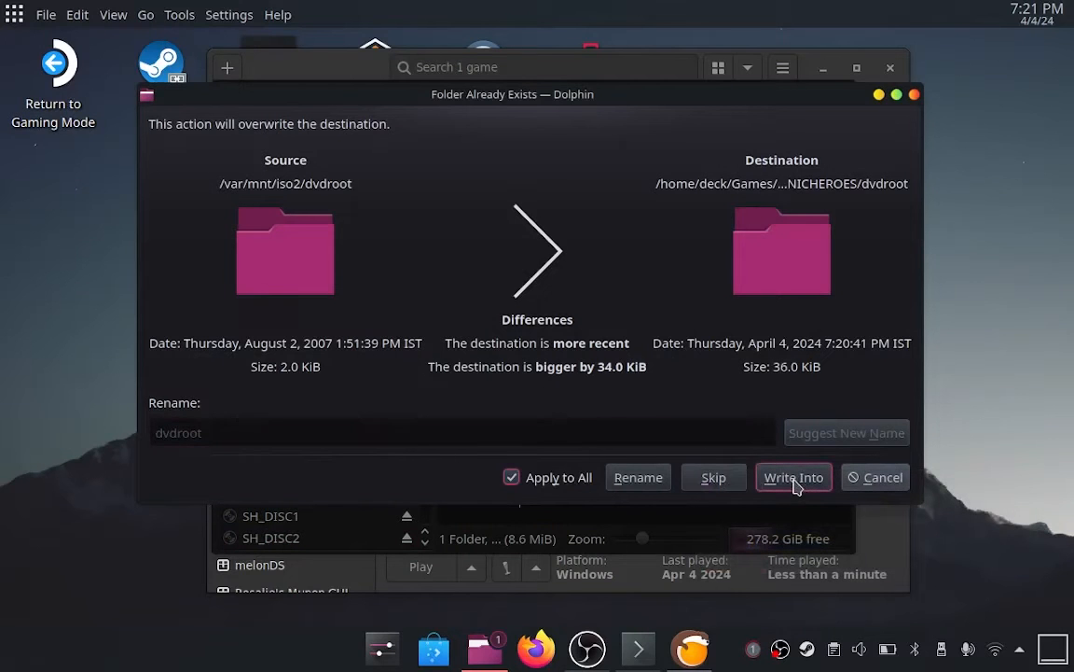
{"action": "left_click", "coordinate": [793, 476]}
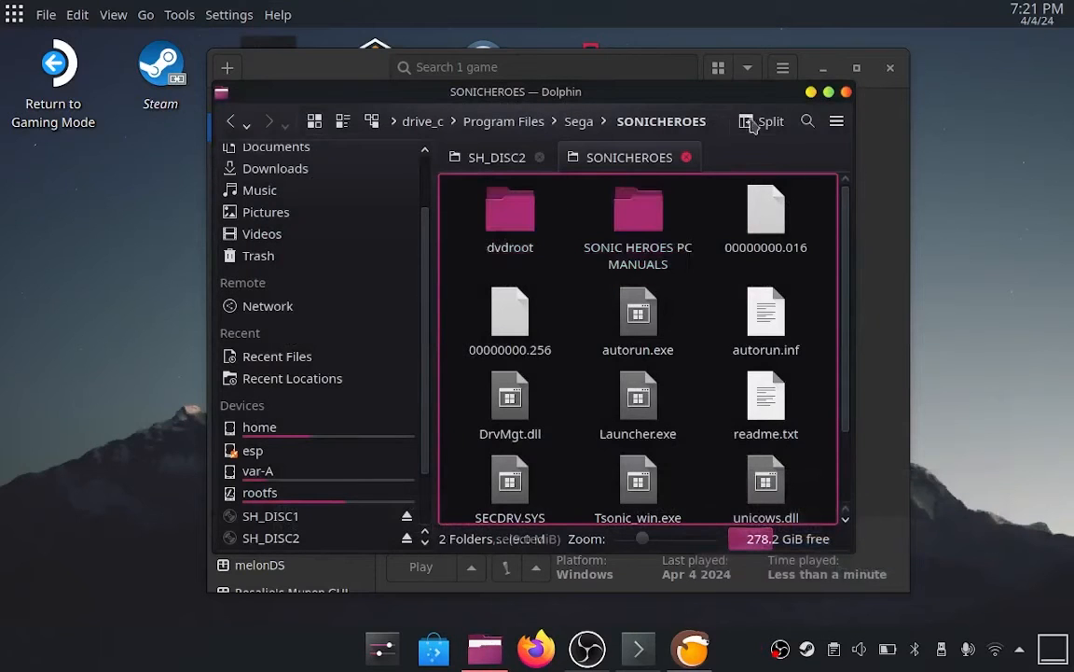
Relaunch Sonic Heroes via Play game, then quit with EXIT and Yes
{"action": "right_click", "coordinate": [457, 126]}
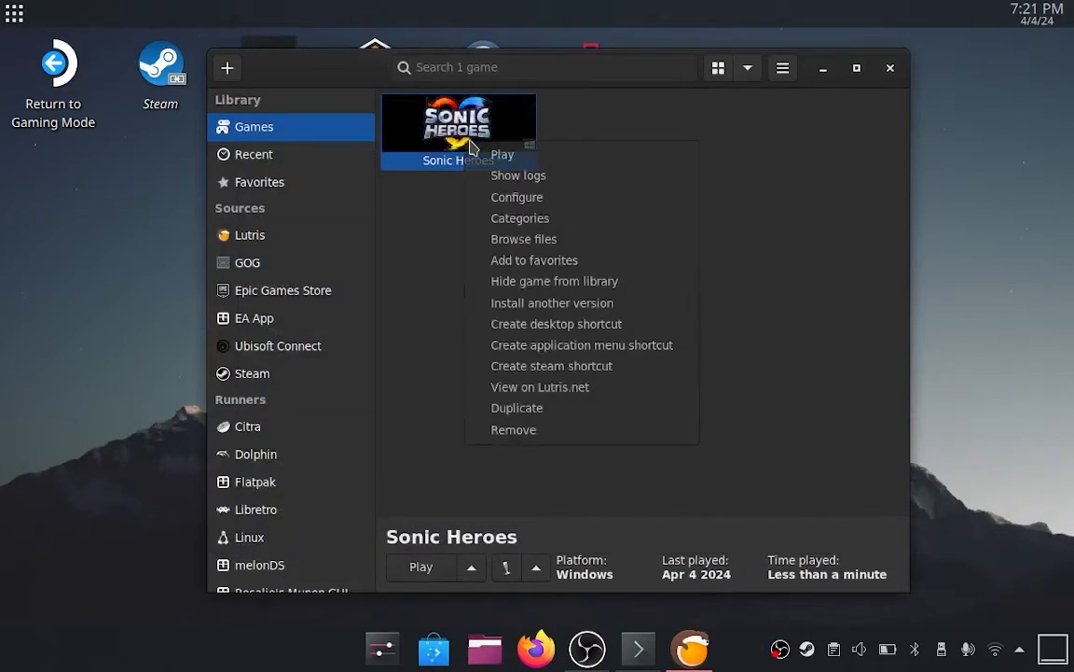
{"action": "left_click", "coordinate": [502, 154]}
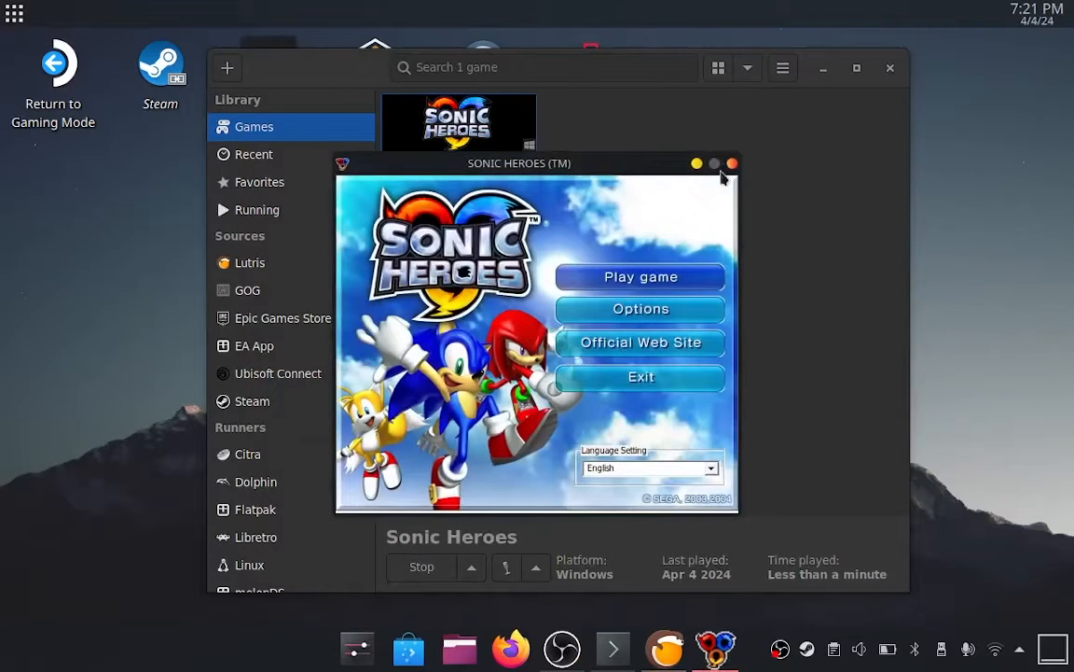
{"action": "left_click", "coordinate": [733, 163]}
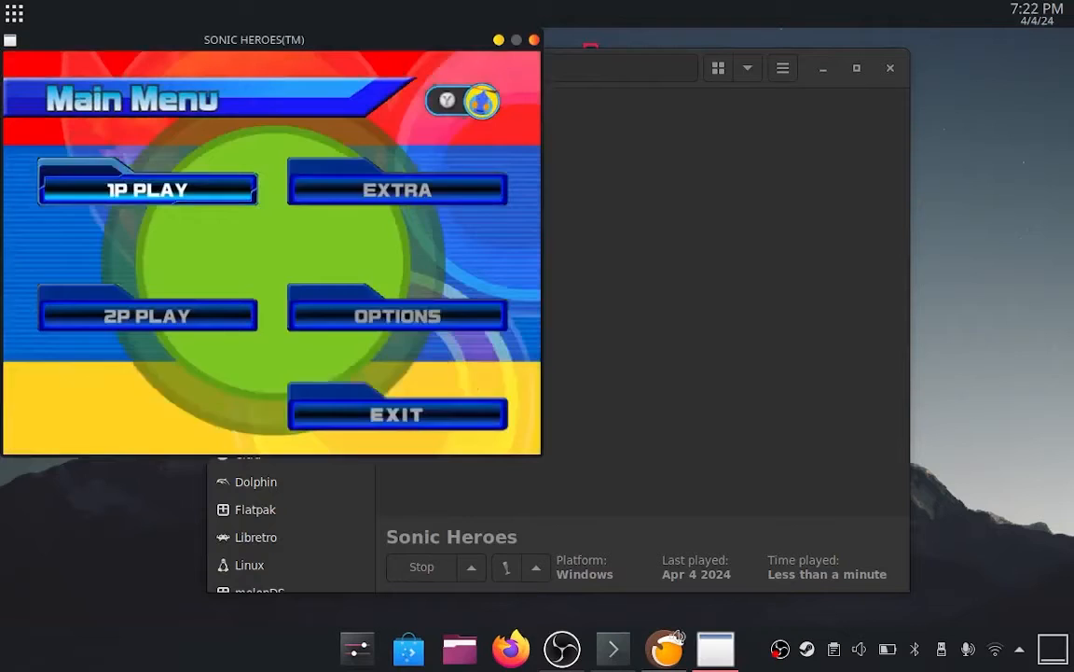
{"action": "left_click", "coordinate": [397, 414]}
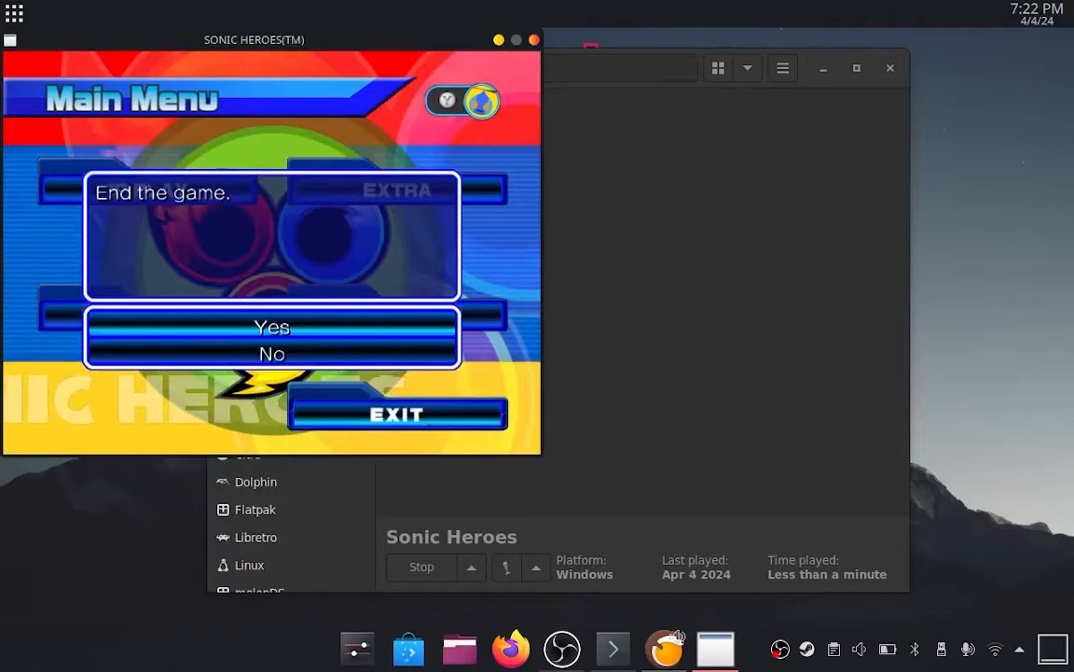
{"action": "left_click", "coordinate": [271, 327]}
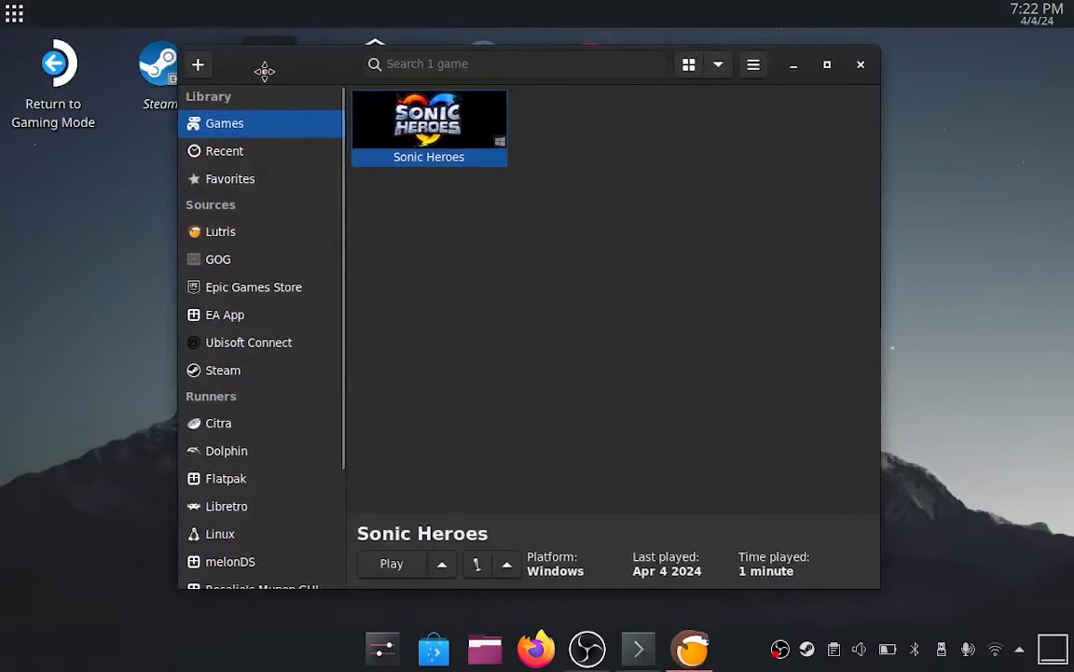
{"action": "left_click", "coordinate": [390, 564]}
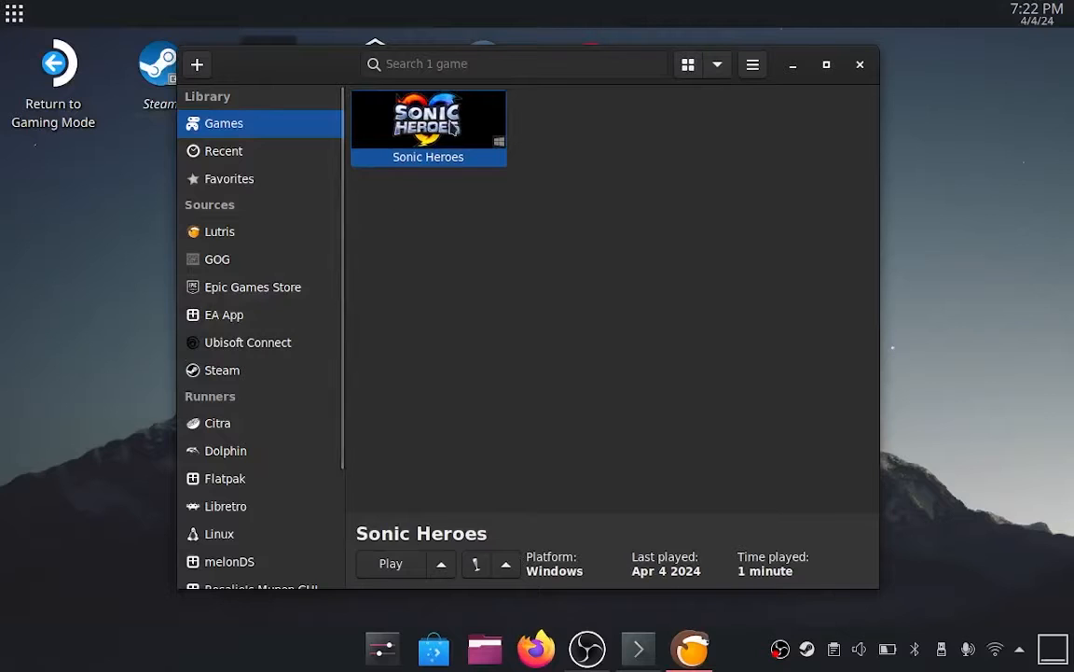
{"action": "mouse_move", "coordinate": [462, 501]}
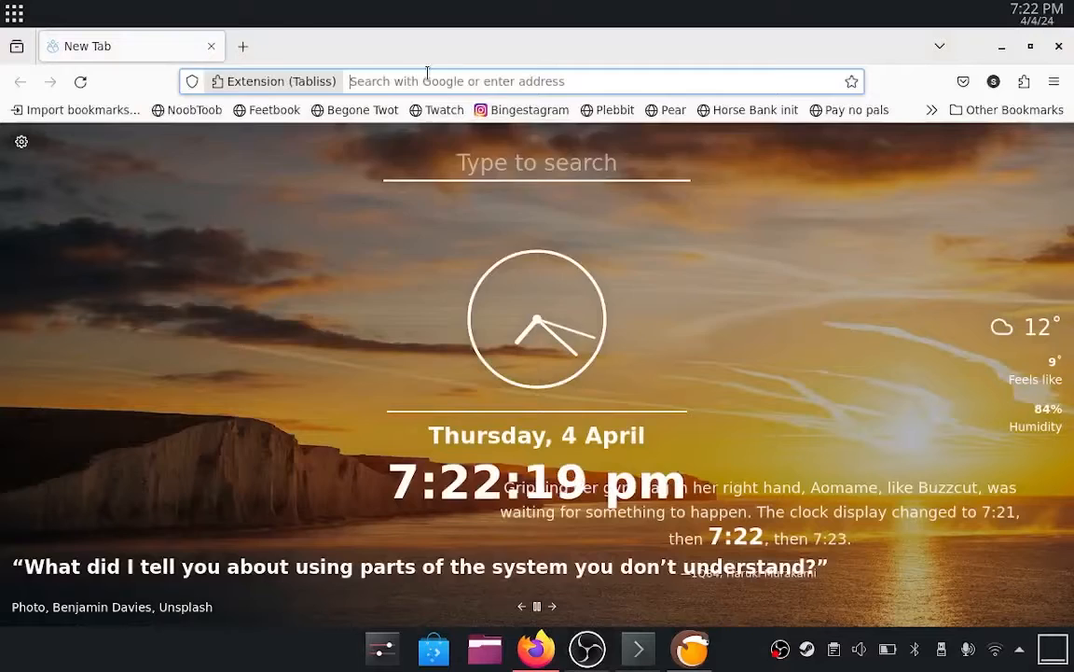
Search for Reloaded-II and download the 1.27.1 Release.zip asset from GitHub
{"action": "type", "text": "reloaded-Project/Reloaded-II/releases"}
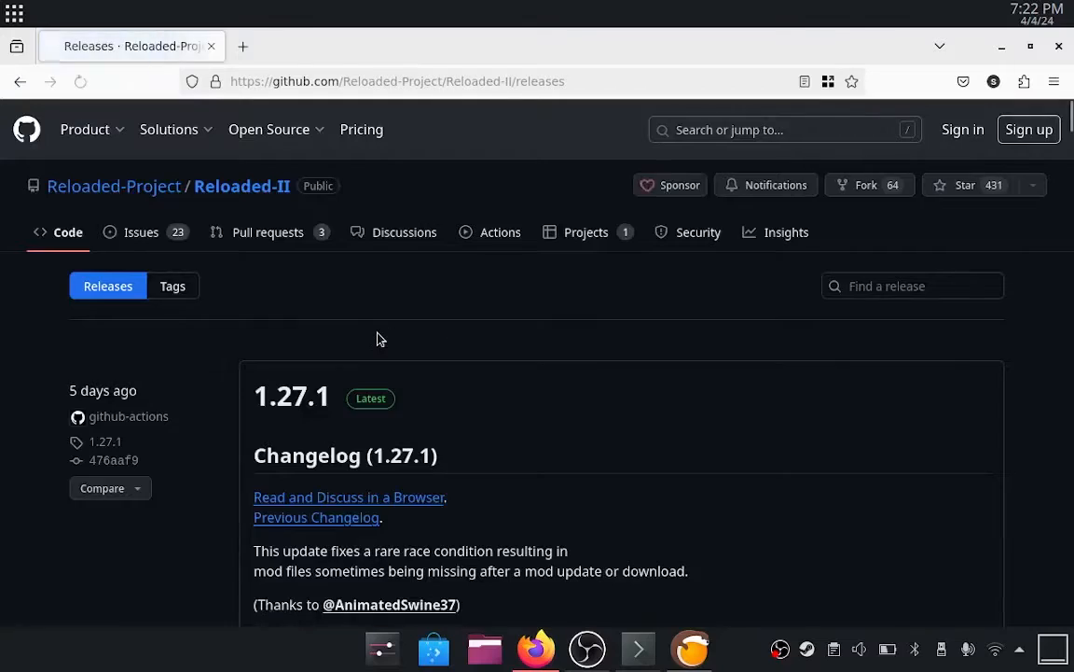
{"action": "scroll", "scroll_direction": "down", "scroll_amount": 3}
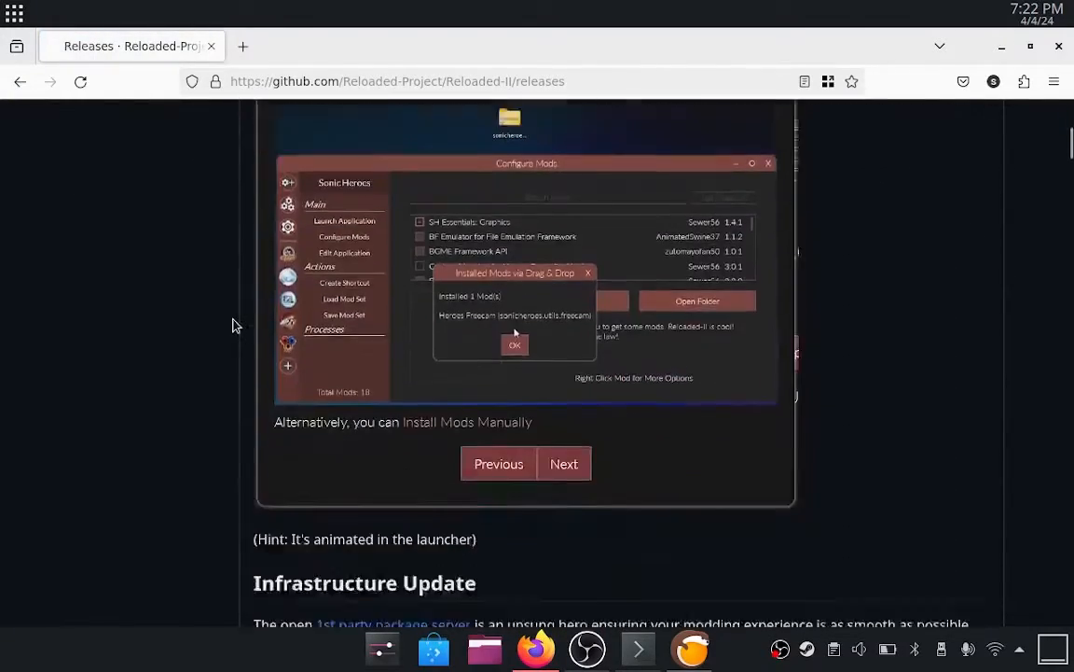
{"action": "scroll", "scroll_direction": "down", "scroll_amount": 3}
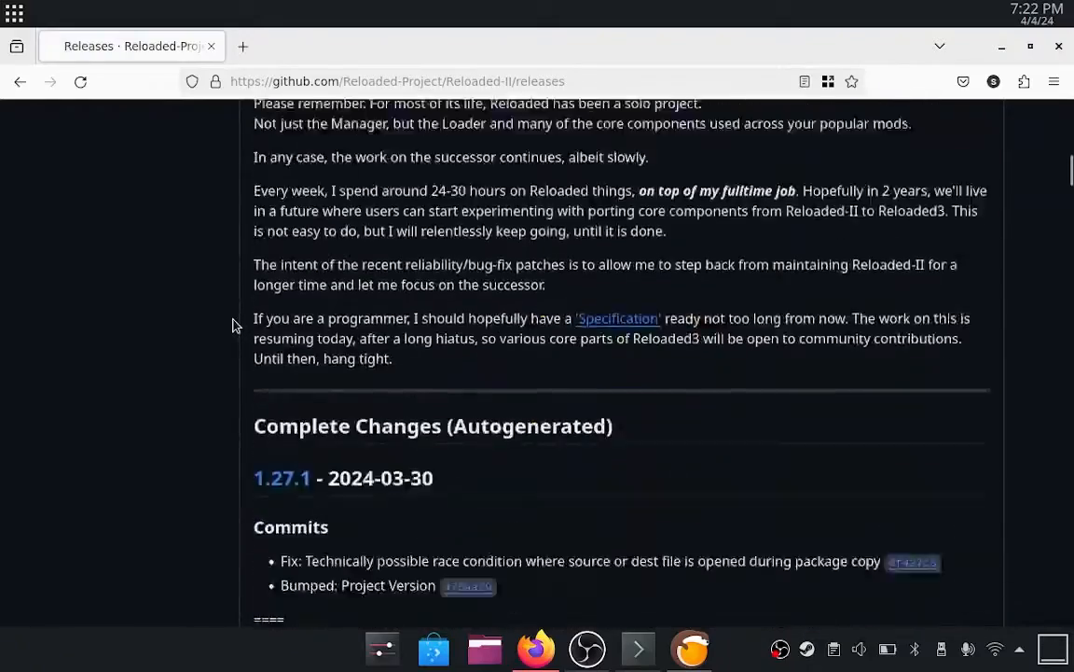
{"action": "scroll", "scroll_direction": "down", "scroll_amount": 3}
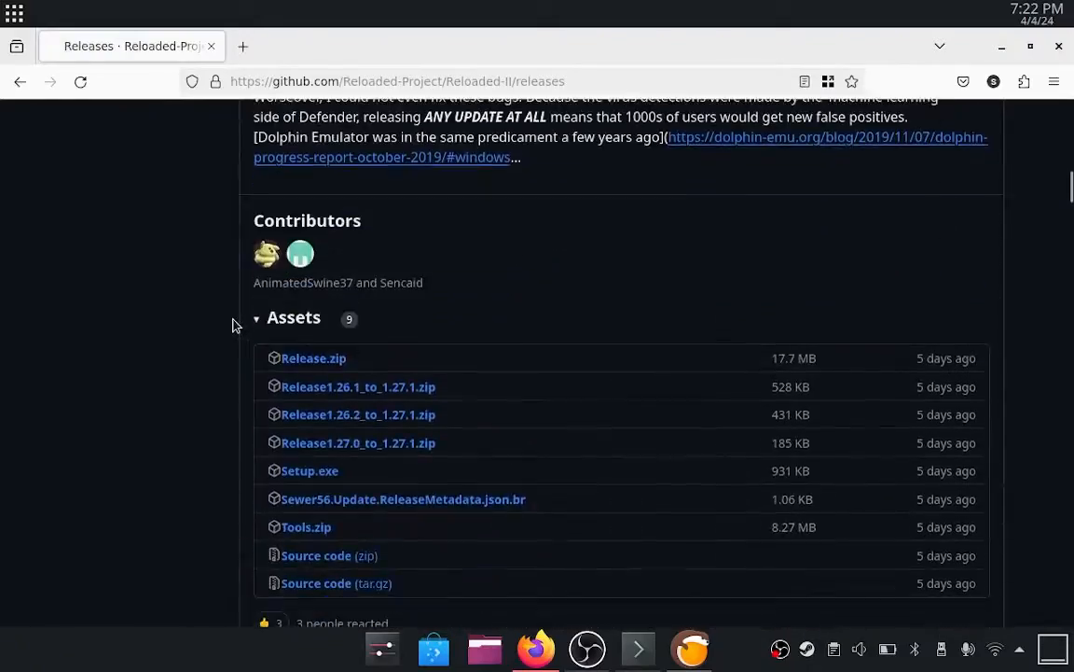
{"action": "left_click", "coordinate": [314, 359]}
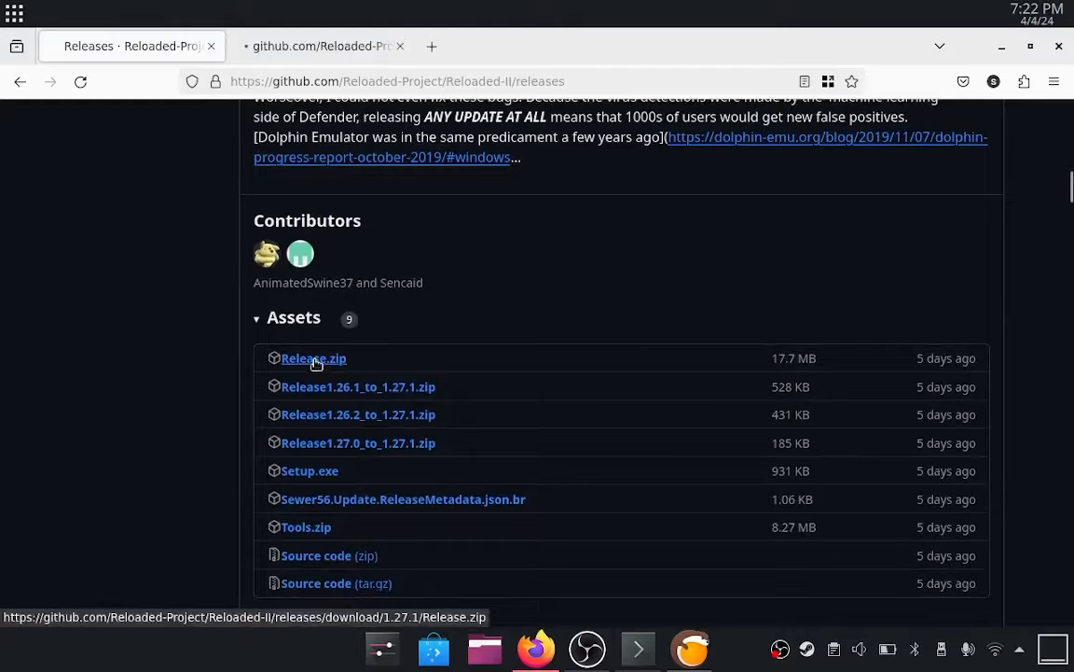
{"action": "left_click", "coordinate": [313, 358]}
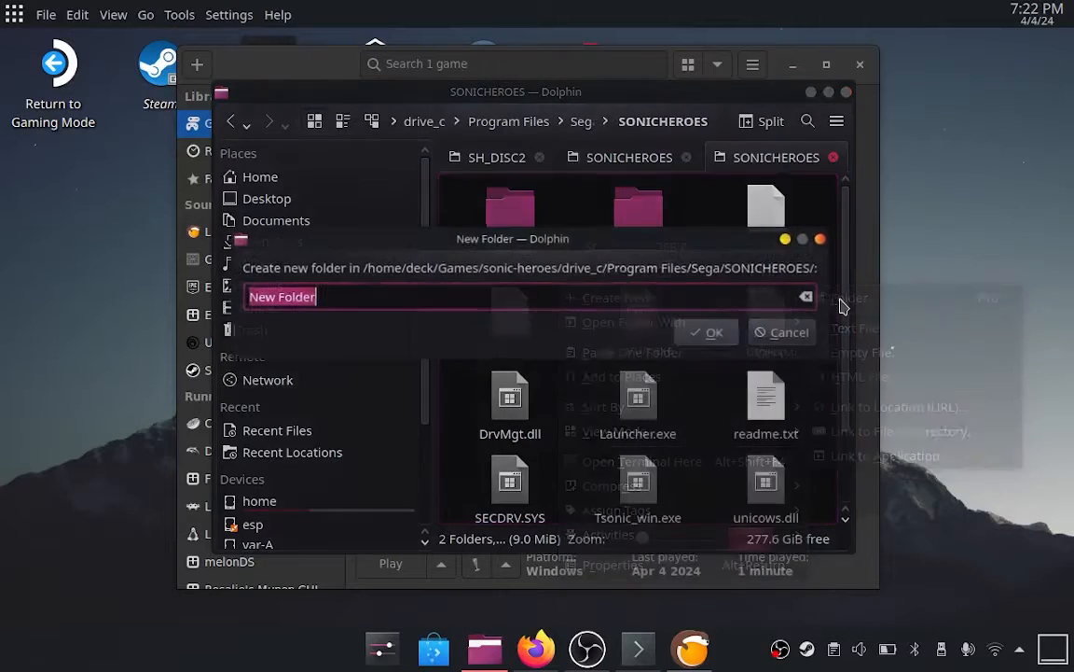
Create the Reloaded folder in SONICHEROES, then extract Release.zip in Downloads
{"action": "left_click", "coordinate": [705, 332]}
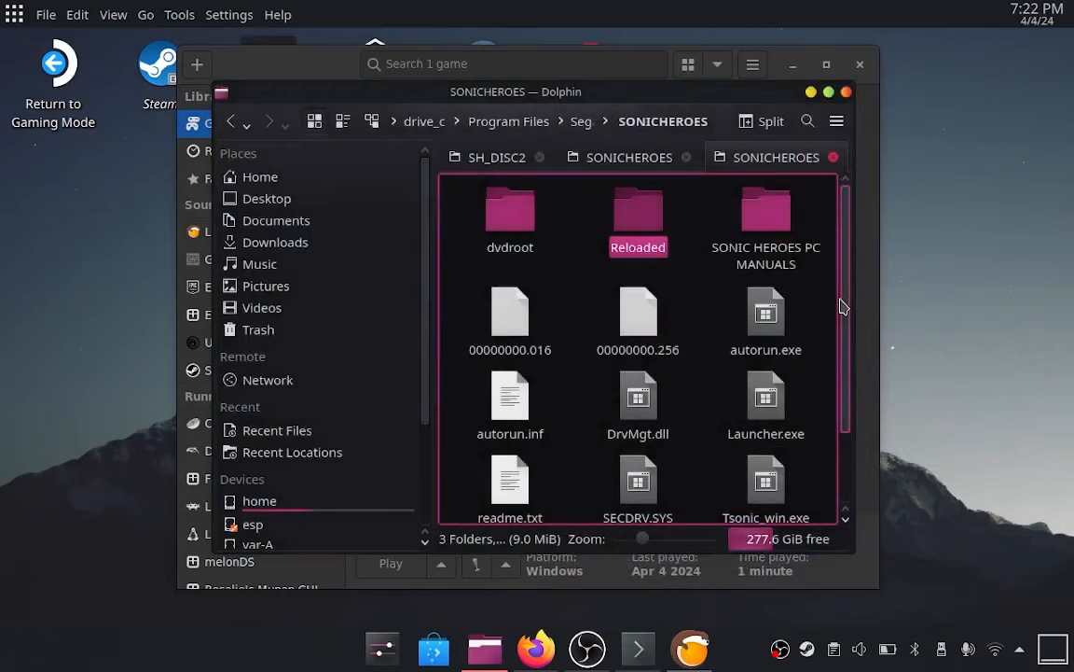
{"action": "double_click", "coordinate": [638, 207]}
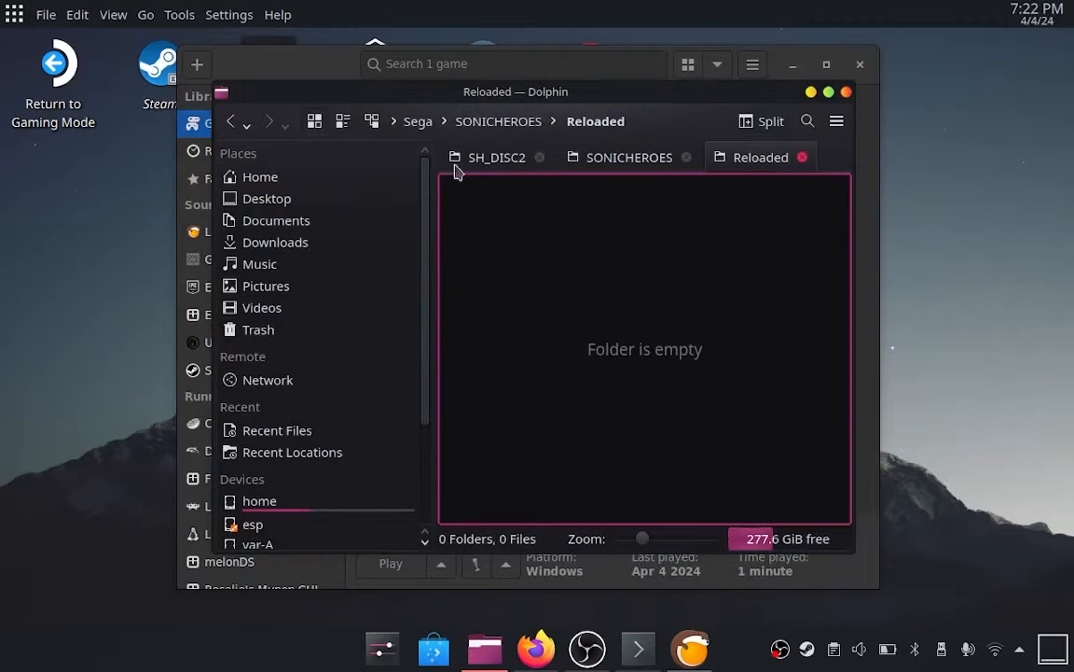
{"action": "left_click", "coordinate": [496, 156]}
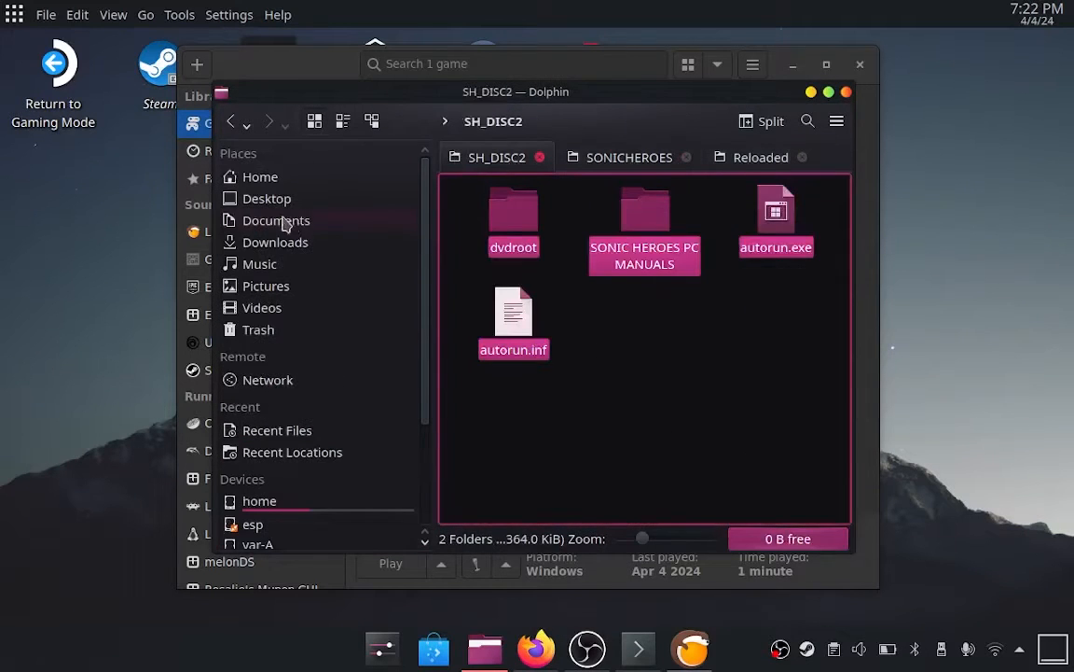
{"action": "left_click", "coordinate": [275, 241]}
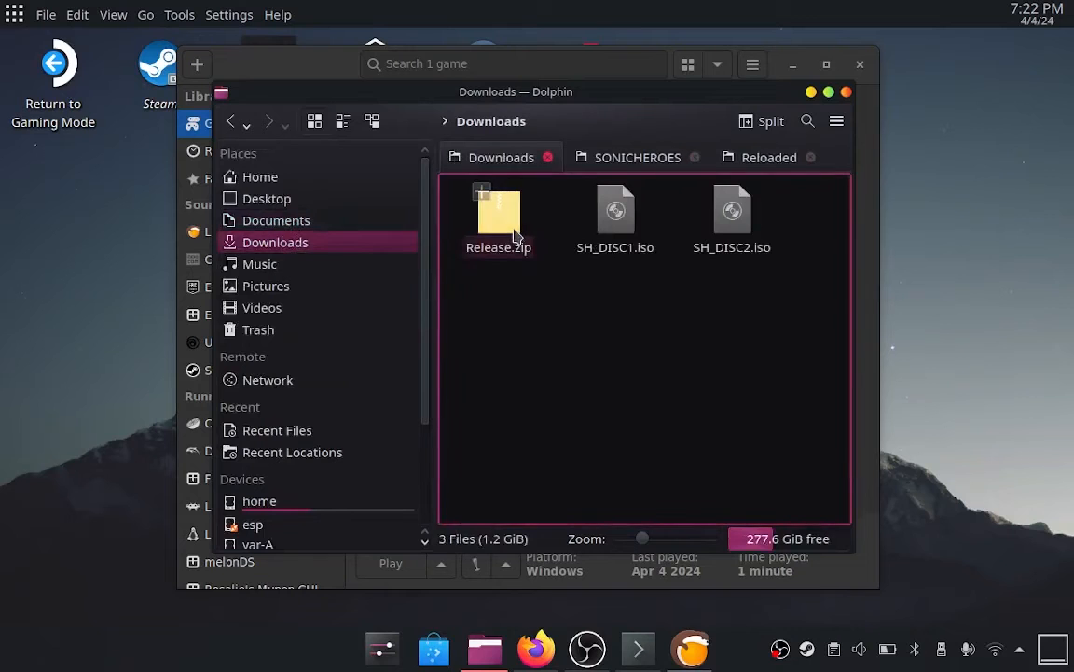
{"action": "right_click", "coordinate": [498, 215]}
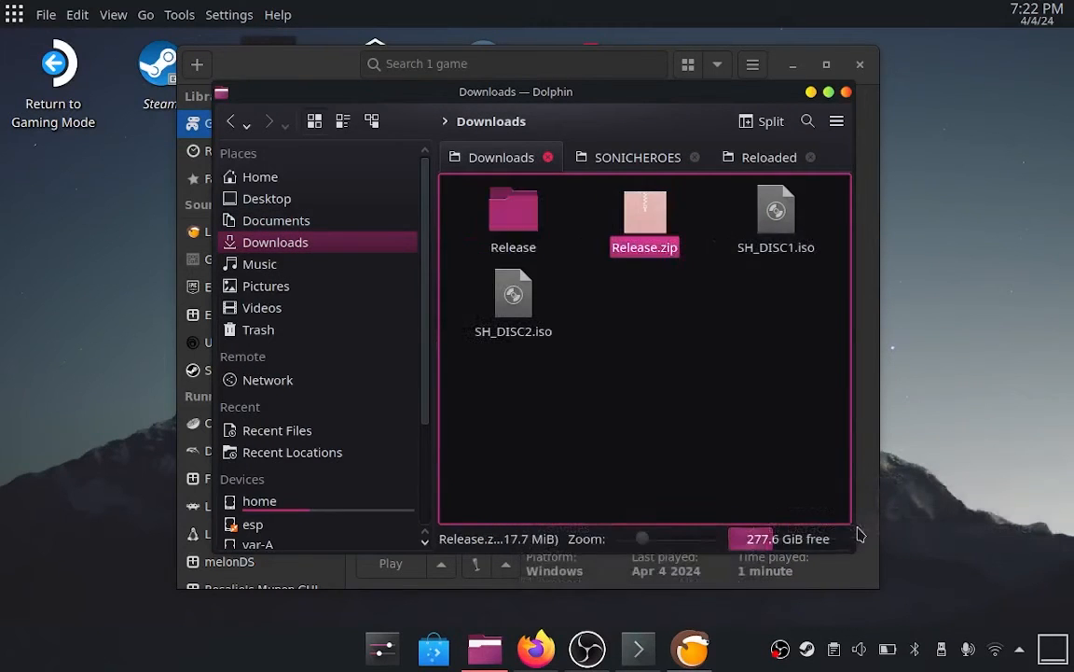
Move the extracted Reloaded-II files into Reloaded and delete Release.zip and its folder
{"action": "right_click", "coordinate": [645, 214]}
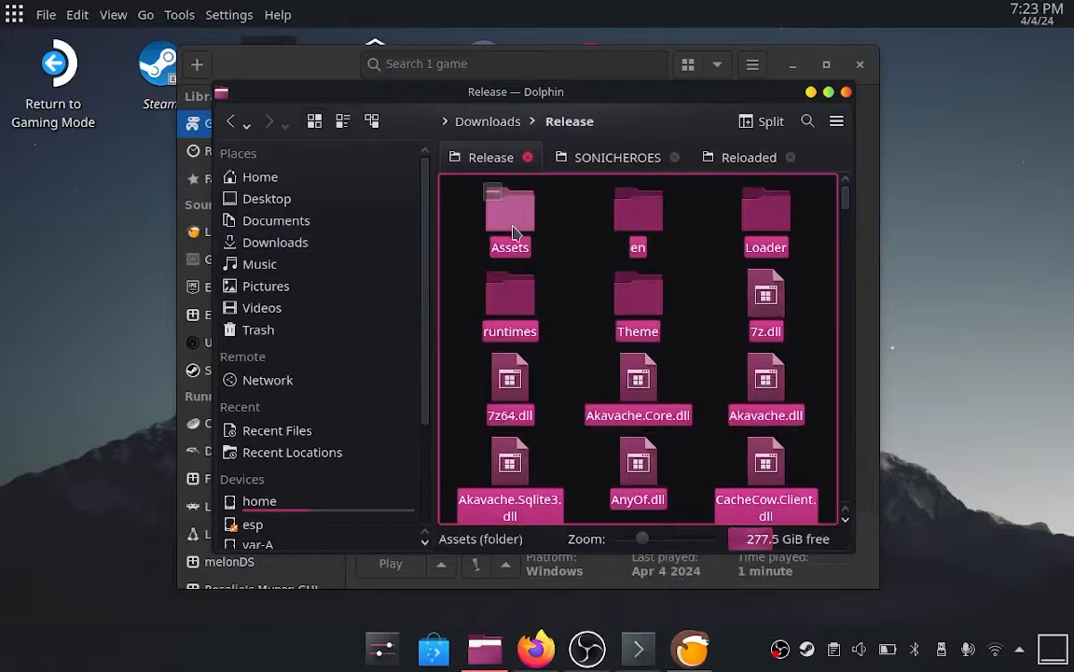
{"action": "left_click", "coordinate": [748, 157]}
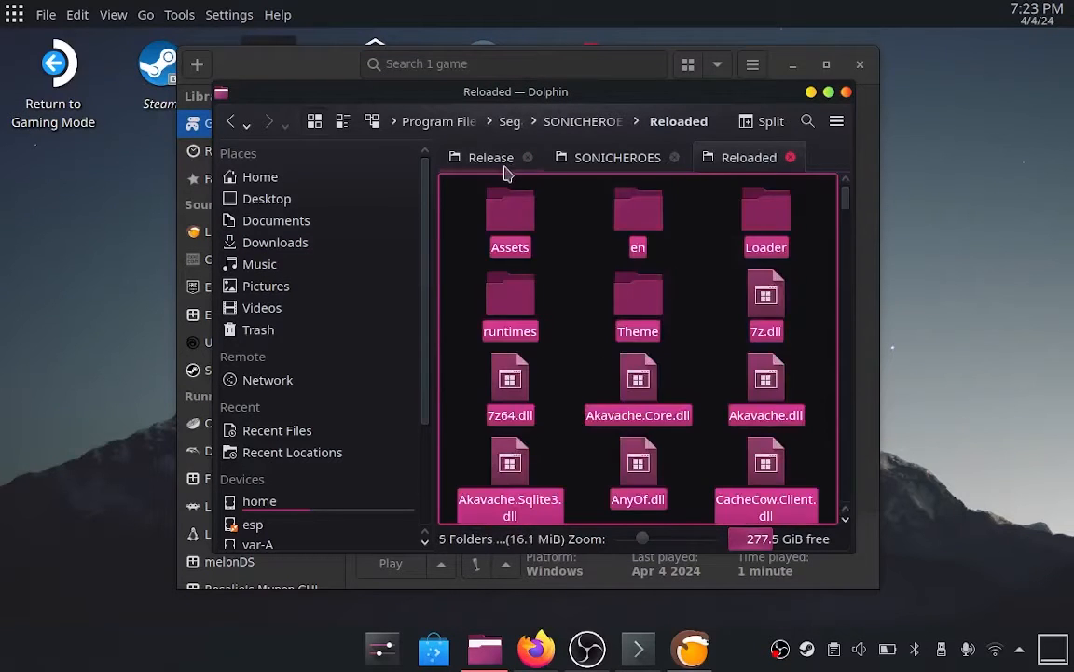
{"action": "left_click", "coordinate": [491, 156]}
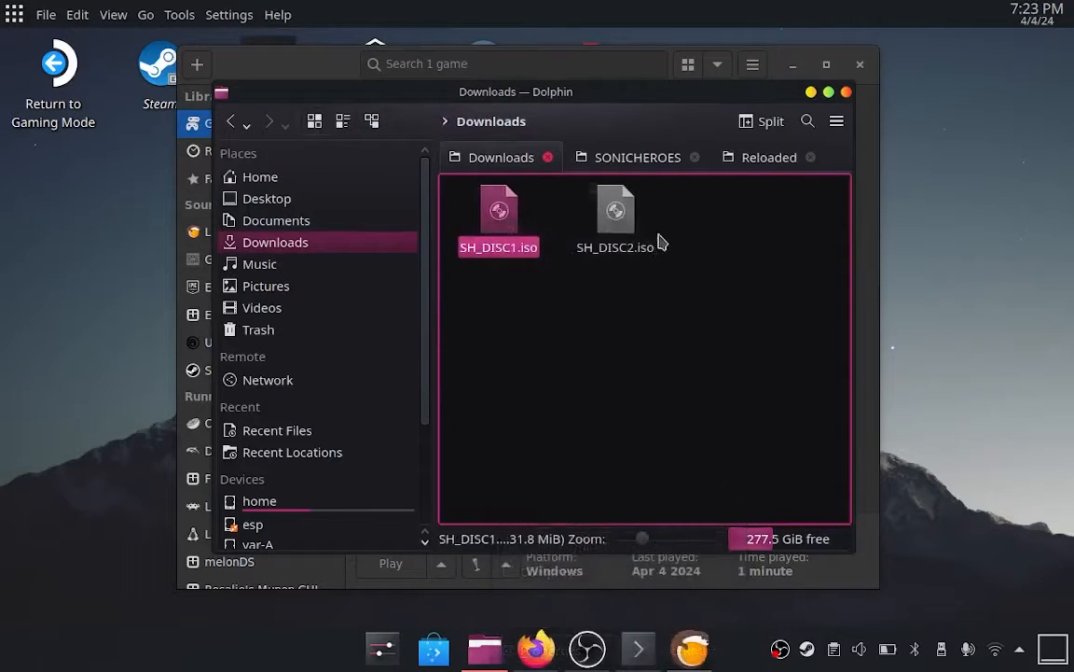
{"action": "left_click", "coordinate": [768, 157]}
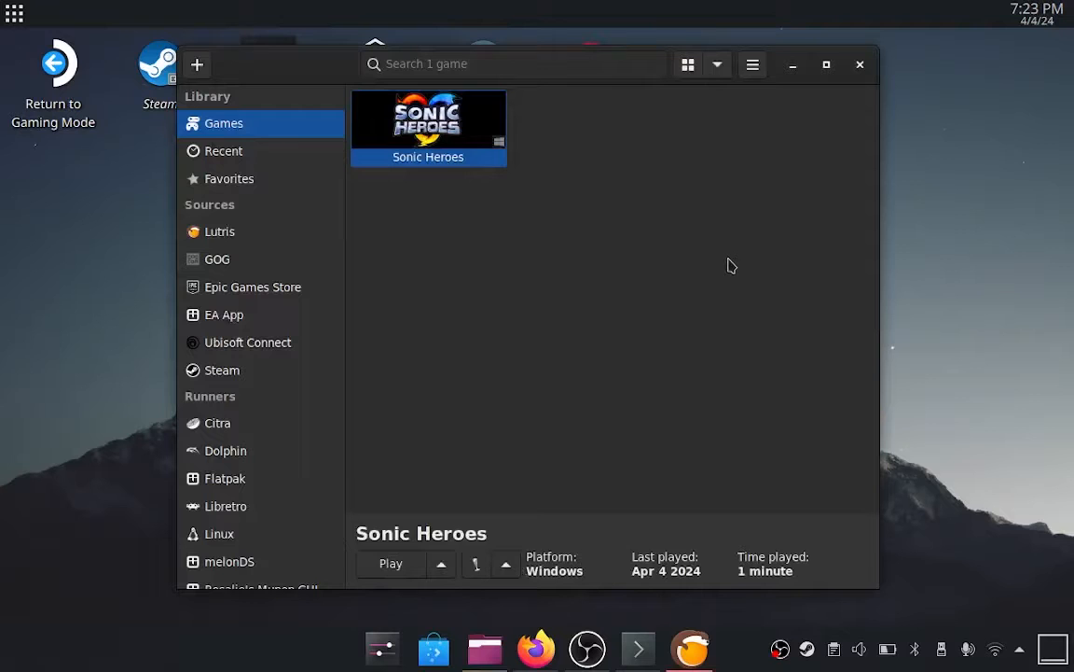
{"action": "mouse_move", "coordinate": [682, 256]}
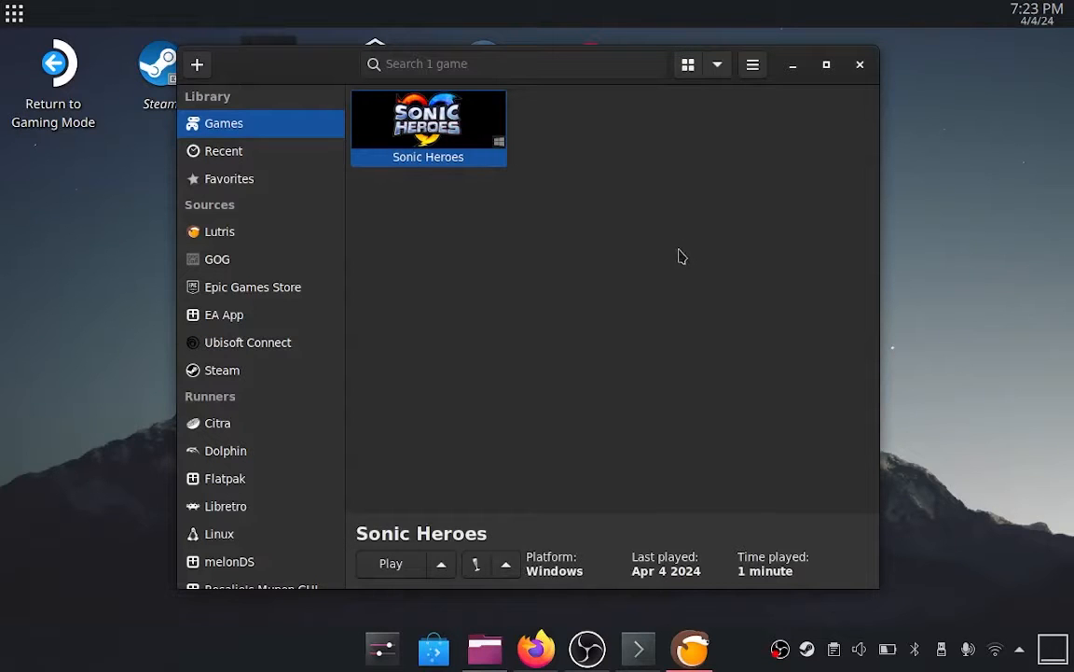
{"action": "mouse_move", "coordinate": [830, 264]}
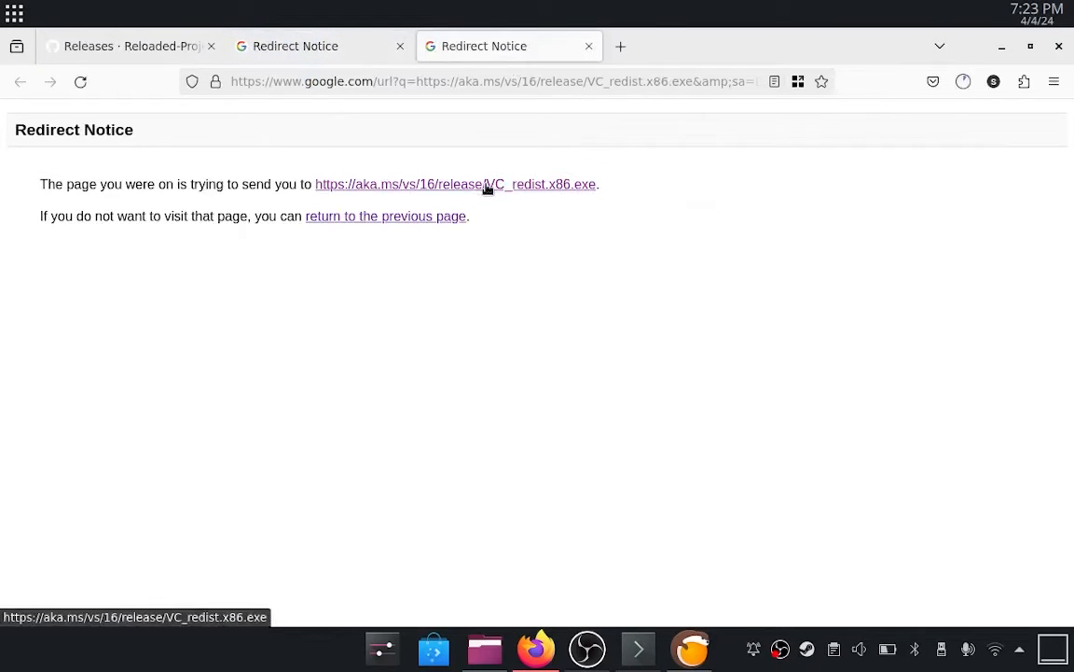
{"action": "mouse_move", "coordinate": [898, 93]}
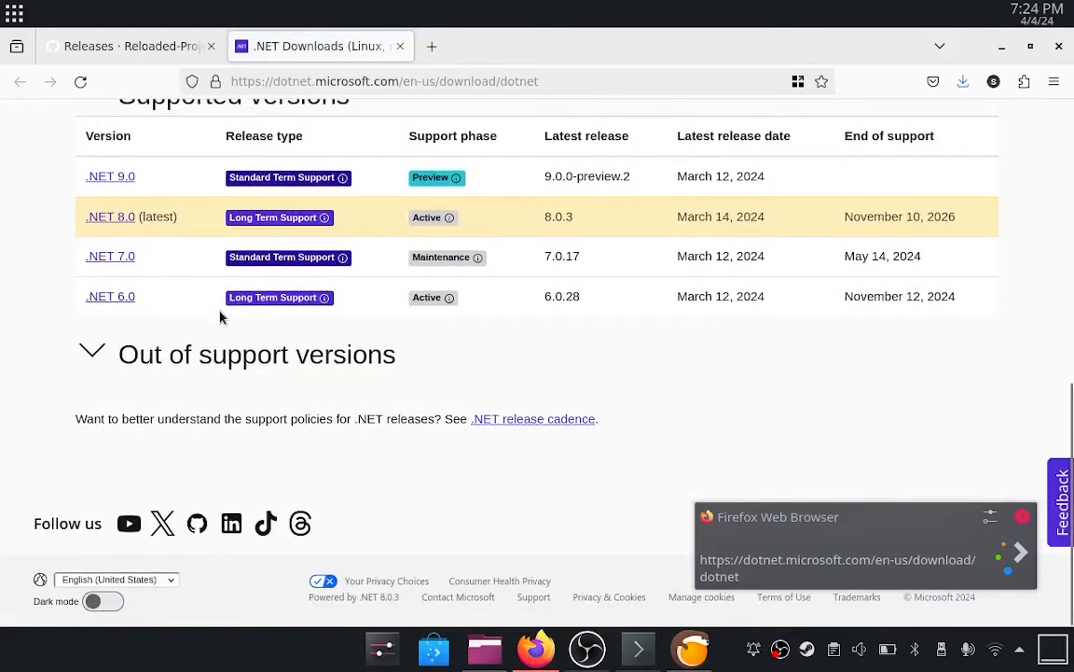
Download the x86 .NET 8.0 Windows Desktop Runtime installer from dotnet.microsoft.com
{"action": "left_click", "coordinate": [109, 215]}
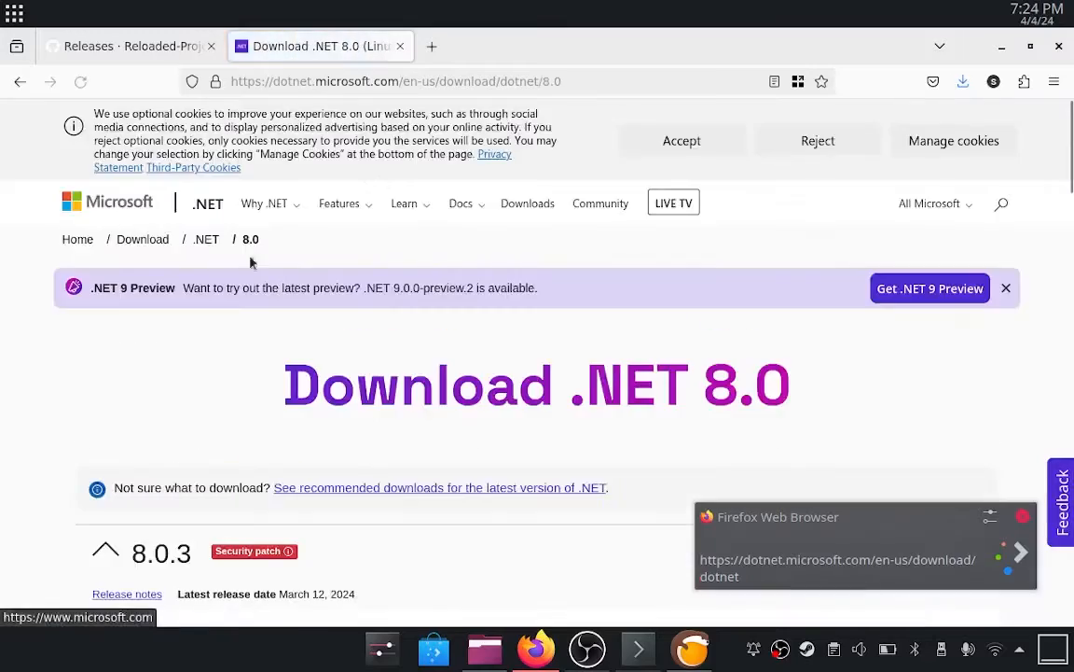
{"action": "scroll", "scroll_direction": "down", "scroll_amount": 3}
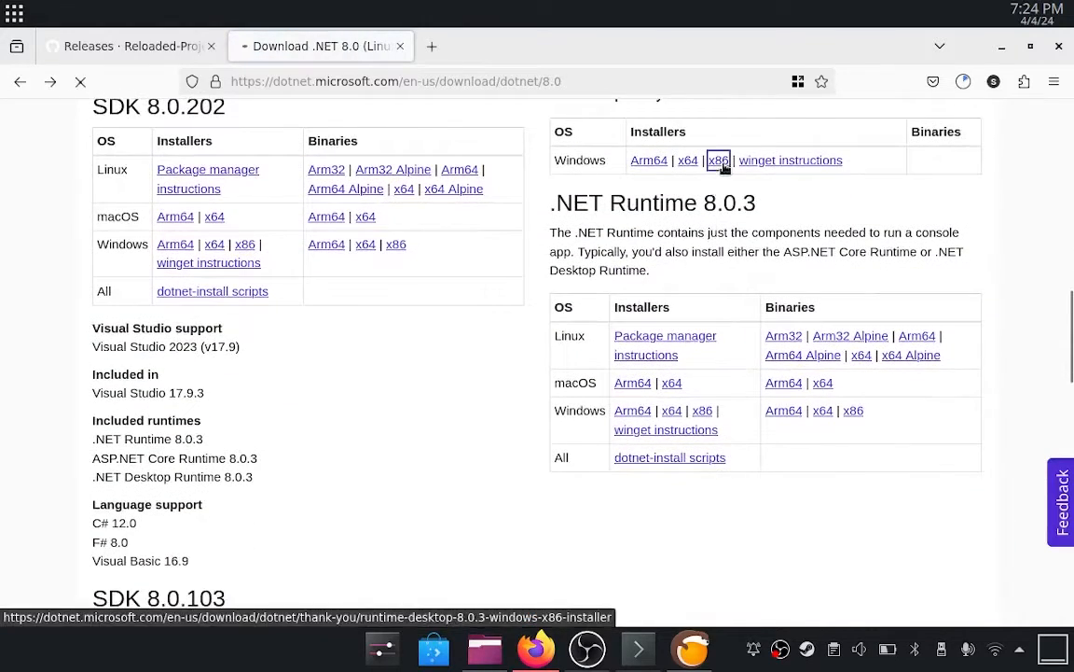
{"action": "left_click", "coordinate": [717, 160]}
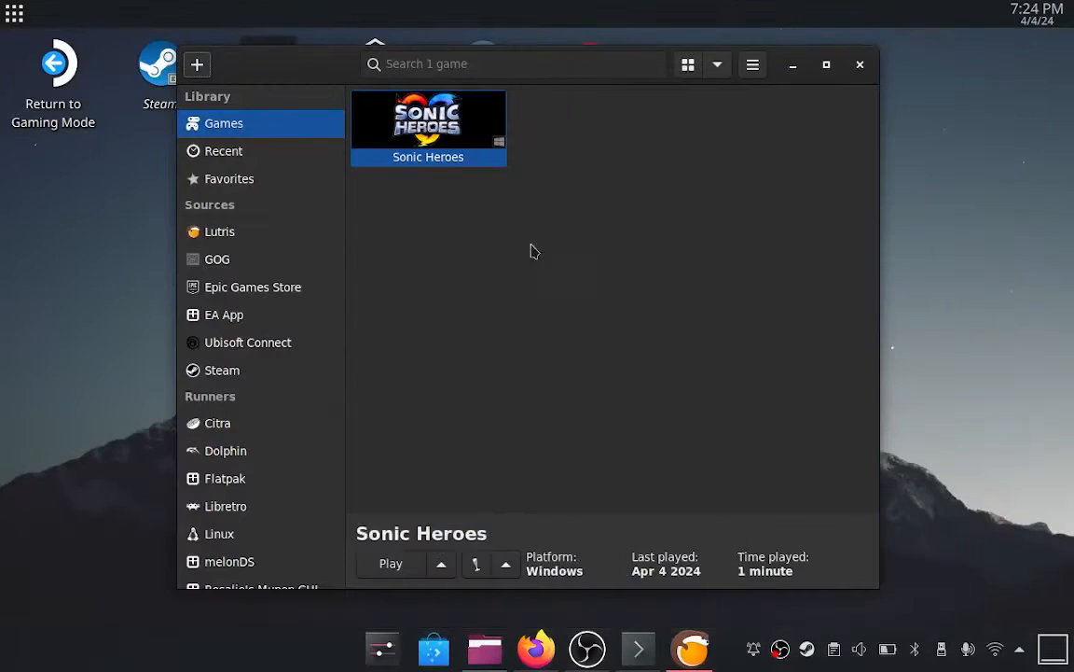
Run VC_redist.x64.exe from Downloads inside the Sonic Heroes Wine prefix
{"action": "left_click", "coordinate": [520, 562]}
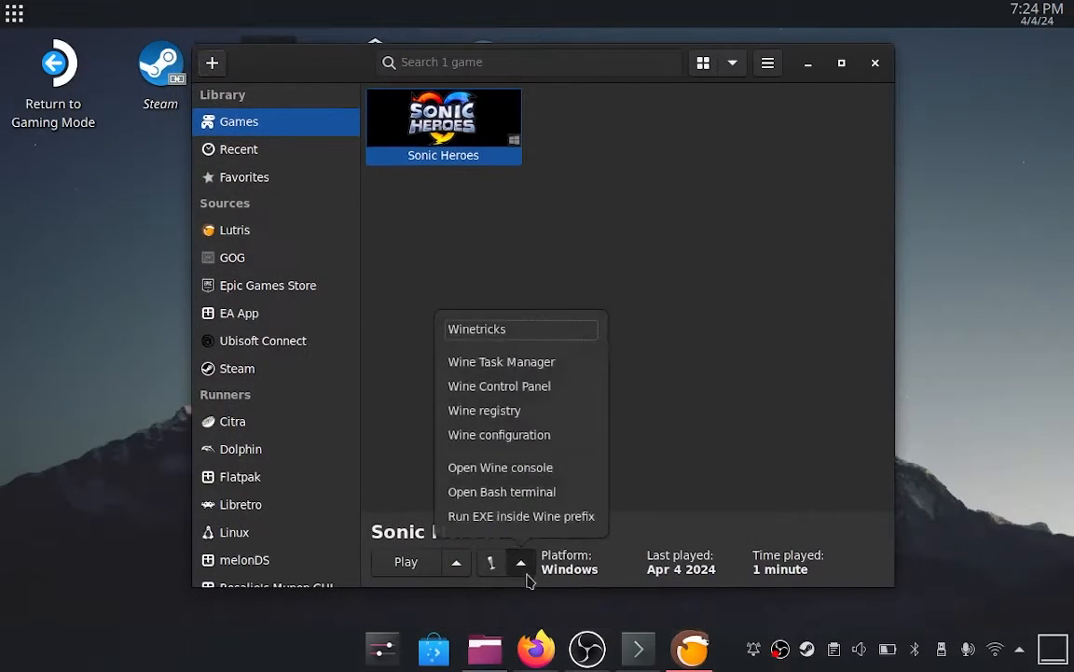
{"action": "left_click", "coordinate": [520, 516]}
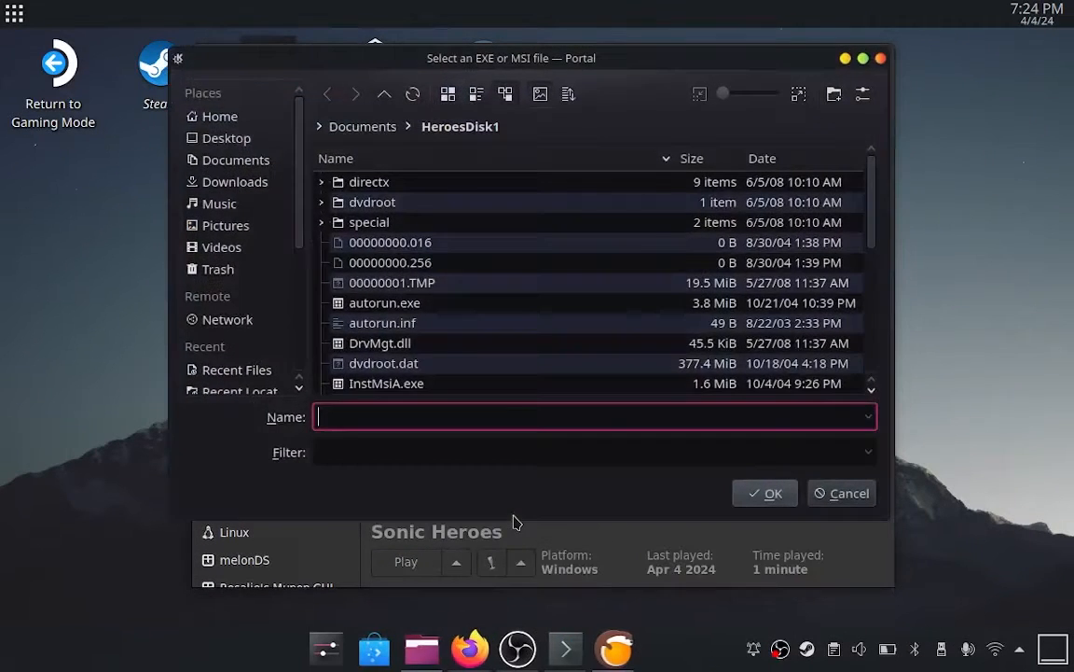
{"action": "left_click", "coordinate": [235, 160]}
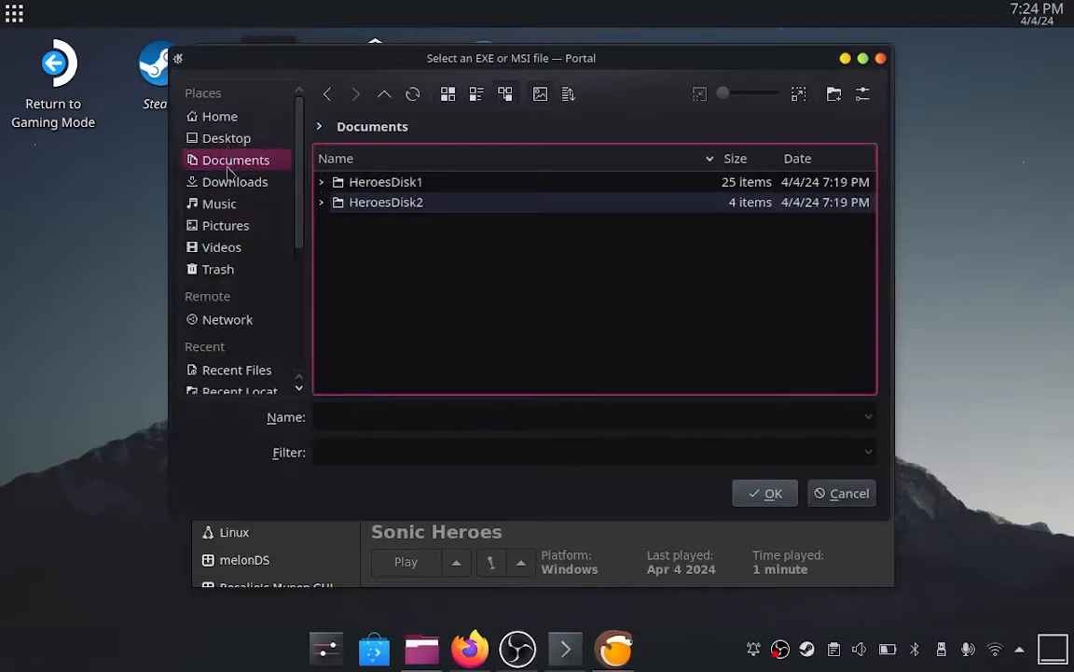
{"action": "left_click", "coordinate": [235, 181]}
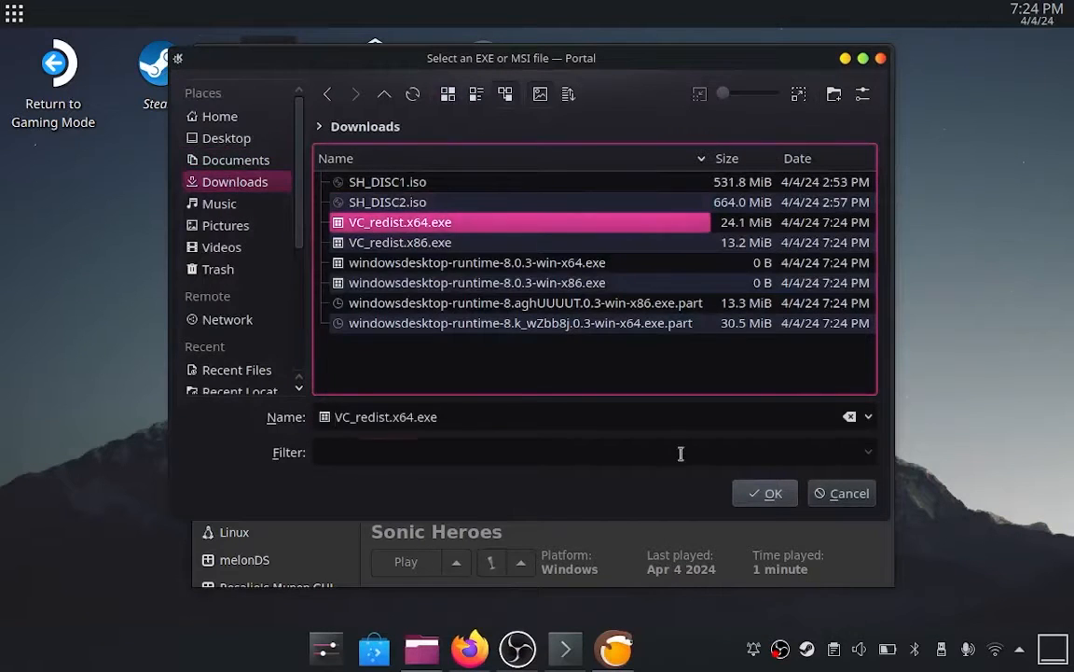
{"action": "left_click", "coordinate": [765, 493]}
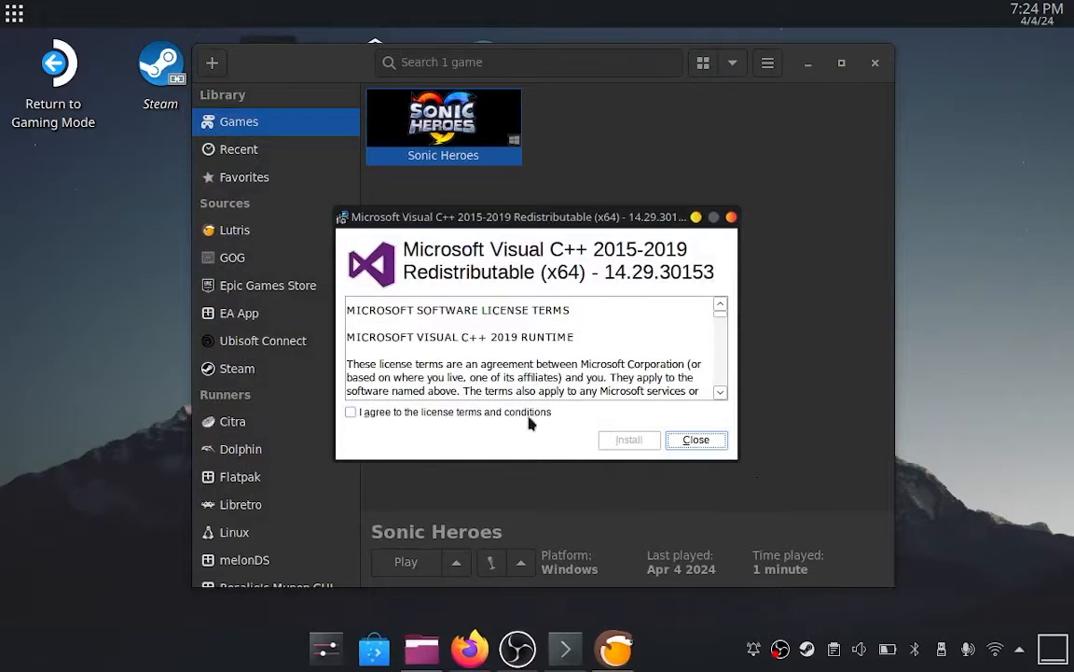
{"action": "left_click", "coordinate": [628, 439]}
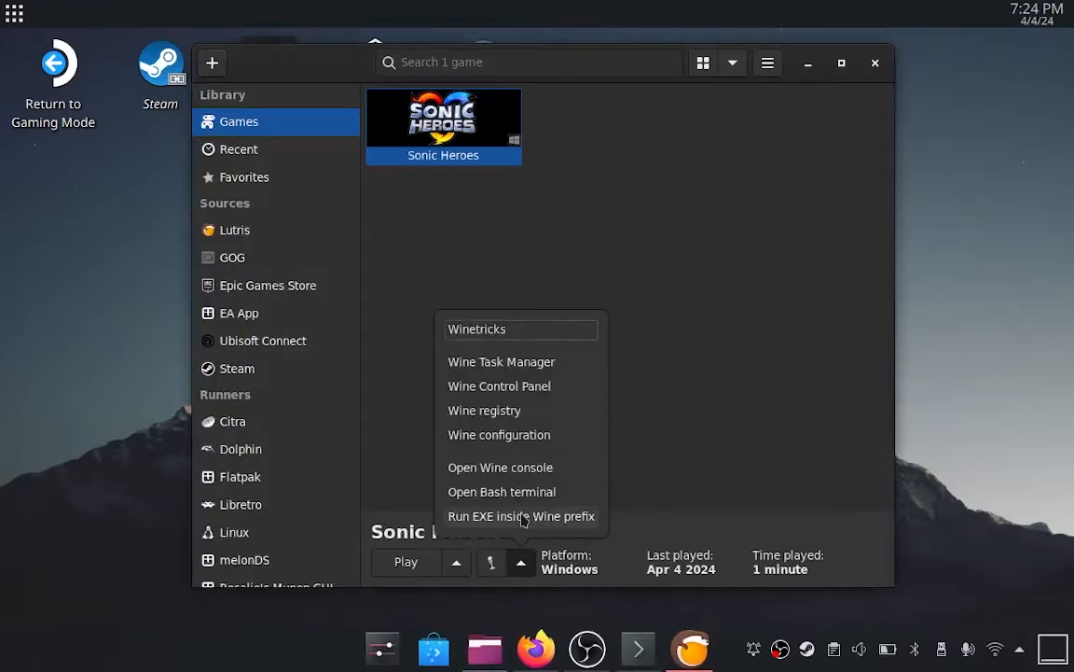
Run VC_redist.x86.exe inside the same Wine prefix
{"action": "left_click", "coordinate": [522, 516]}
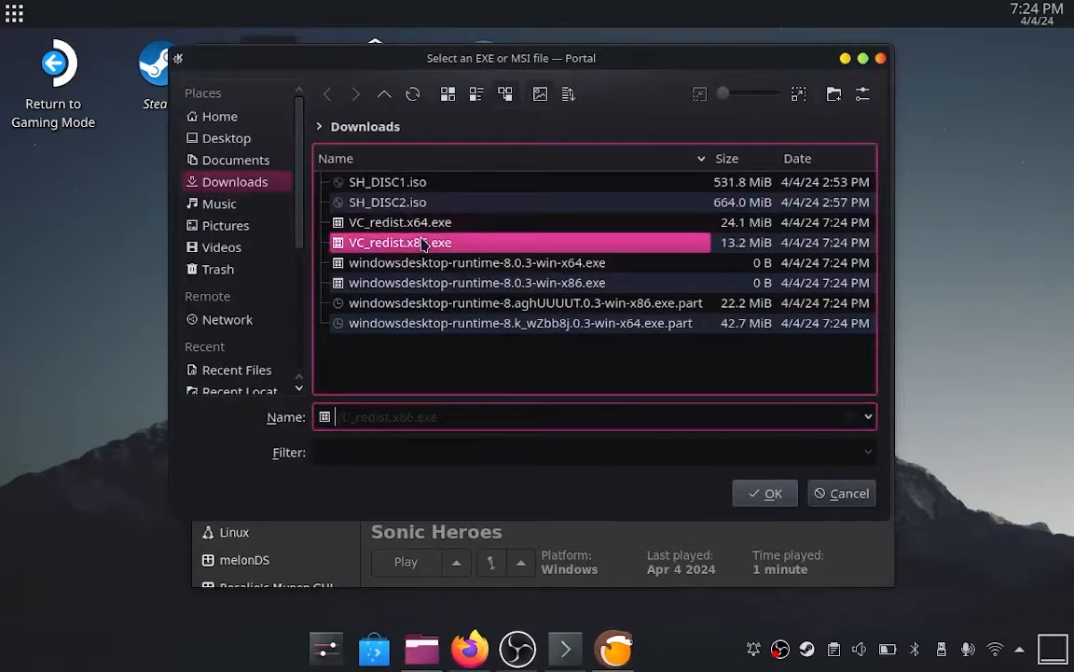
{"action": "left_click", "coordinate": [841, 492]}
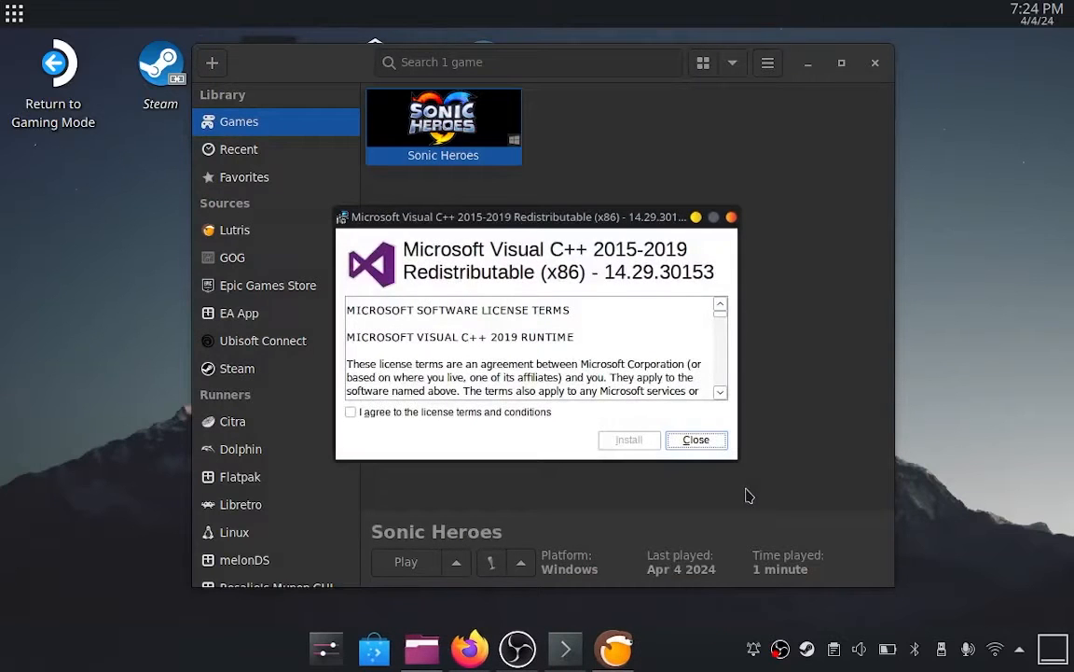
{"action": "left_click", "coordinate": [629, 439]}
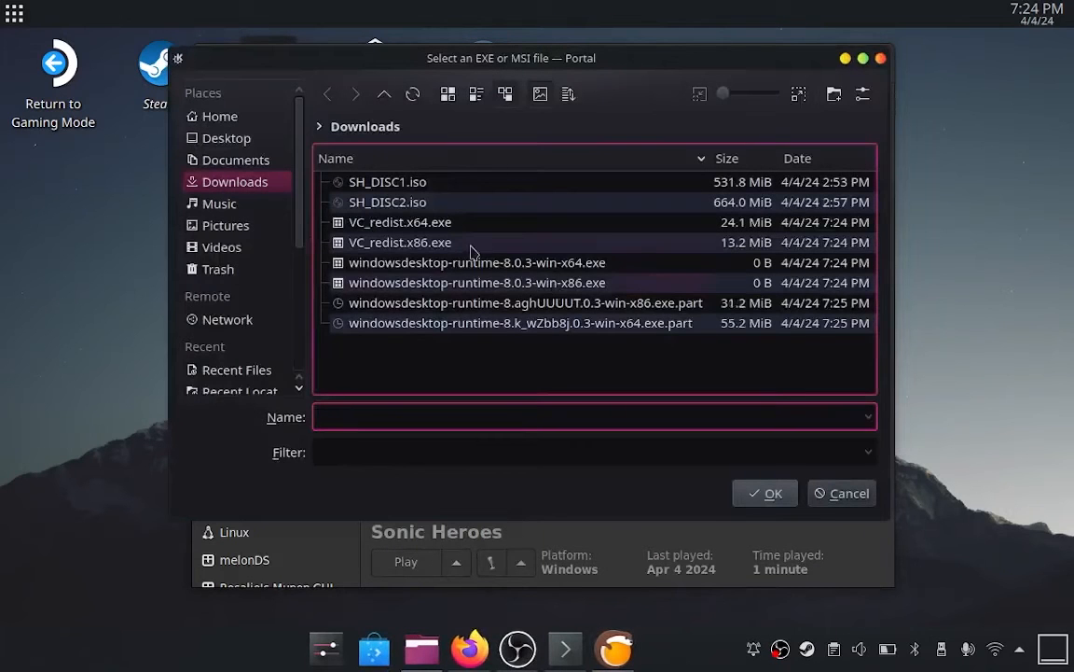
Install the x64 .NET 8.0.3 Desktop Runtime in the Sonic Heroes prefix
{"action": "left_click", "coordinate": [476, 262]}
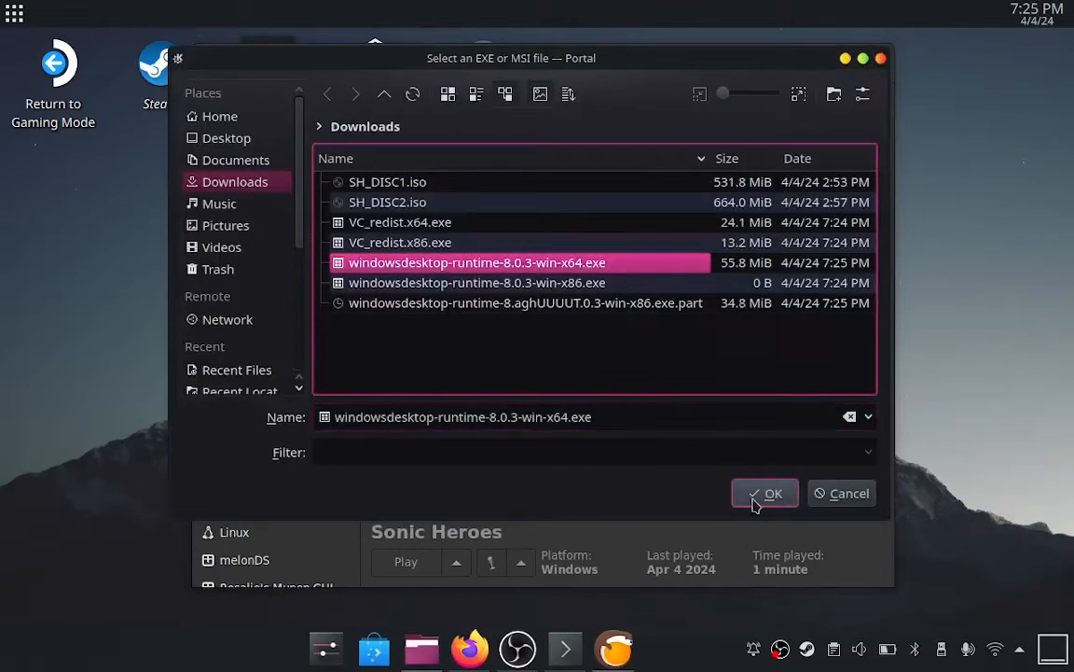
{"action": "left_click", "coordinate": [765, 493]}
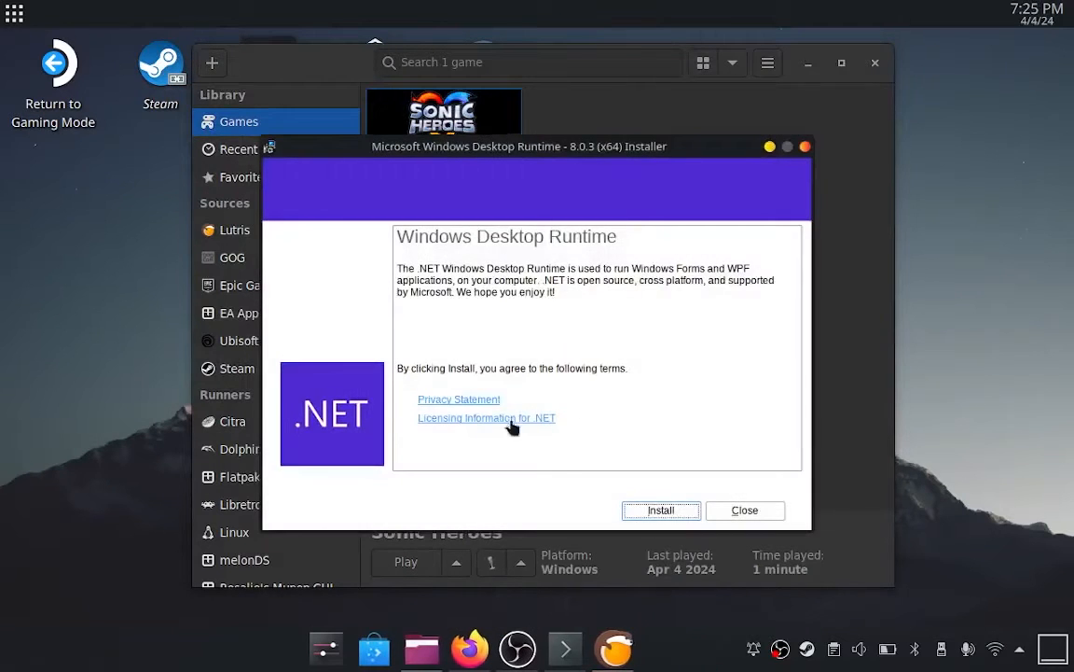
{"action": "left_click", "coordinate": [660, 511]}
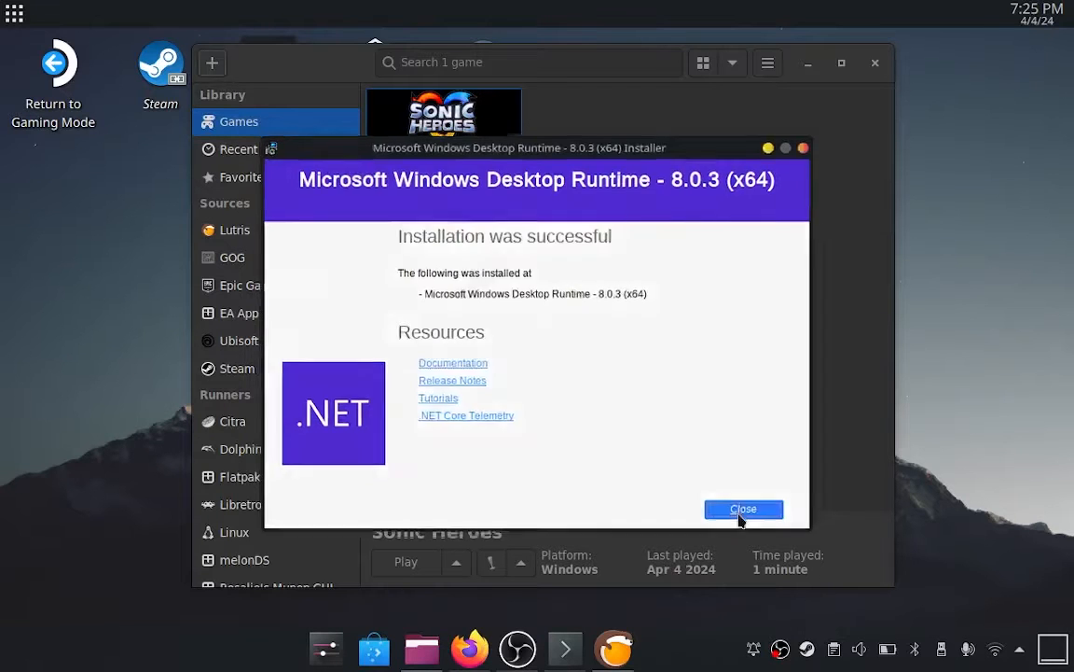
{"action": "left_click", "coordinate": [744, 509]}
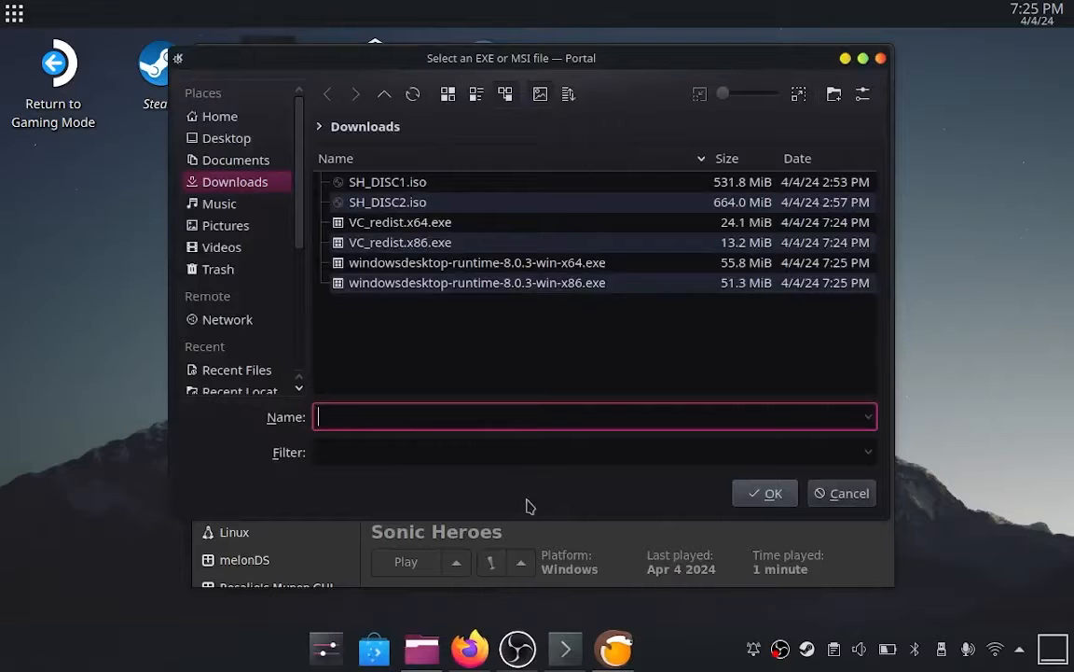
Install the x86 .NET Desktop Runtime and close its installer
{"action": "left_click", "coordinate": [841, 492]}
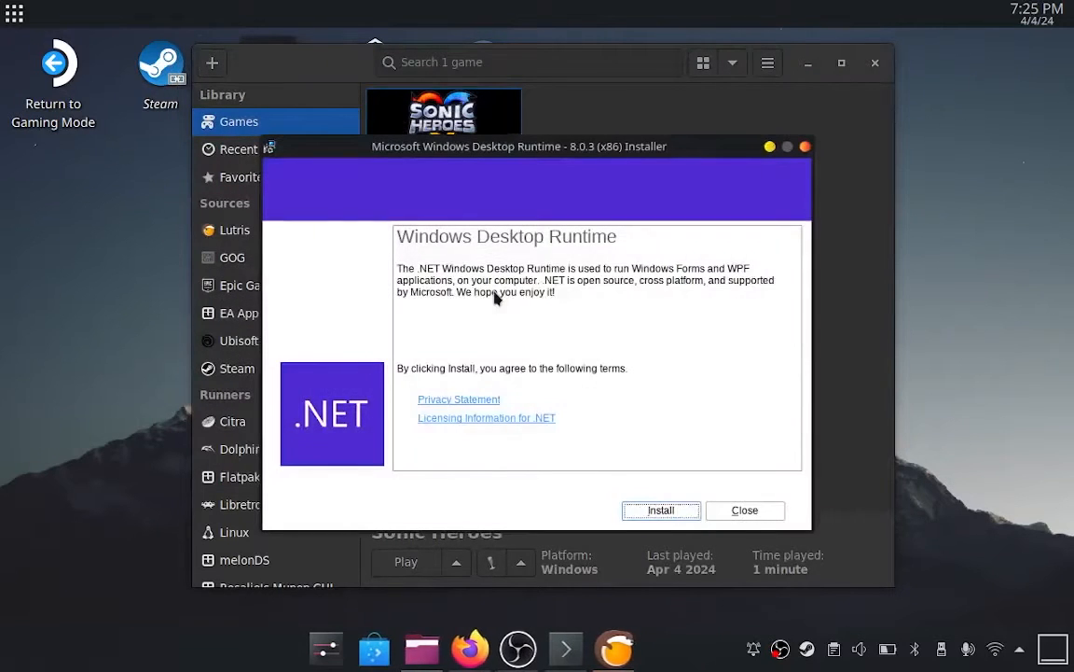
{"action": "left_click", "coordinate": [660, 510]}
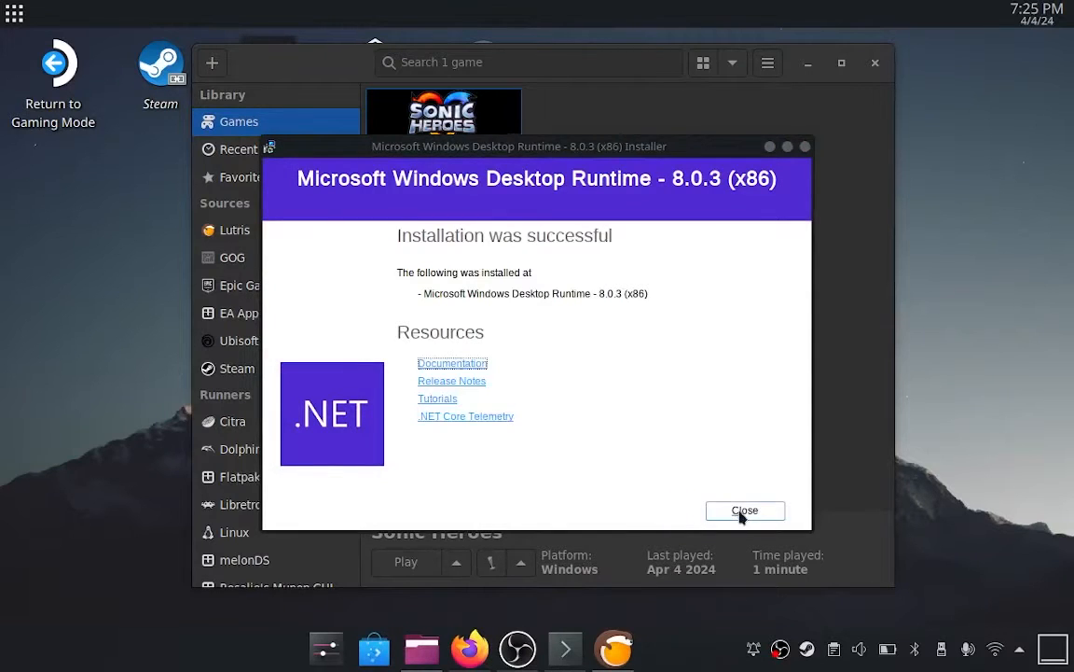
{"action": "left_click", "coordinate": [744, 510]}
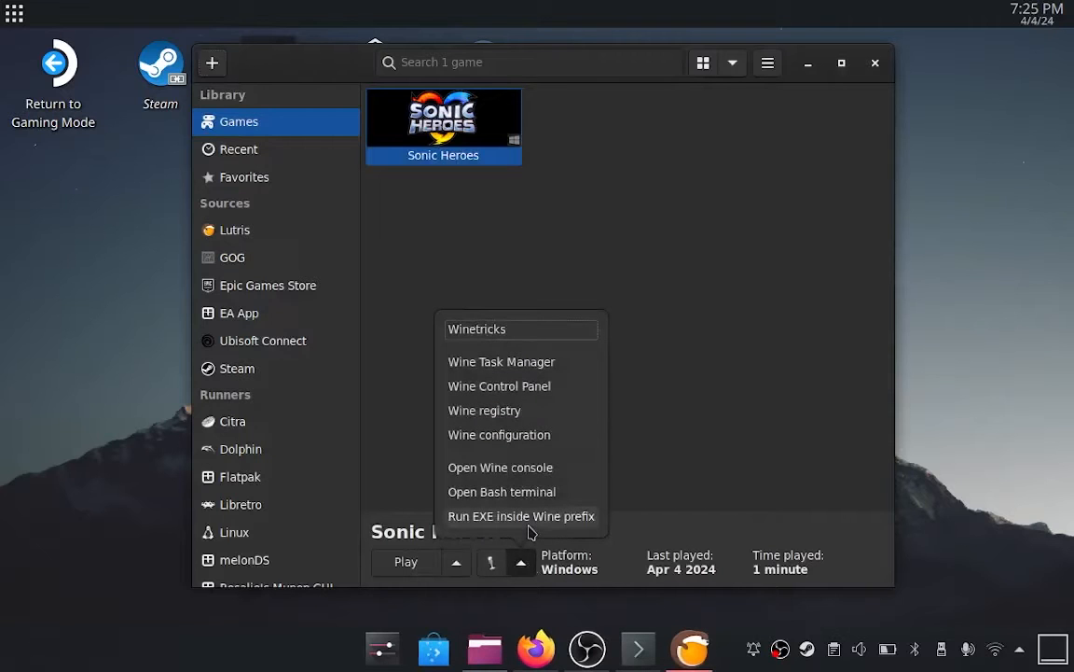
Browse the Wine-prefix EXE picker into the game's Reloaded folder for Reloaded-II
{"action": "left_click", "coordinate": [522, 515]}
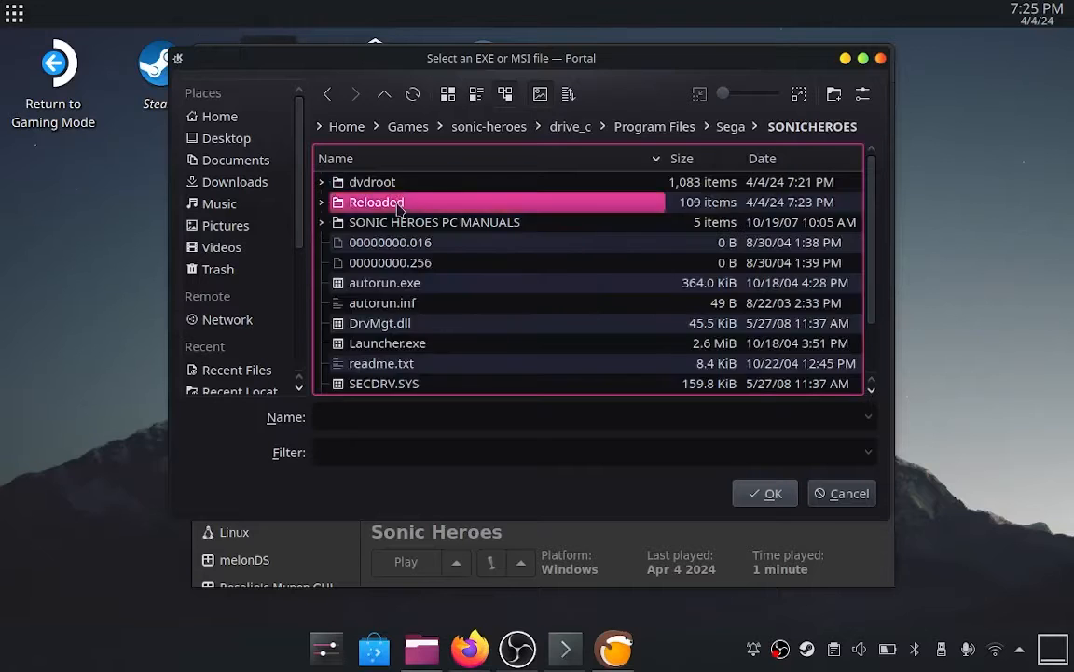
{"action": "double_click", "coordinate": [374, 202]}
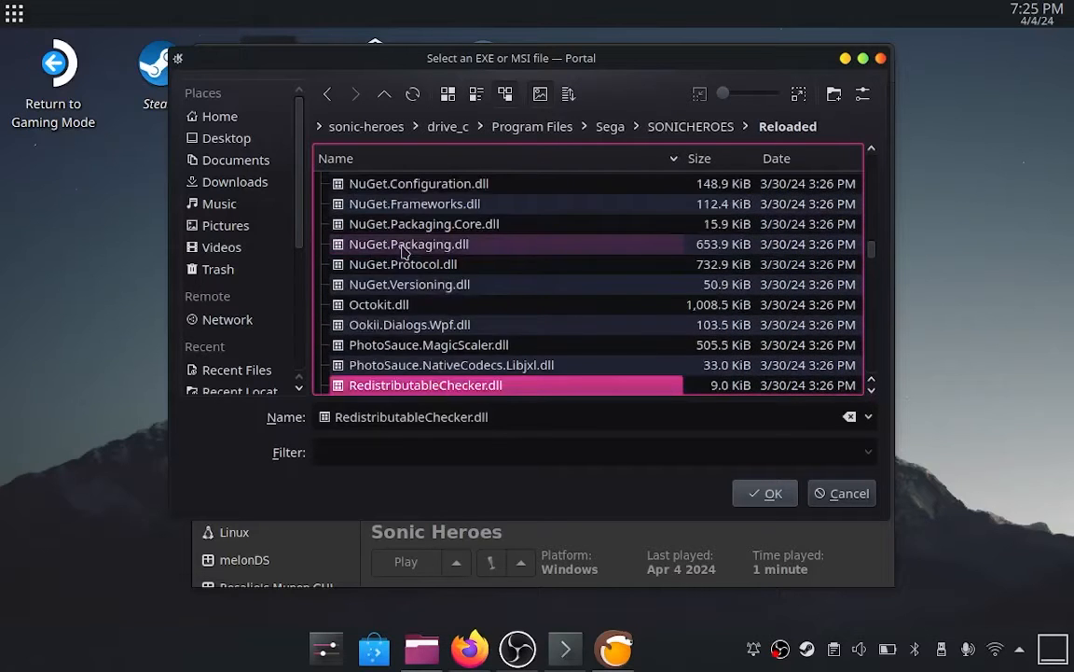
{"action": "scroll", "scroll_direction": "down", "scroll_amount": 3}
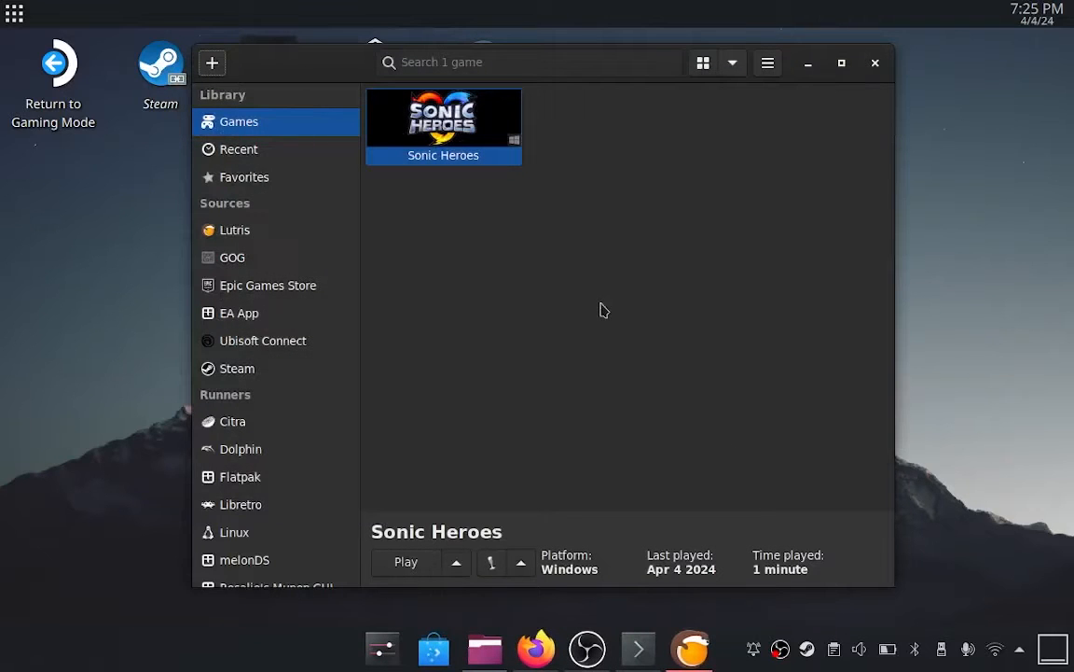
{"action": "mouse_move", "coordinate": [542, 308]}
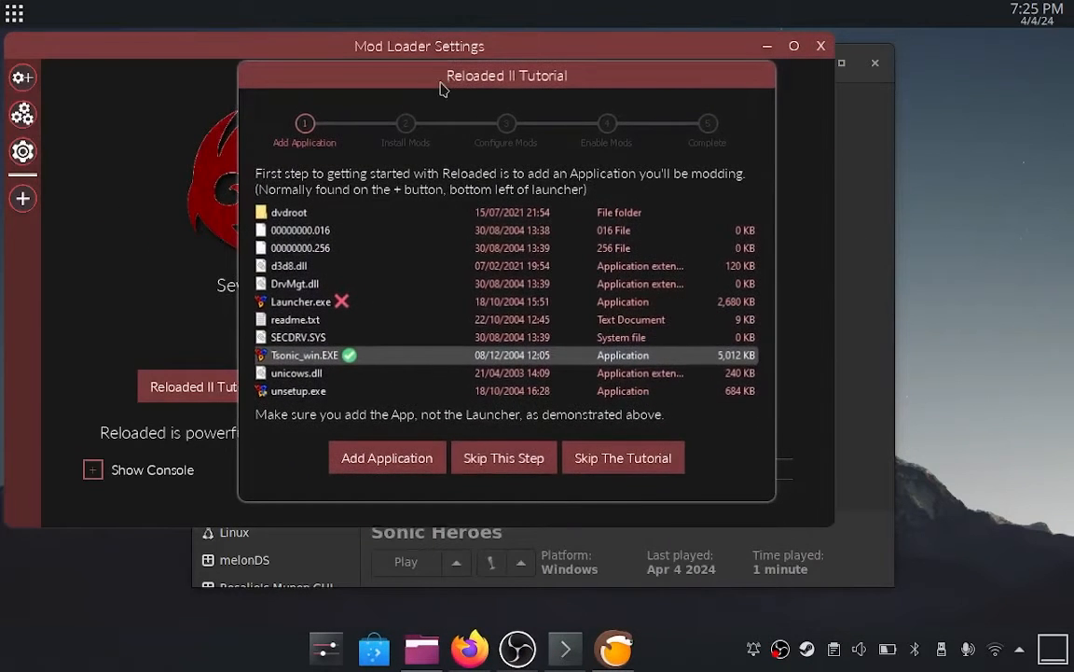
{"action": "mouse_move", "coordinate": [387, 457]}
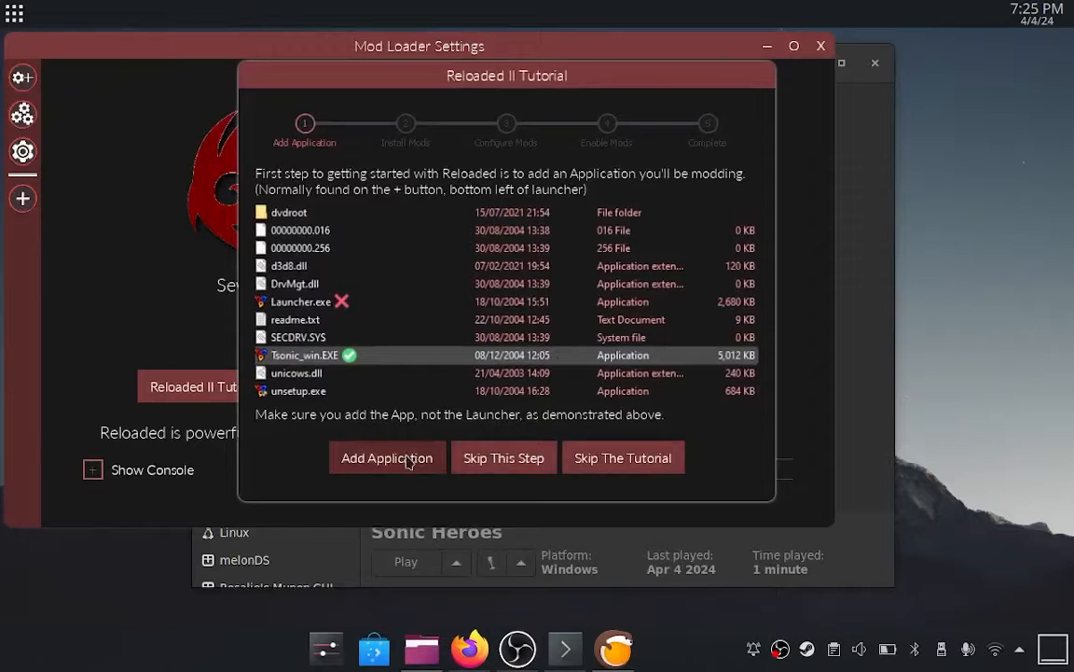
Add Tsonic_win.exe from SONICHEROES as an application in Reloaded-II
{"action": "left_click", "coordinate": [387, 457]}
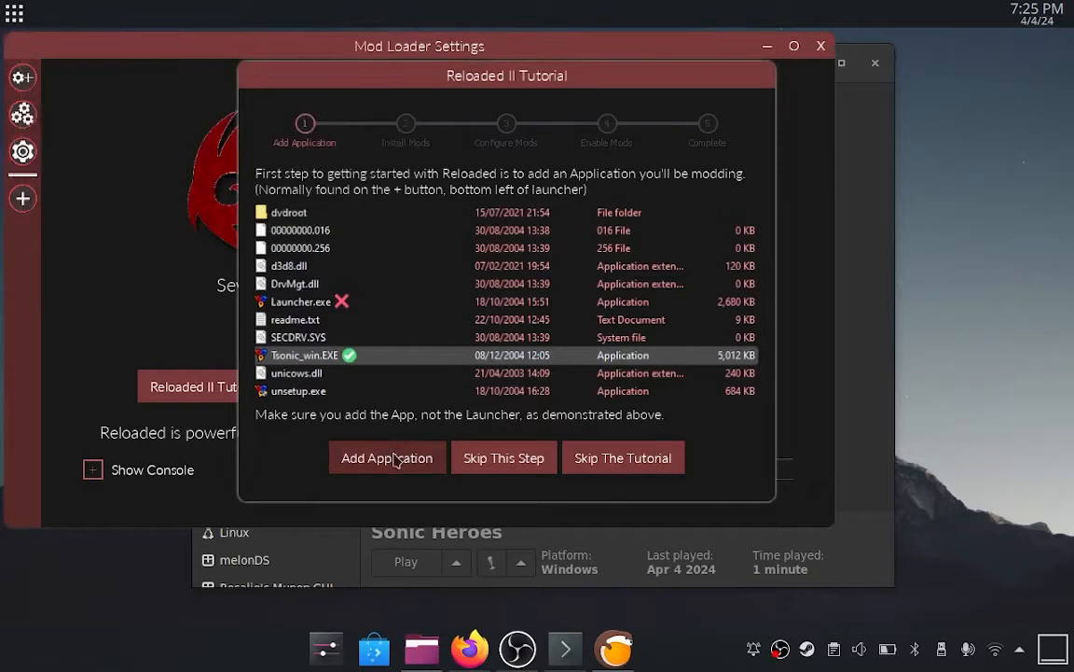
{"action": "left_click", "coordinate": [387, 457]}
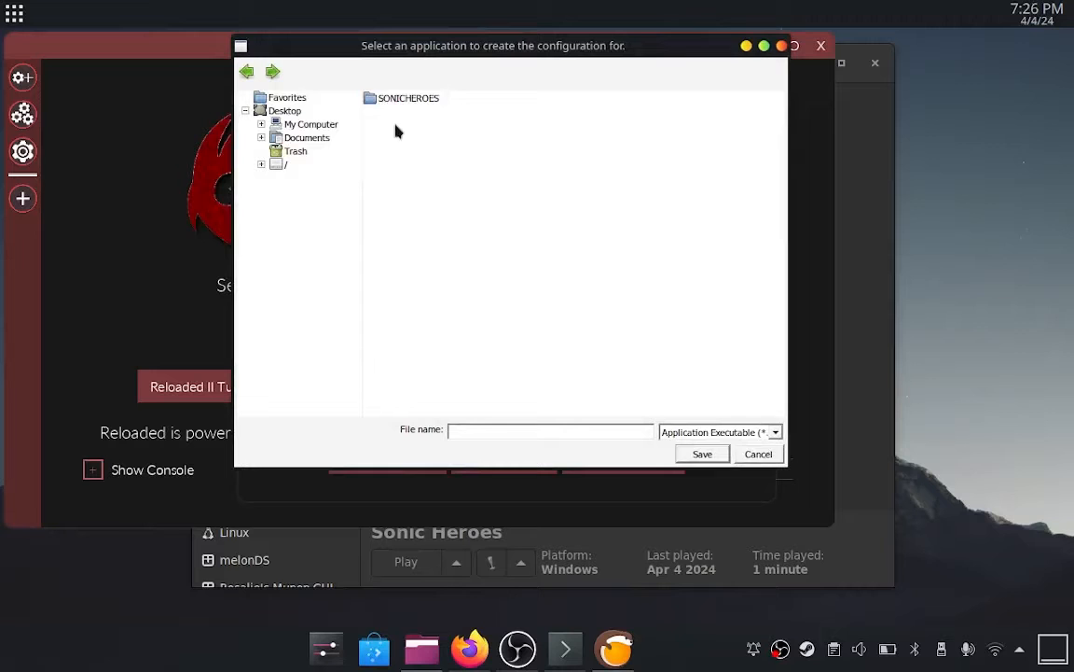
{"action": "double_click", "coordinate": [409, 97]}
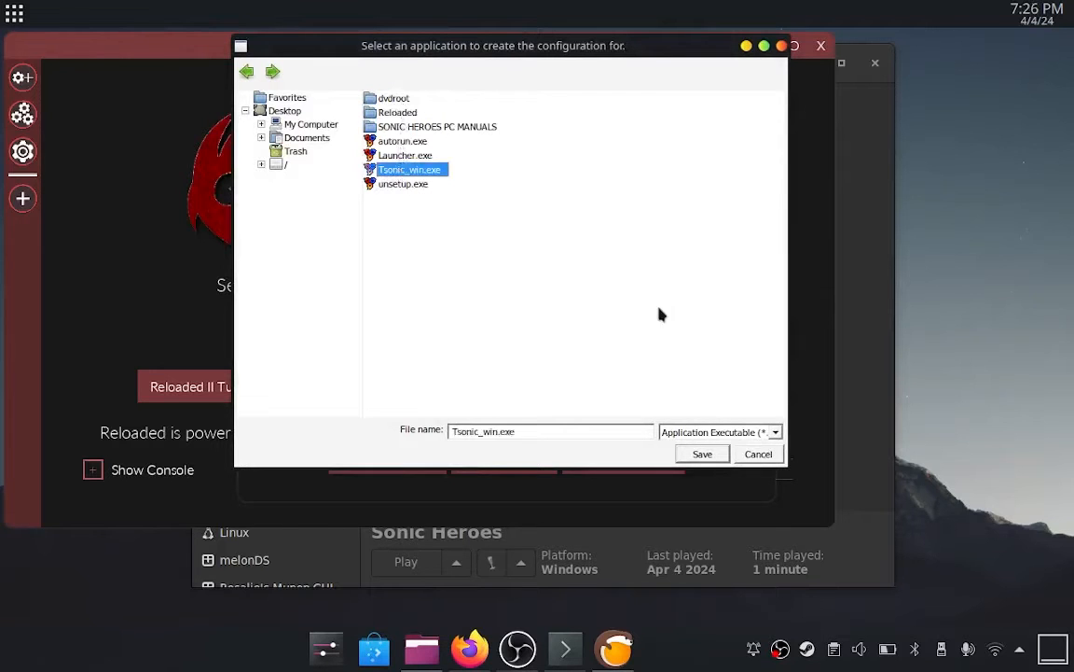
{"action": "left_click", "coordinate": [701, 453]}
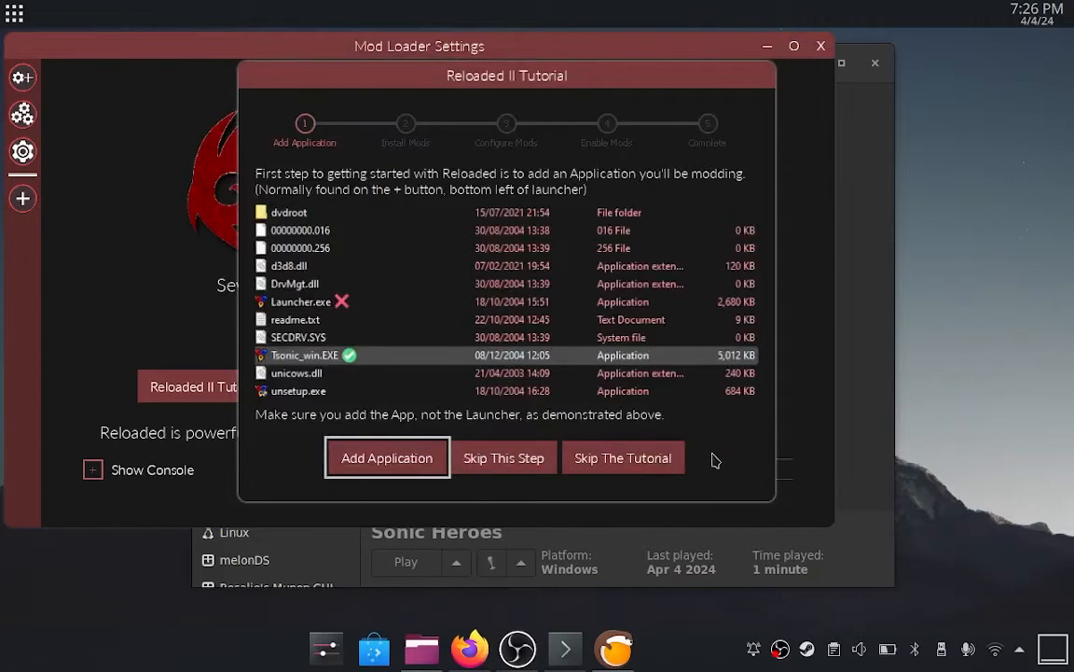
{"action": "left_click", "coordinate": [387, 457]}
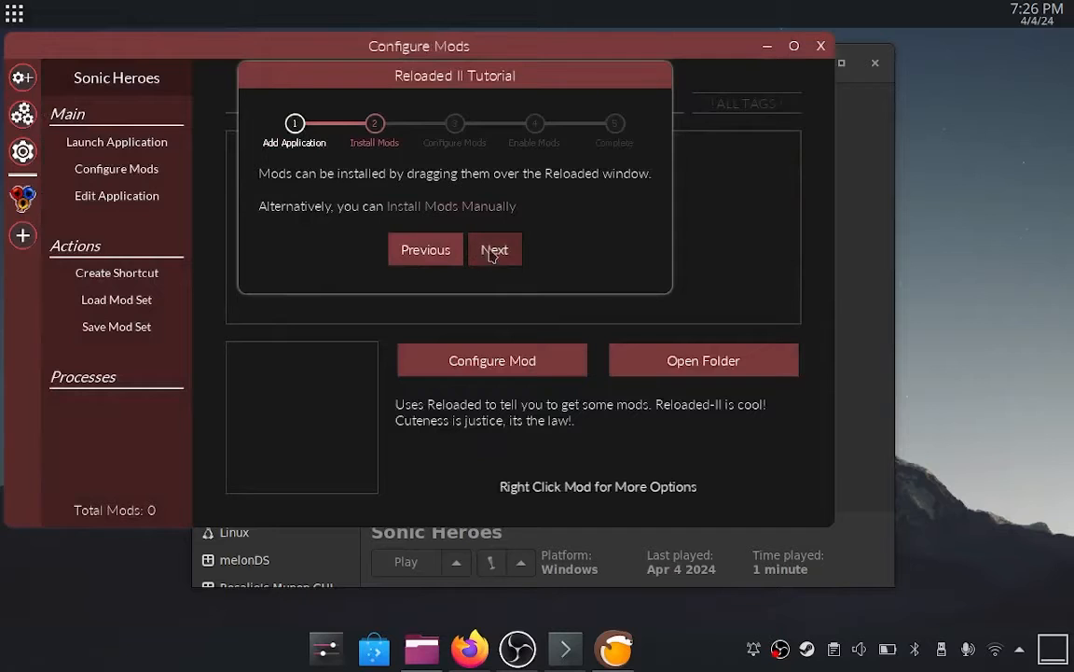
Step through the Reloaded-II tutorial pages and dismiss it
{"action": "left_click", "coordinate": [495, 249]}
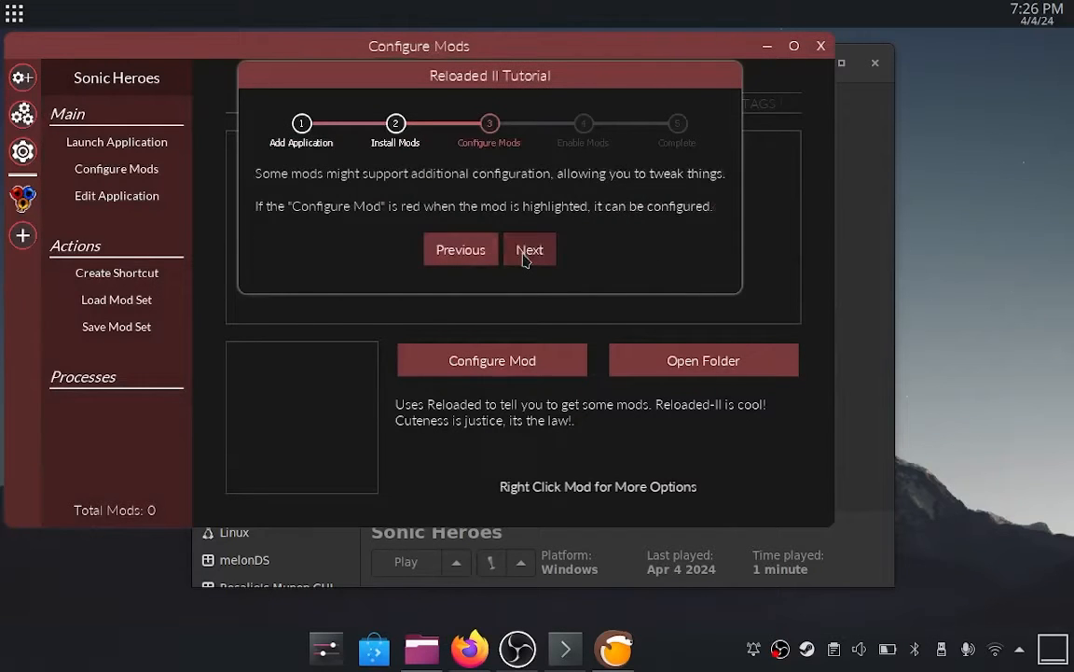
{"action": "left_click", "coordinate": [530, 249]}
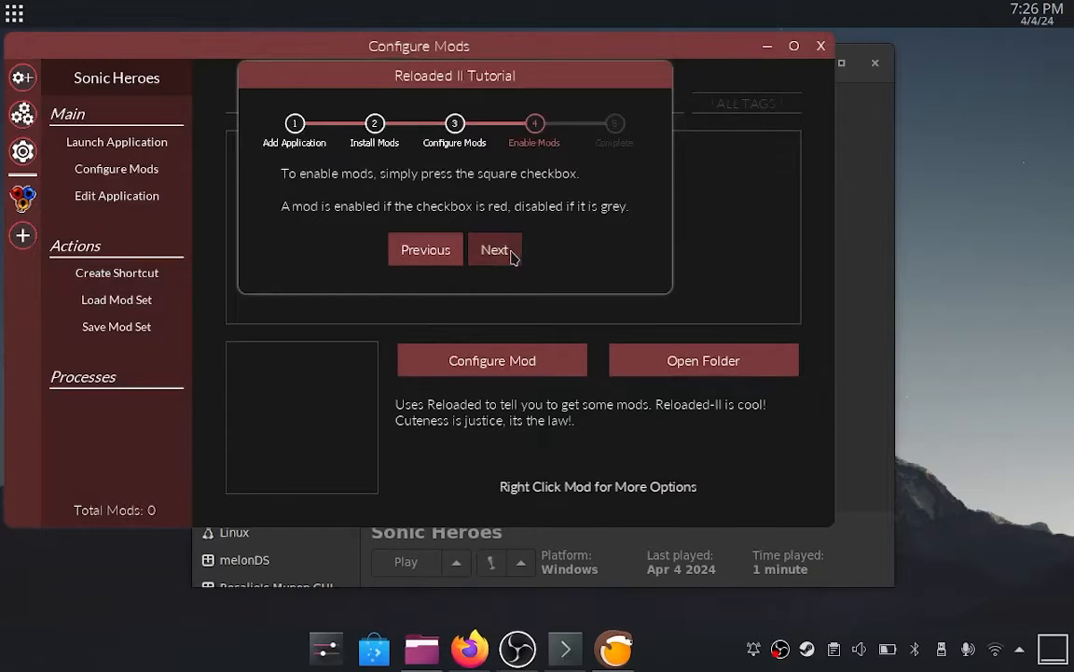
{"action": "left_click", "coordinate": [494, 249]}
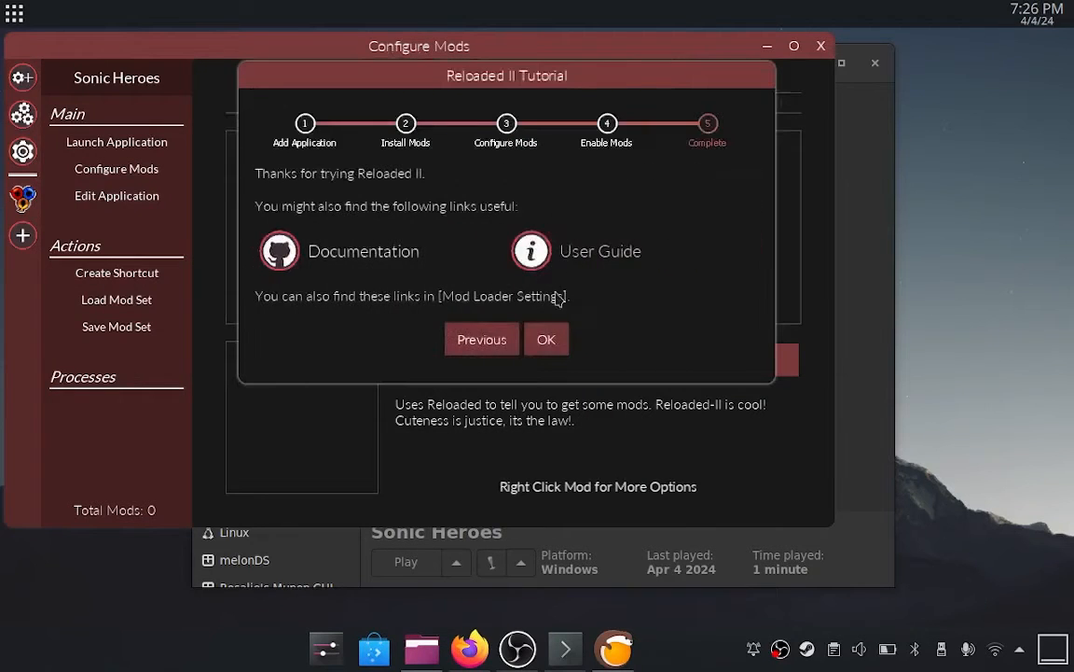
{"action": "left_click", "coordinate": [546, 339]}
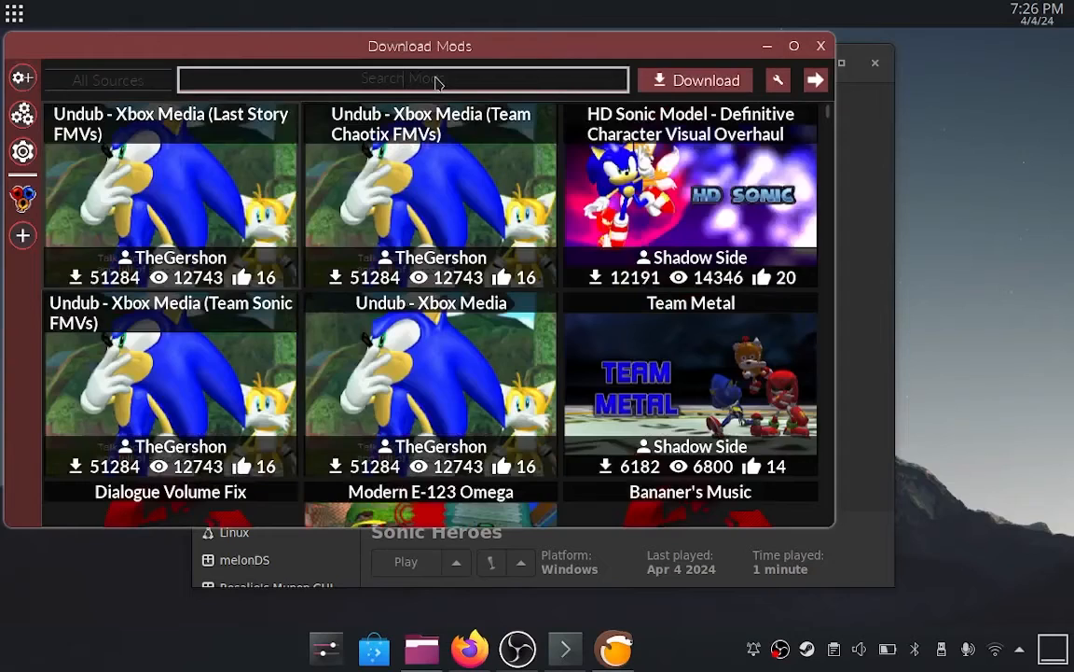
Search 'wide' and download the SH Essentials: Widescreen Revamp mod for Sonic Heroes
{"action": "type", "text": "wide"}
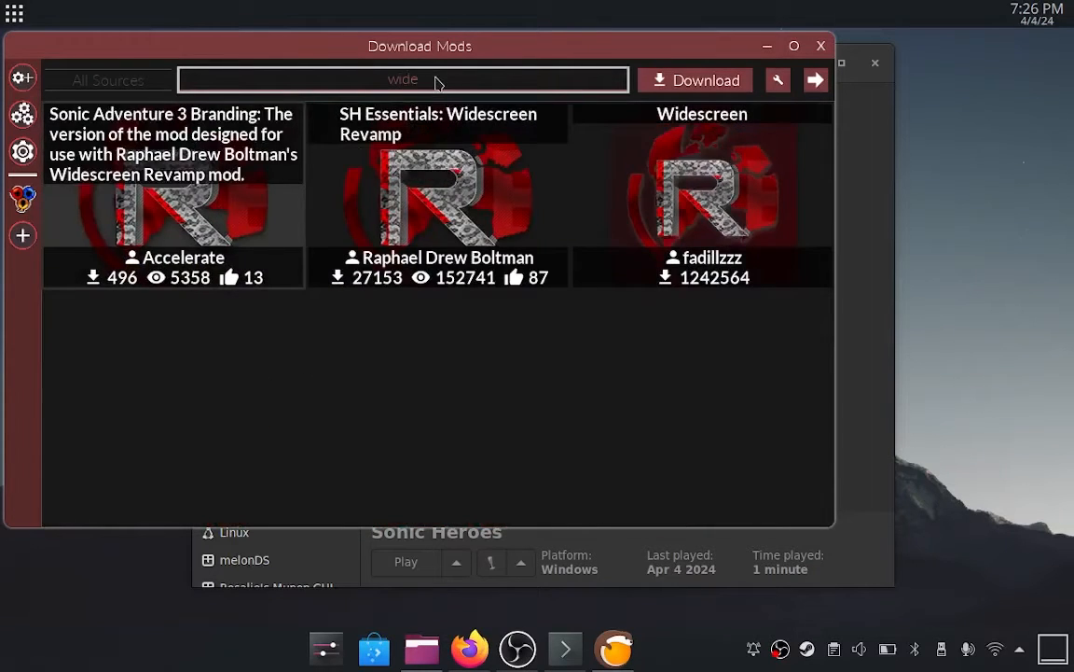
{"action": "left_click", "coordinate": [437, 186]}
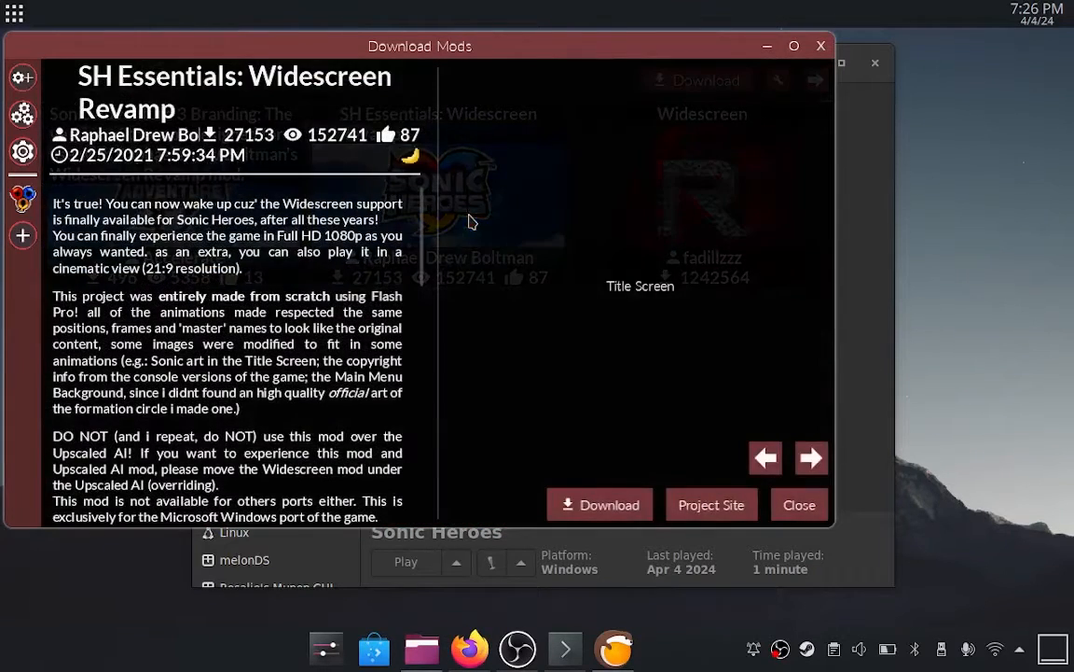
{"action": "left_click", "coordinate": [600, 505]}
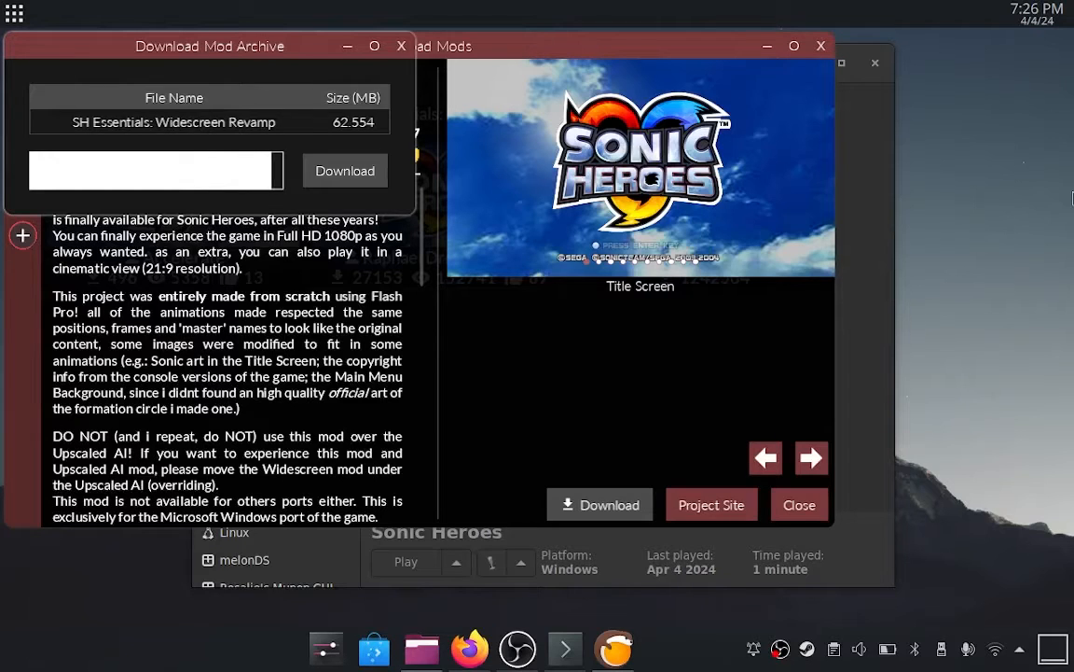
{"action": "left_click", "coordinate": [344, 171]}
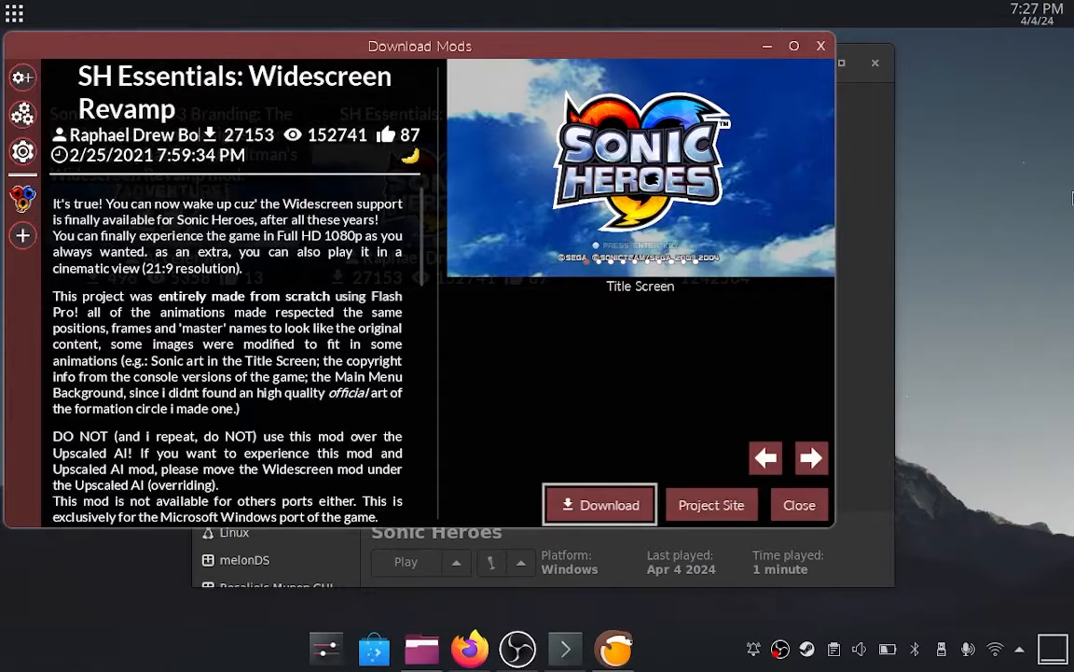
{"action": "mouse_move", "coordinate": [610, 389]}
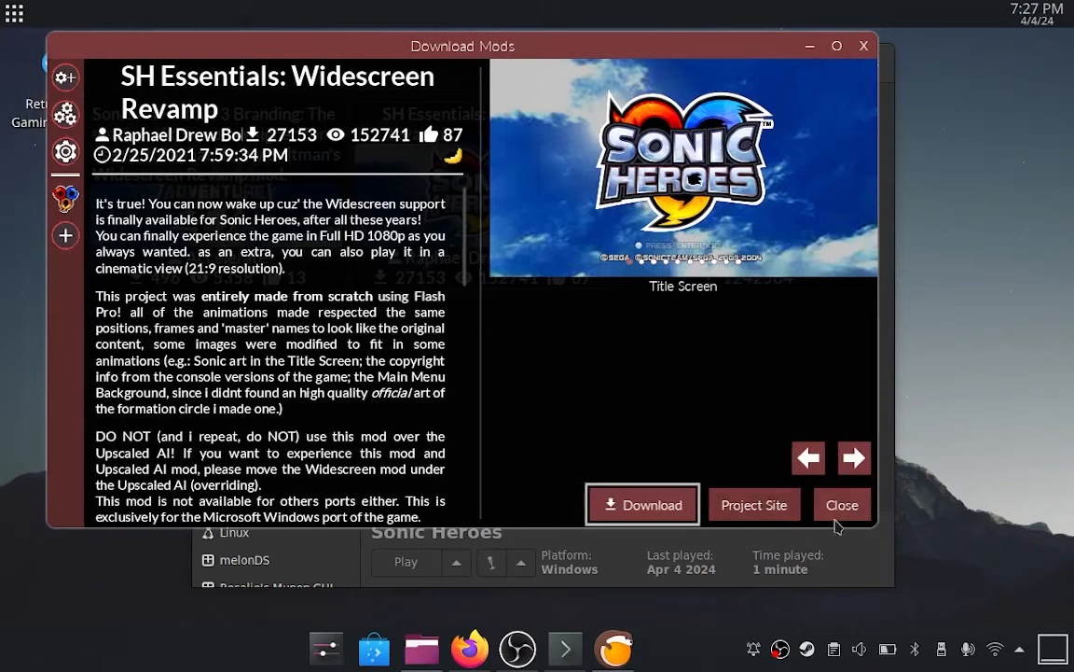
{"action": "left_click", "coordinate": [843, 504]}
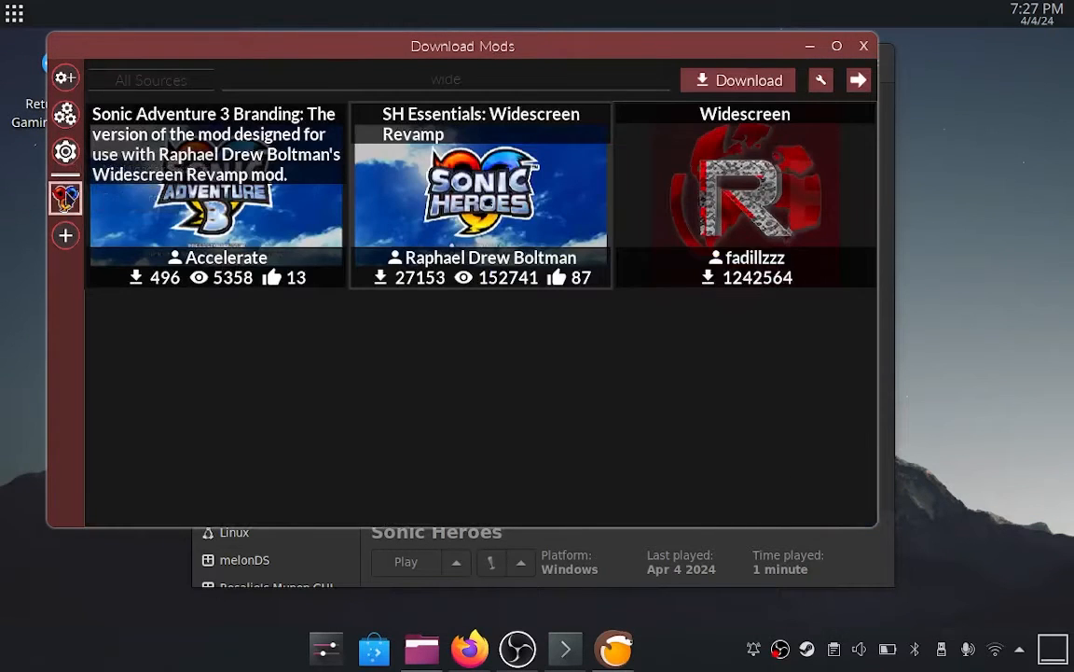
{"action": "left_click", "coordinate": [65, 197]}
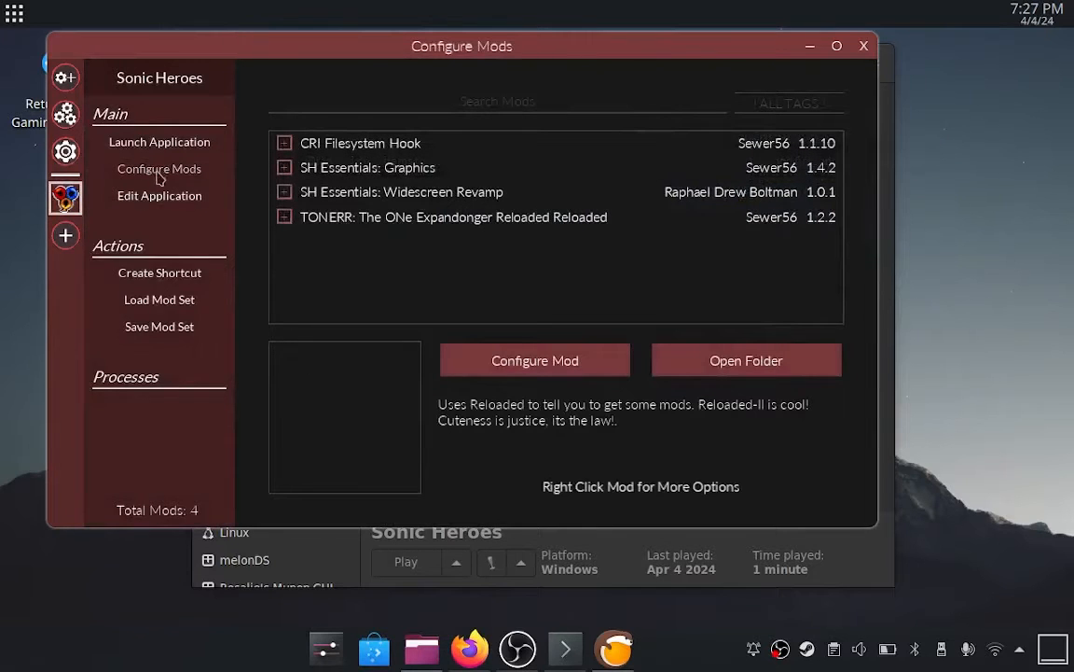
{"action": "left_click", "coordinate": [159, 195]}
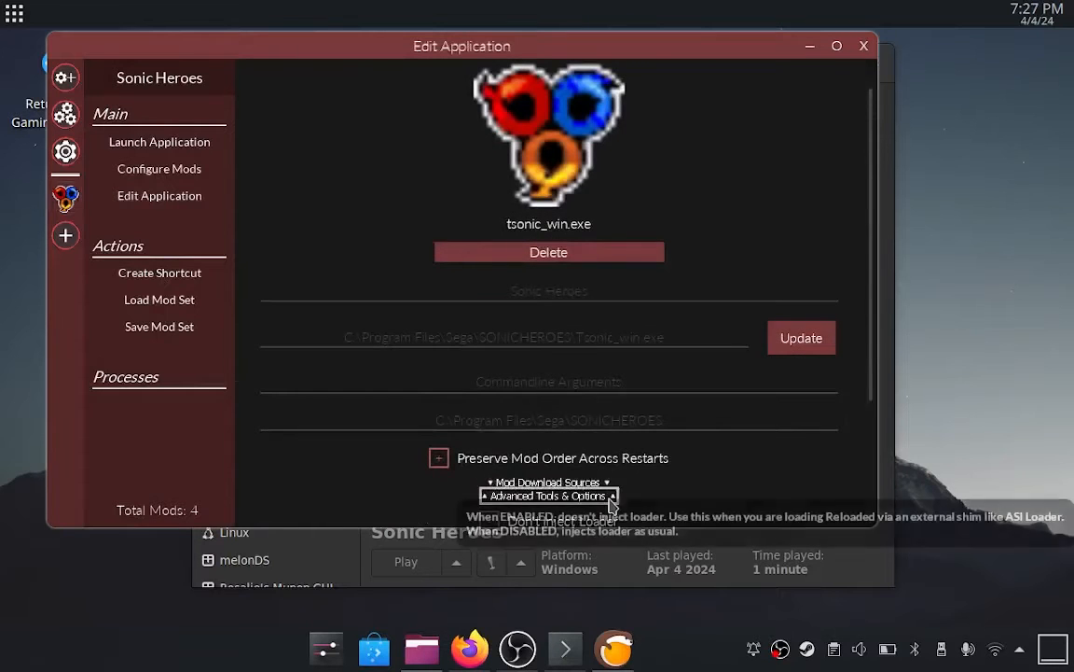
Deploy the ASI Loader from Advanced Tools & Options and launch Sonic Heroes
{"action": "left_click", "coordinate": [548, 495]}
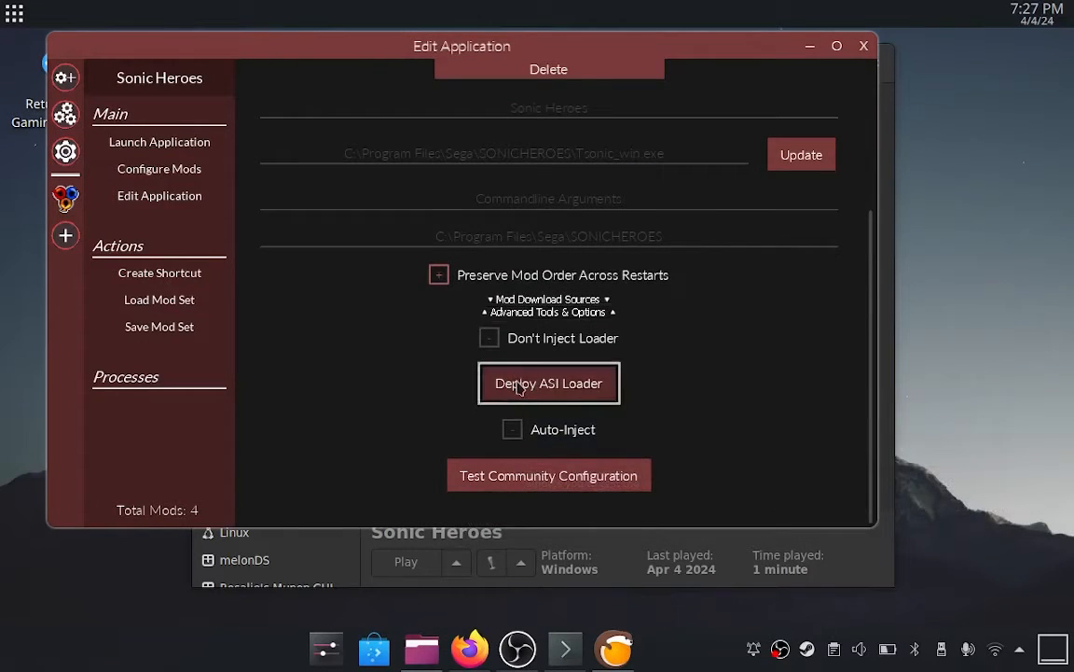
{"action": "left_click", "coordinate": [548, 383]}
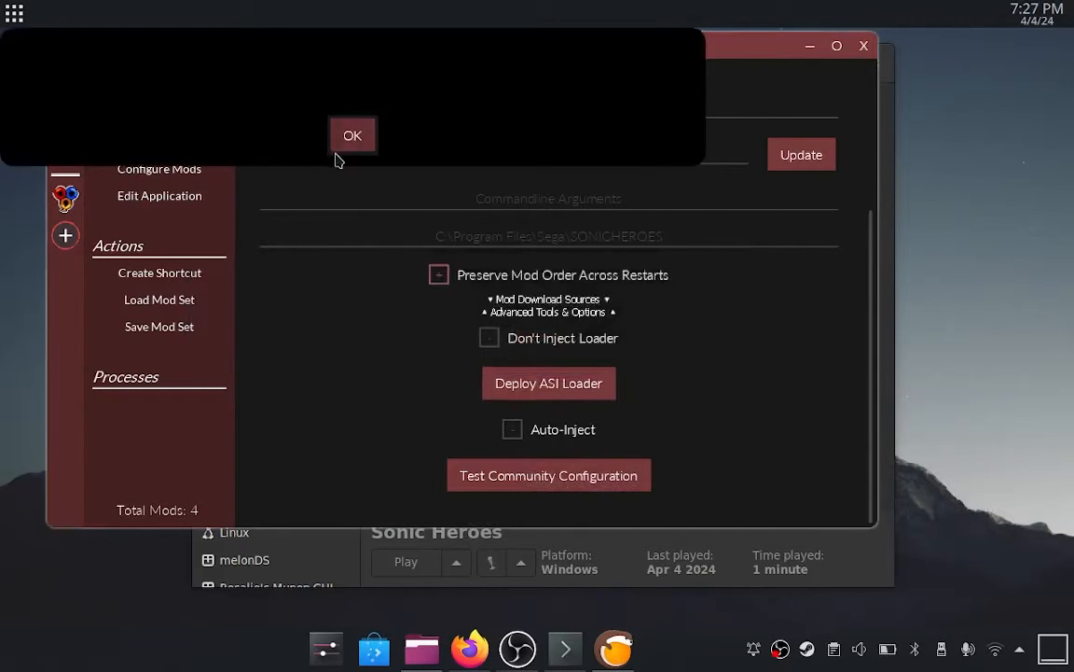
{"action": "left_click", "coordinate": [352, 136]}
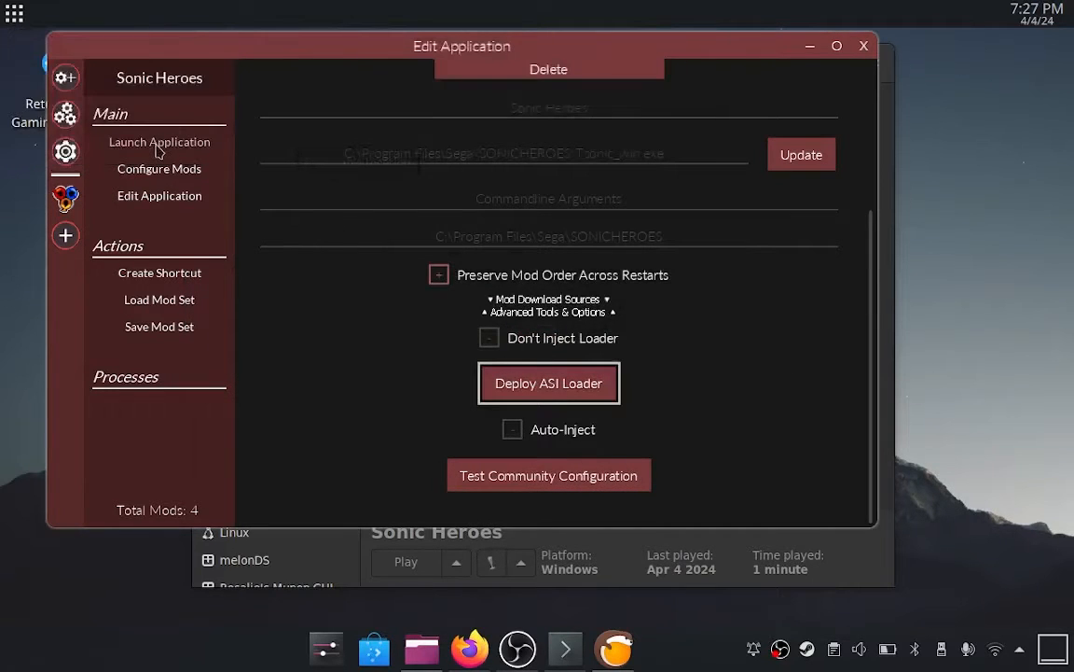
{"action": "left_click", "coordinate": [160, 141]}
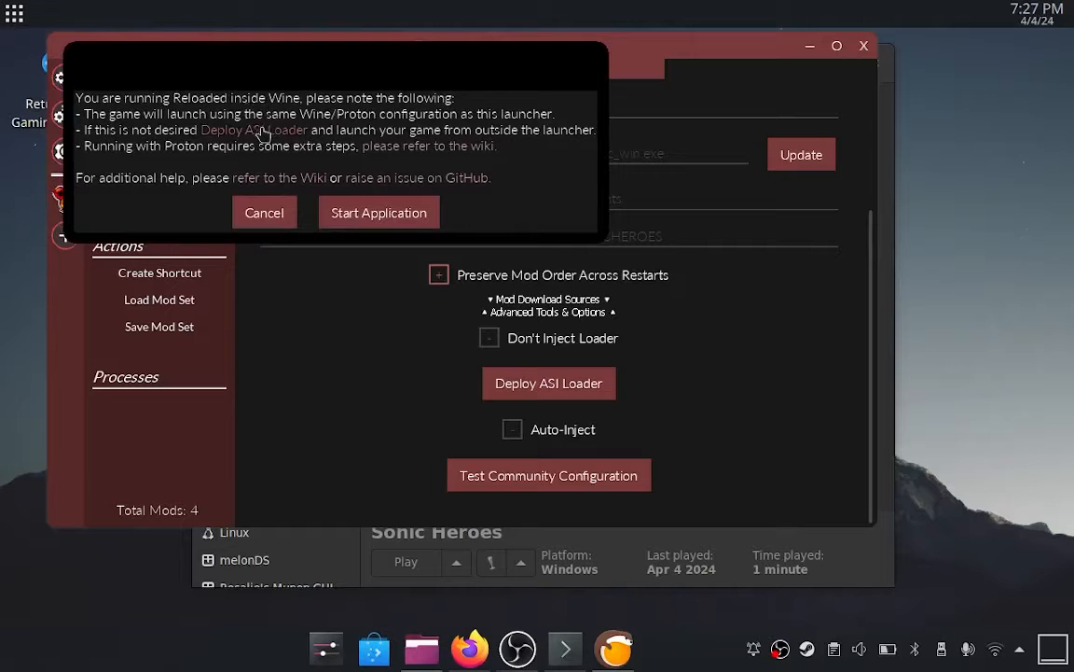
{"action": "mouse_move", "coordinate": [196, 141]}
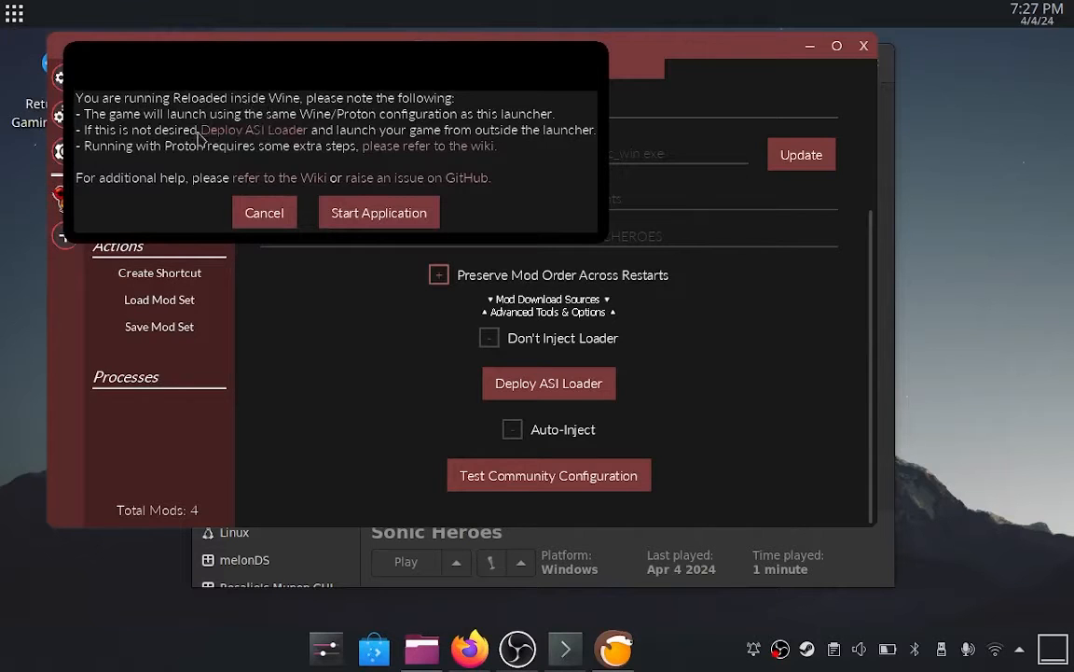
{"action": "mouse_move", "coordinate": [397, 153]}
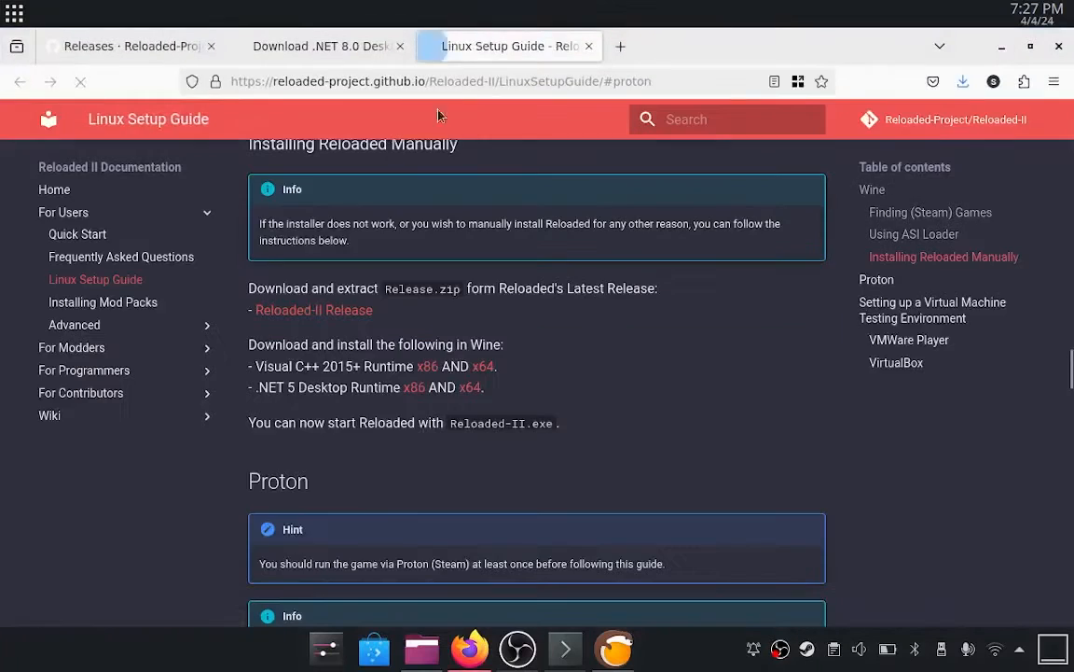
Scroll the Reloaded-II Linux Setup Guide down to its Proton section
{"action": "scroll", "scroll_direction": "down", "scroll_amount": 3}
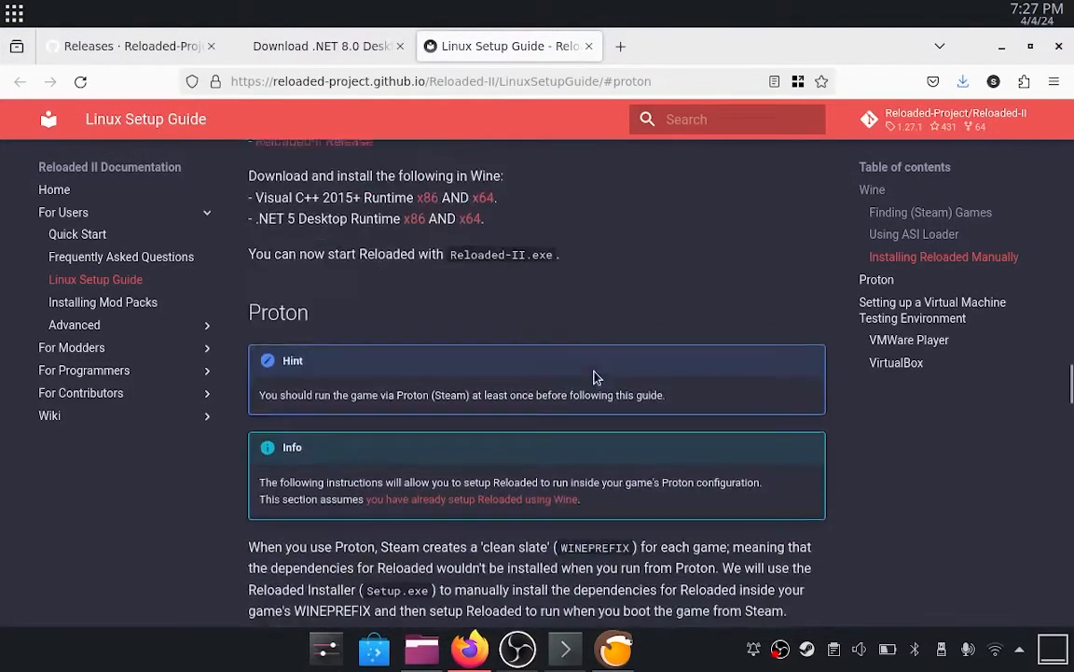
{"action": "scroll", "scroll_direction": "down", "scroll_amount": 3}
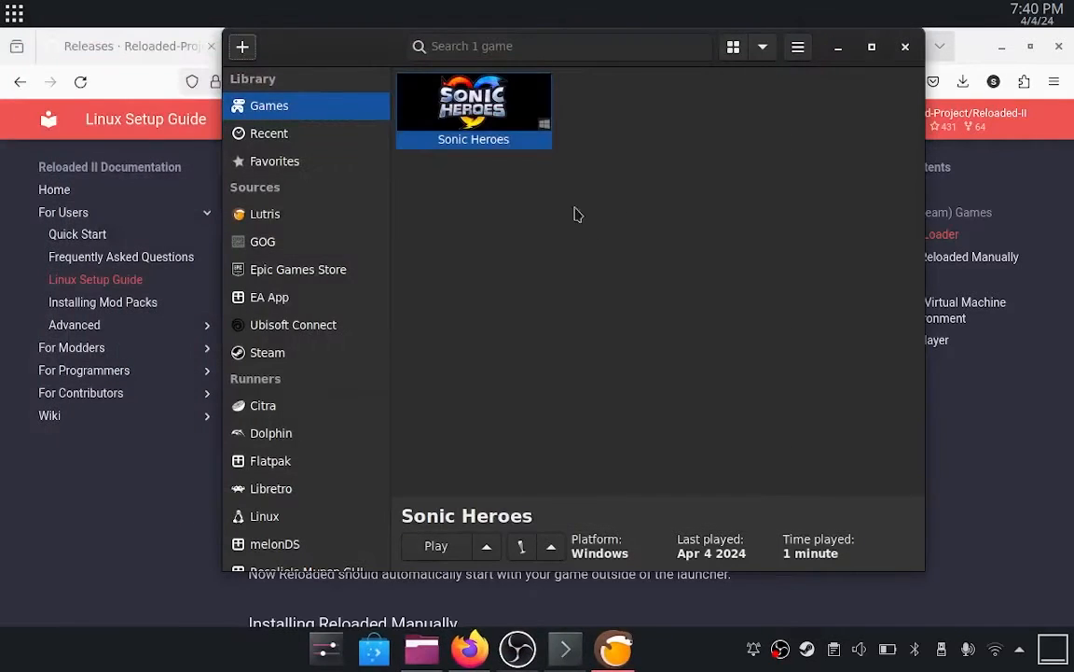
Add dsound as a new library override in the prefix's Wine configuration
{"action": "left_click", "coordinate": [552, 546]}
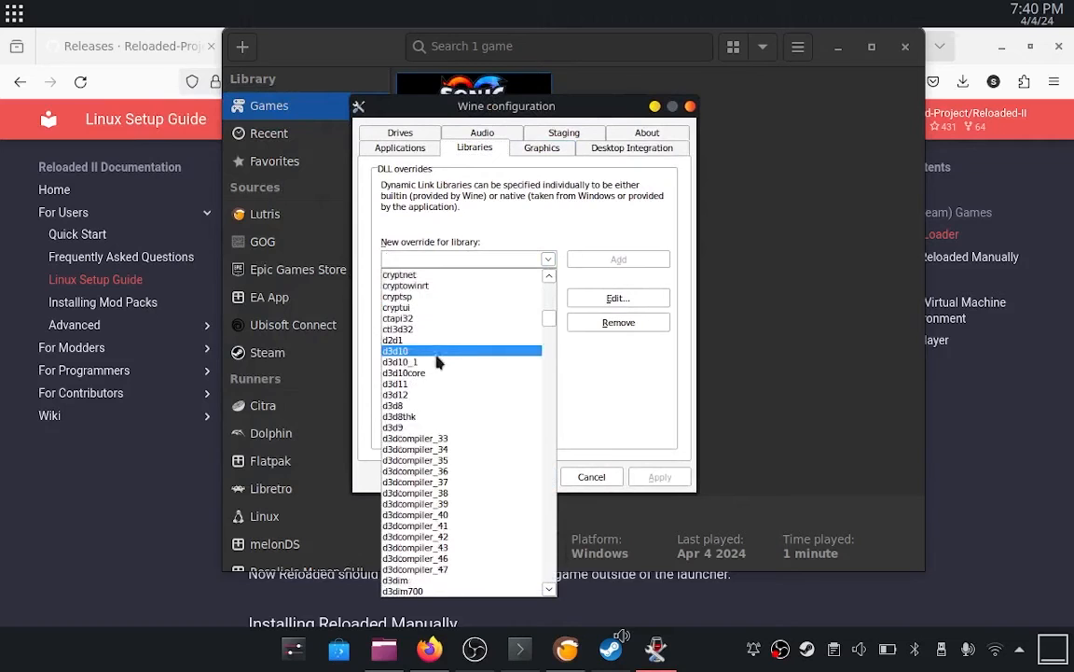
{"action": "scroll", "scroll_direction": "down", "scroll_amount": 3}
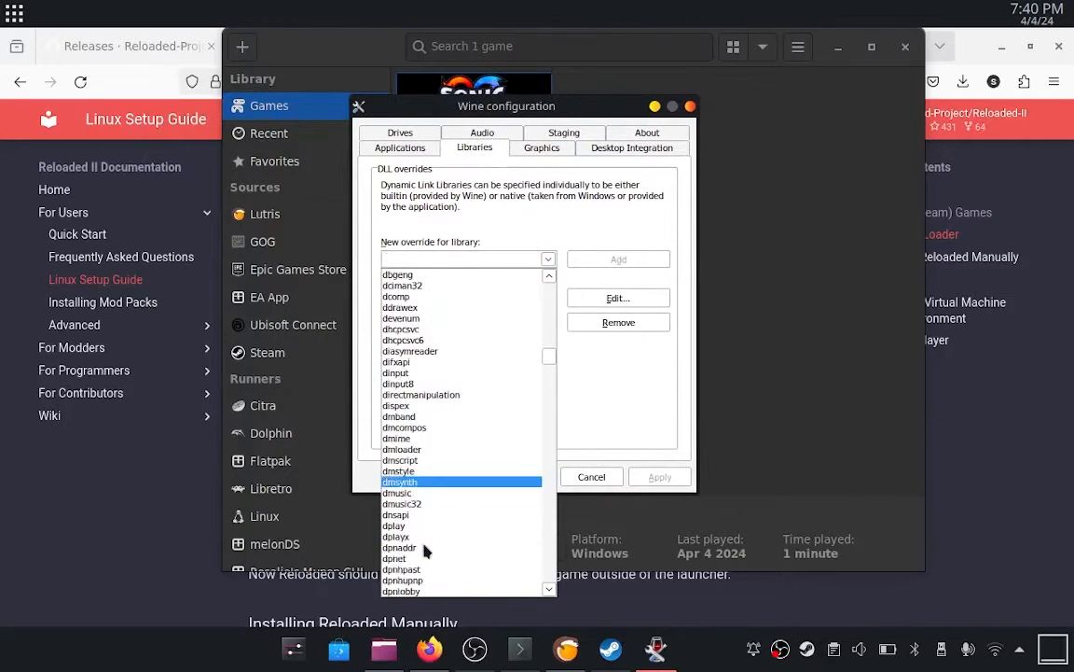
{"action": "left_click", "coordinate": [396, 405]}
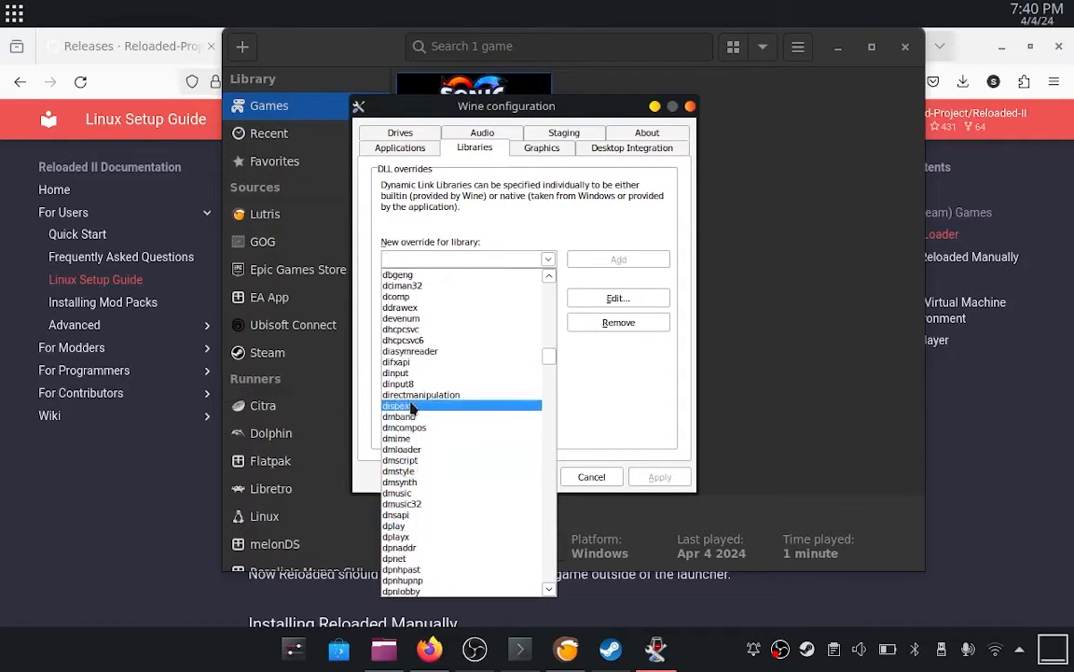
{"action": "scroll", "scroll_direction": "down", "scroll_amount": 3}
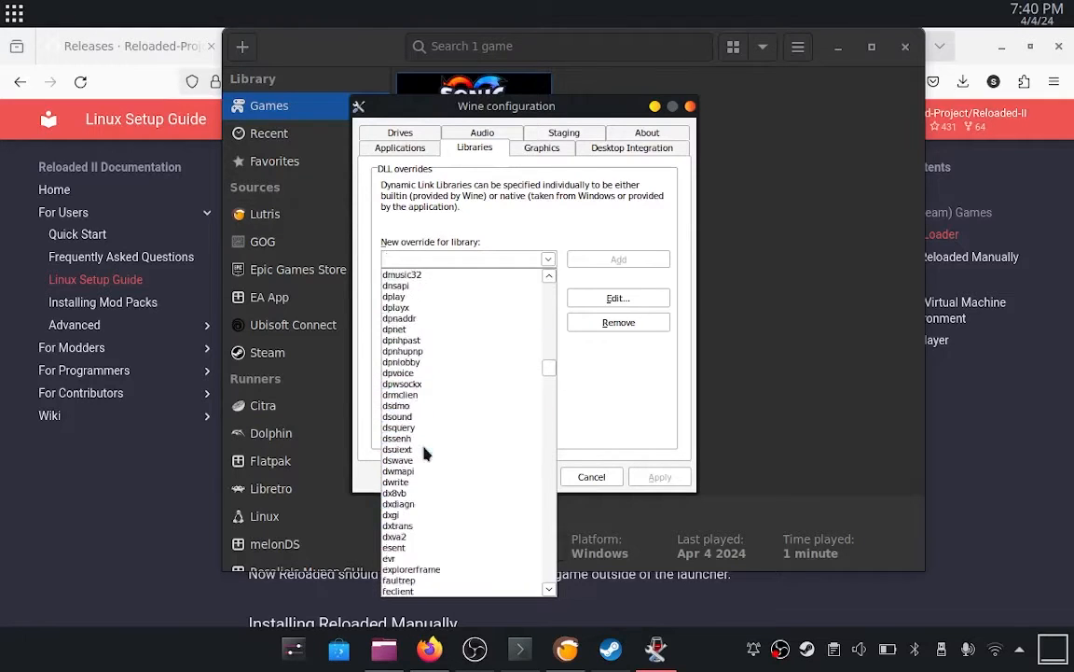
{"action": "left_click", "coordinate": [398, 416]}
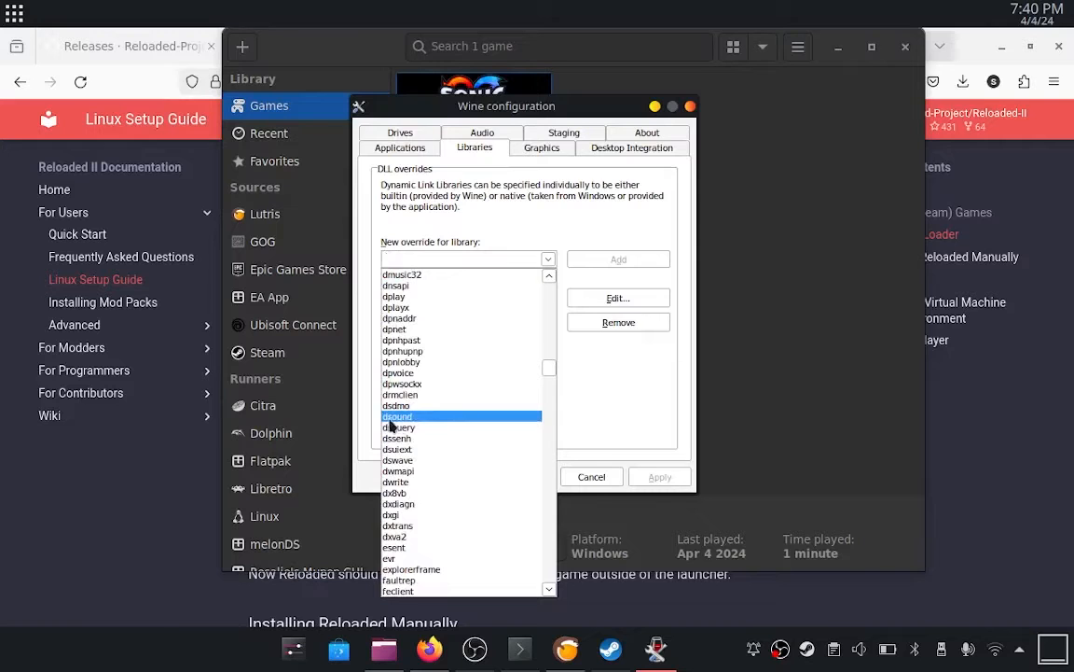
{"action": "left_click", "coordinate": [617, 259]}
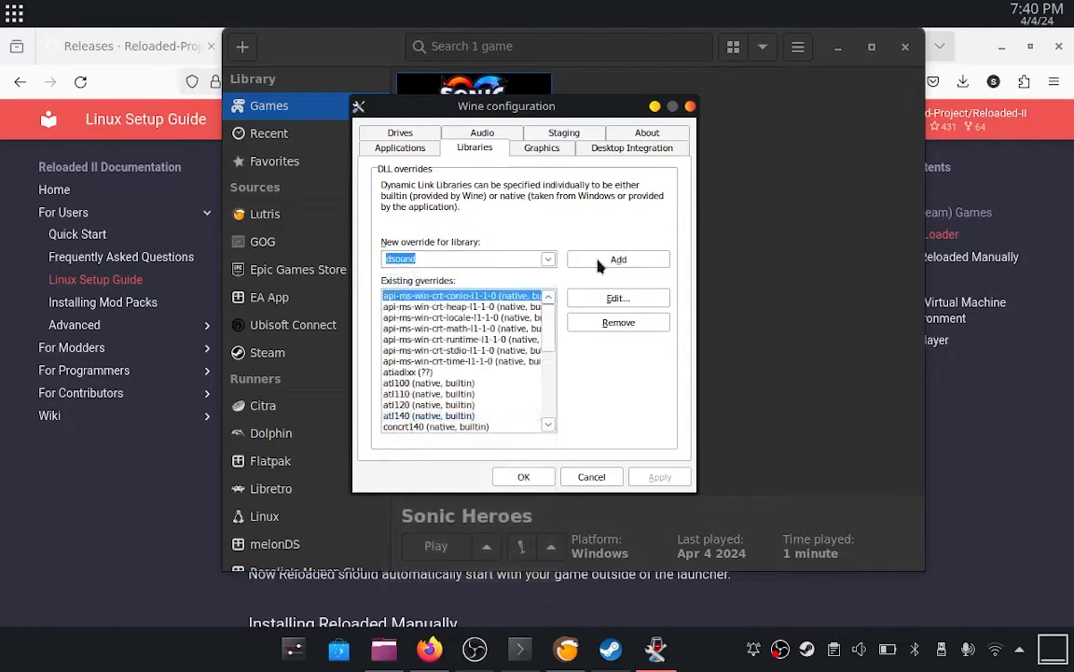
{"action": "left_click", "coordinate": [617, 258]}
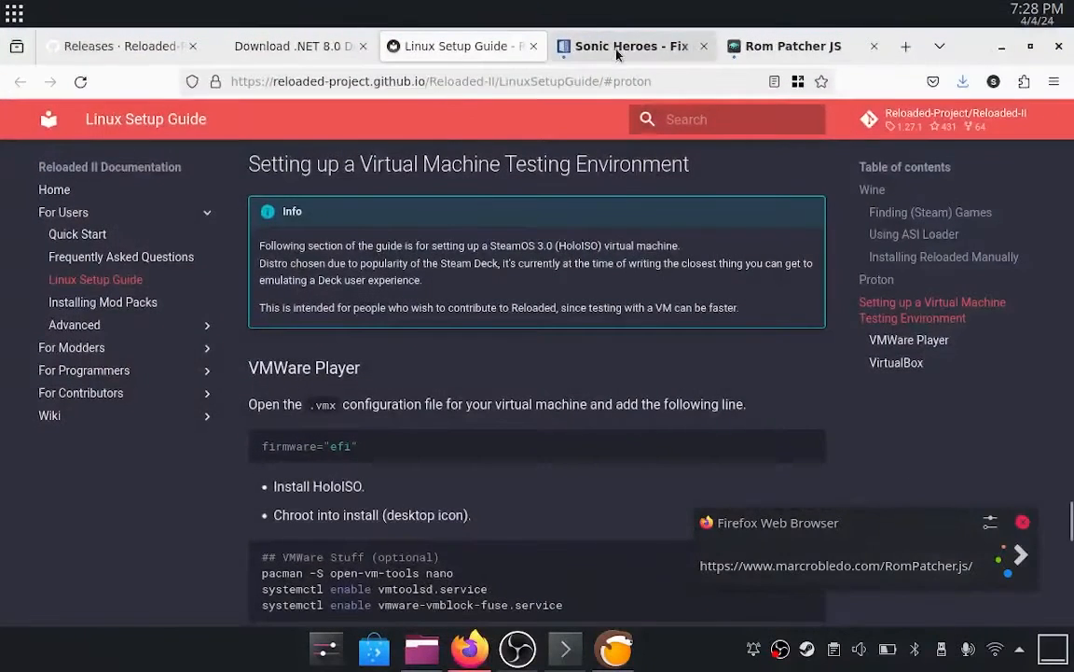
Download Patch.7z (305.88 kB) from the Sonic Heroes Fix compilation page
{"action": "left_click", "coordinate": [630, 46]}
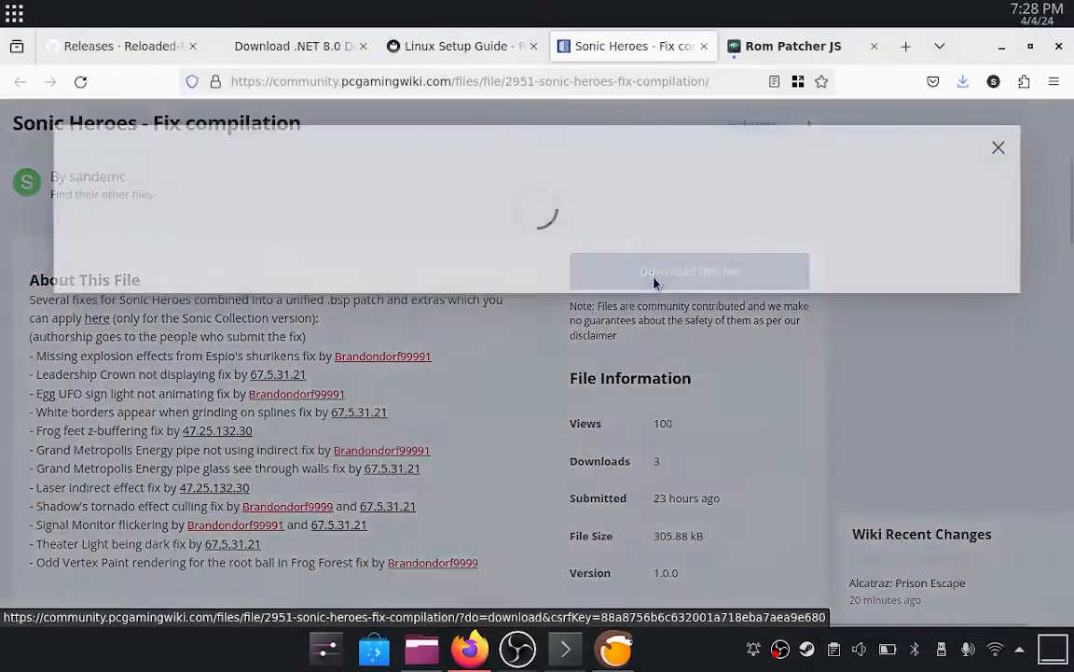
{"action": "left_click", "coordinate": [689, 271]}
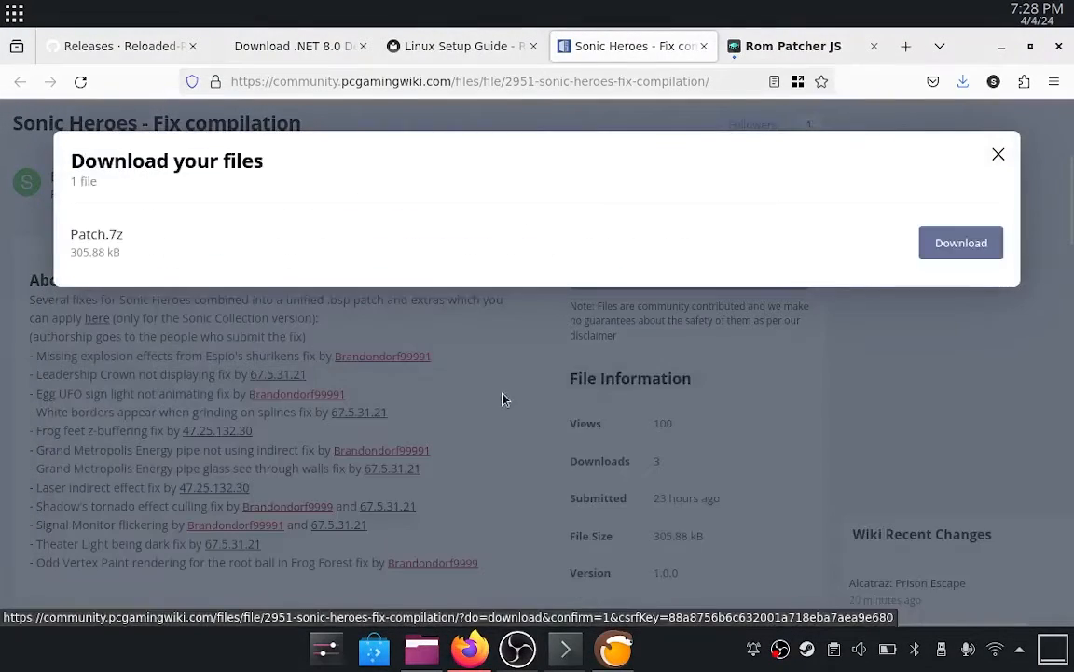
{"action": "left_click", "coordinate": [961, 242]}
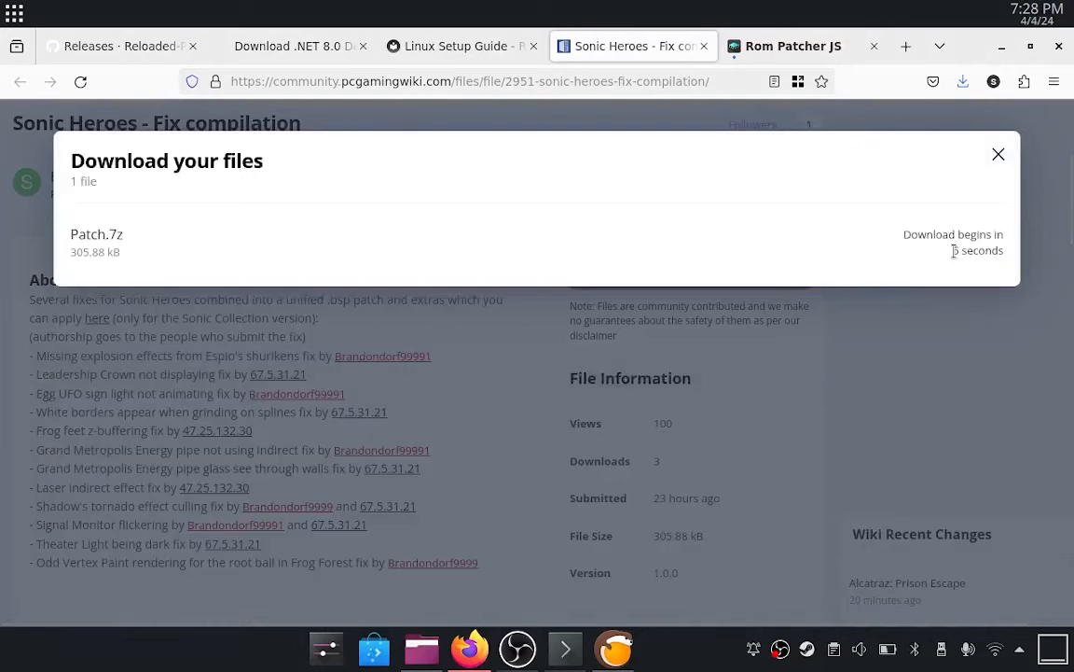
{"action": "mouse_move", "coordinate": [698, 451]}
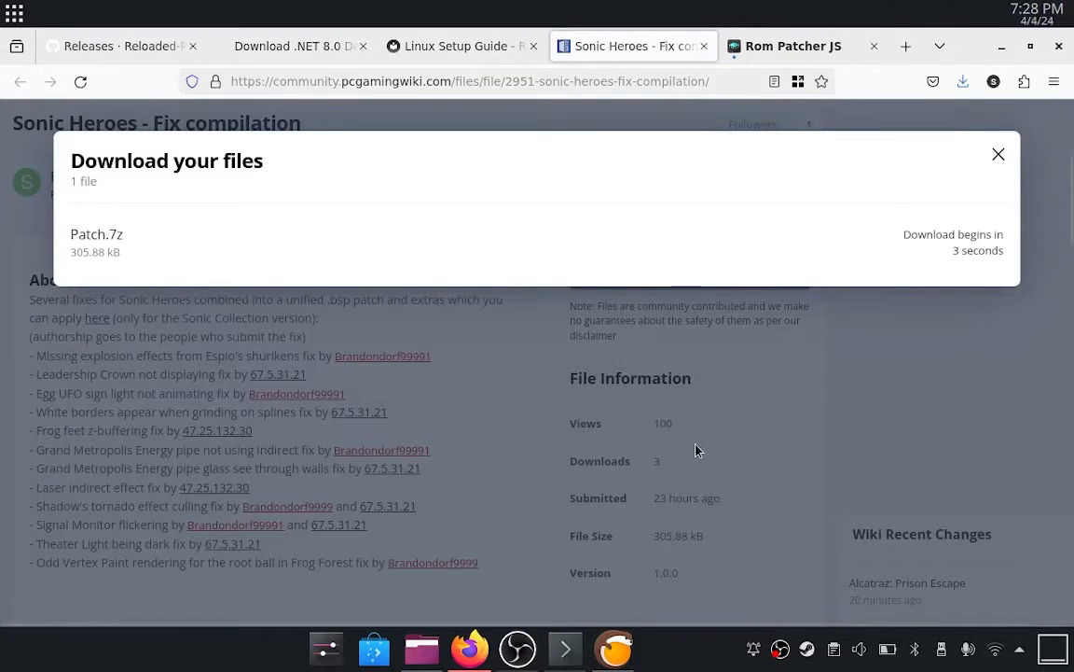
{"action": "mouse_move", "coordinate": [692, 396]}
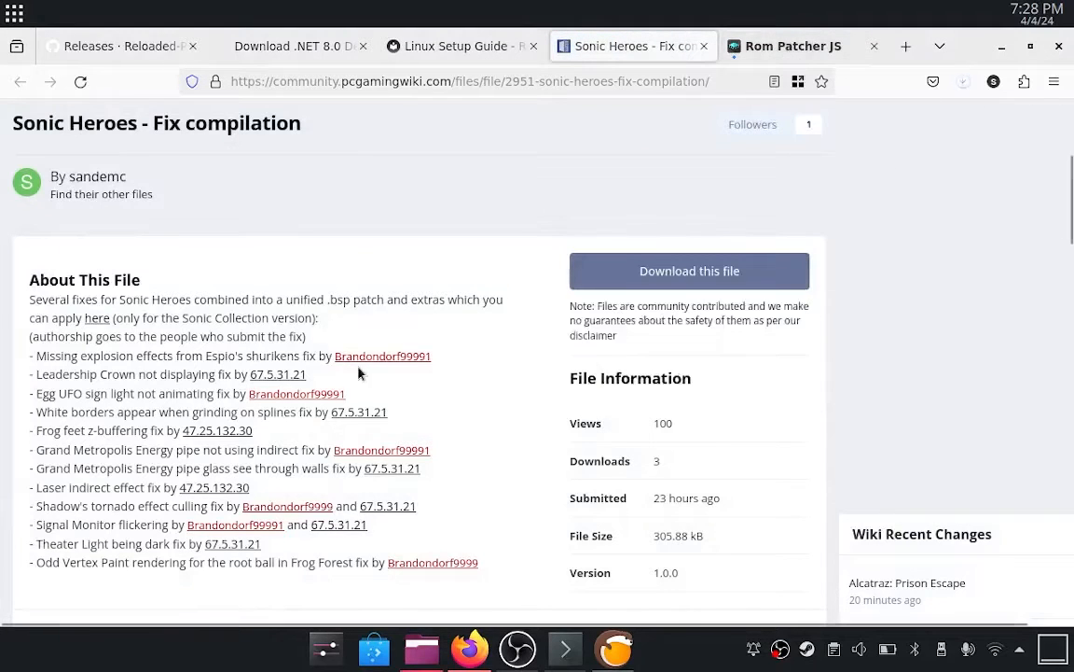
Extract Patch.7z into its own Patch folder in Downloads and open it
{"action": "right_click", "coordinate": [513, 215]}
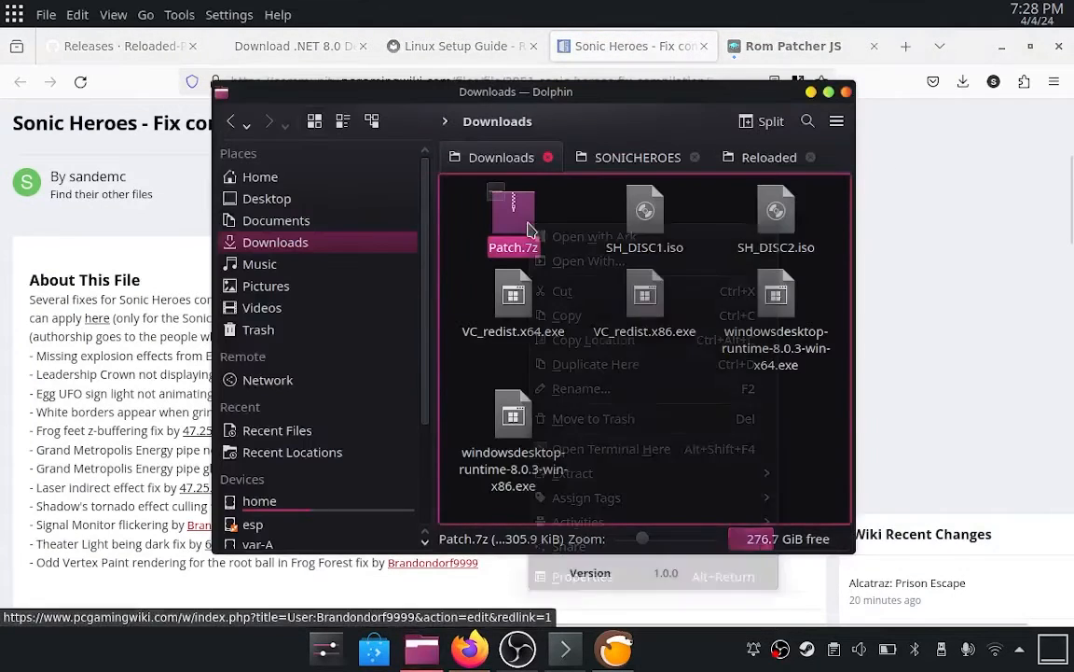
{"action": "mouse_move", "coordinate": [573, 473]}
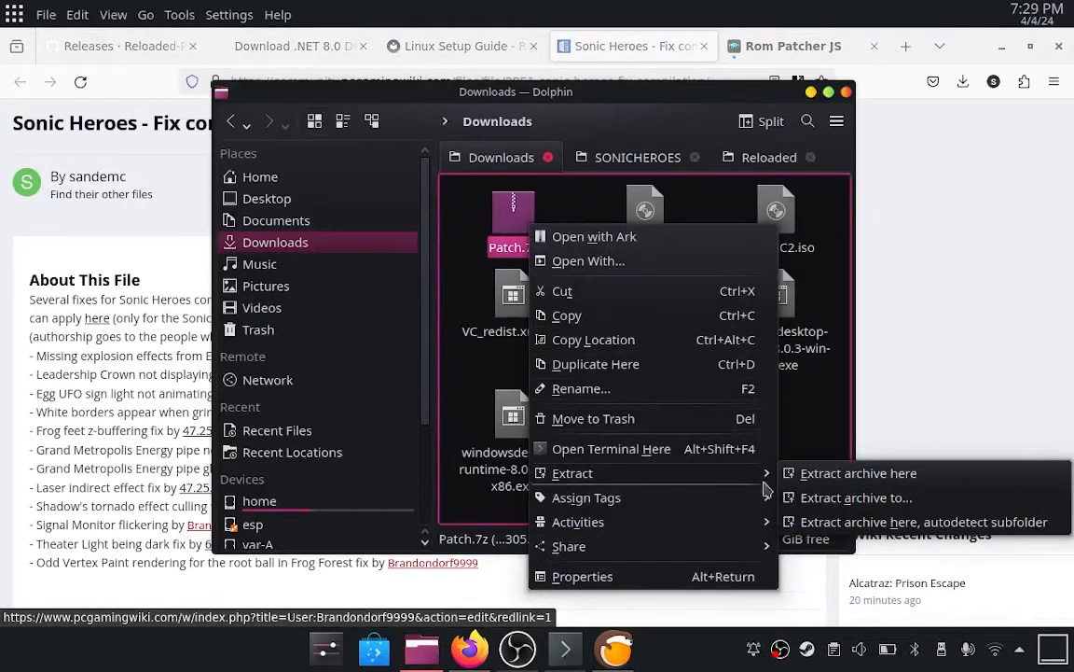
{"action": "left_click", "coordinate": [859, 473]}
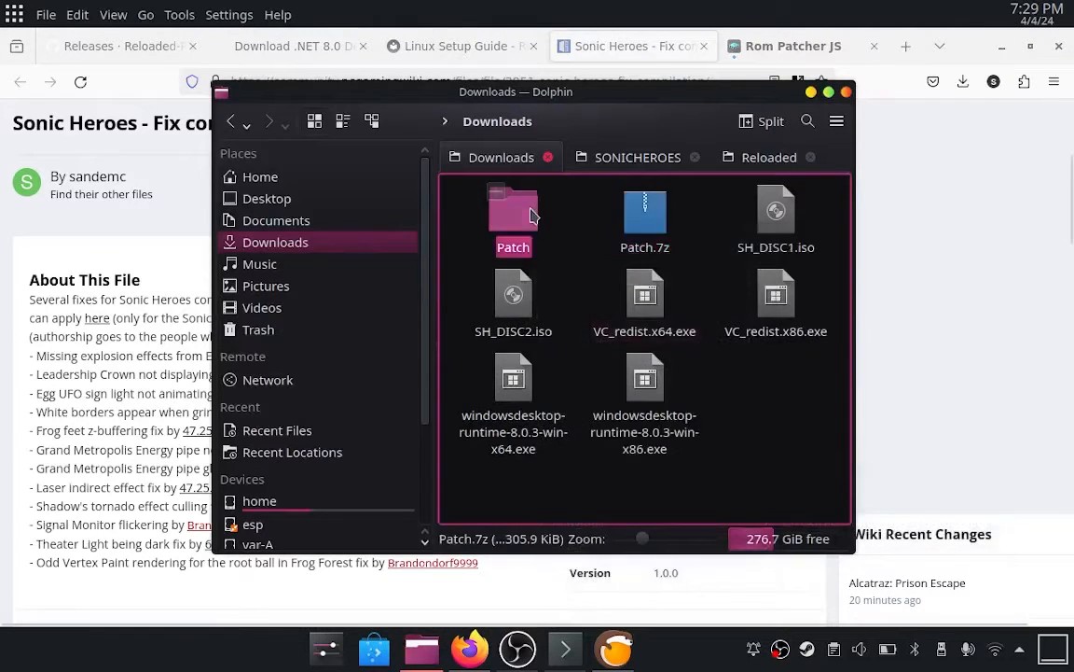
{"action": "double_click", "coordinate": [513, 207]}
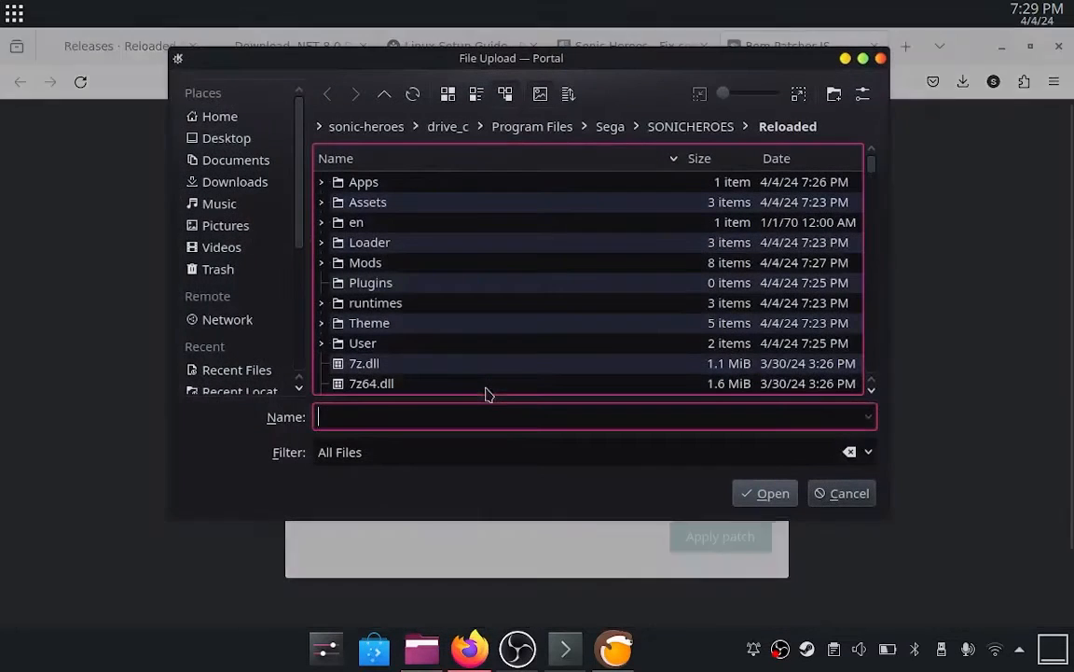
Patch Tsonic_win.exe with Tsonic_win.bps and reveal Tsonic_win (patched).exe in Downloads
{"action": "left_click", "coordinate": [690, 126]}
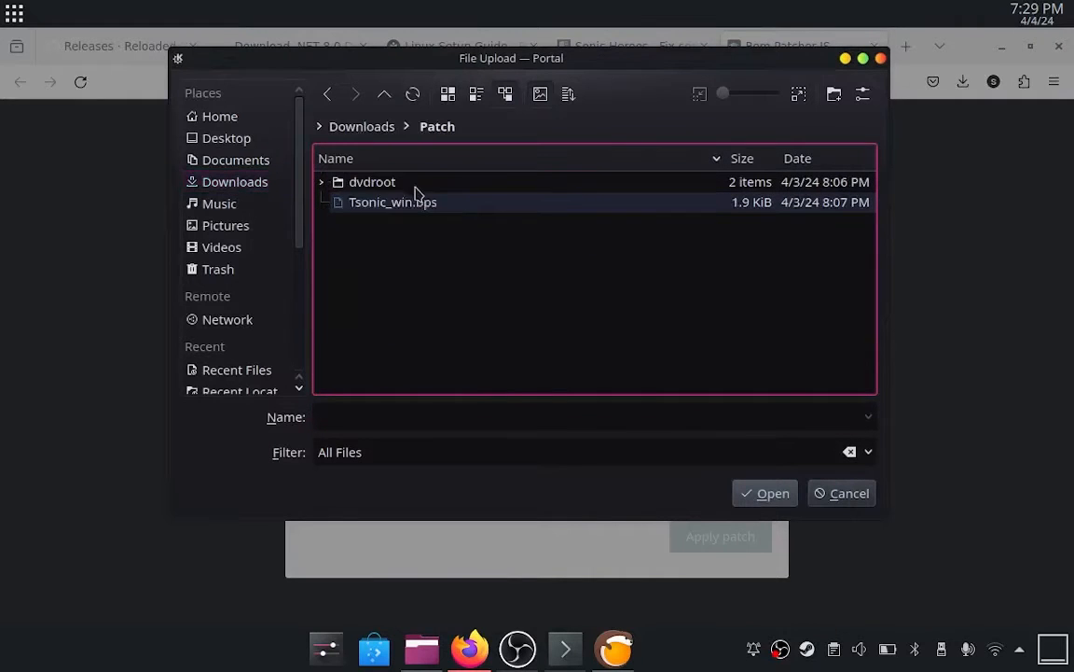
{"action": "left_click", "coordinate": [764, 492]}
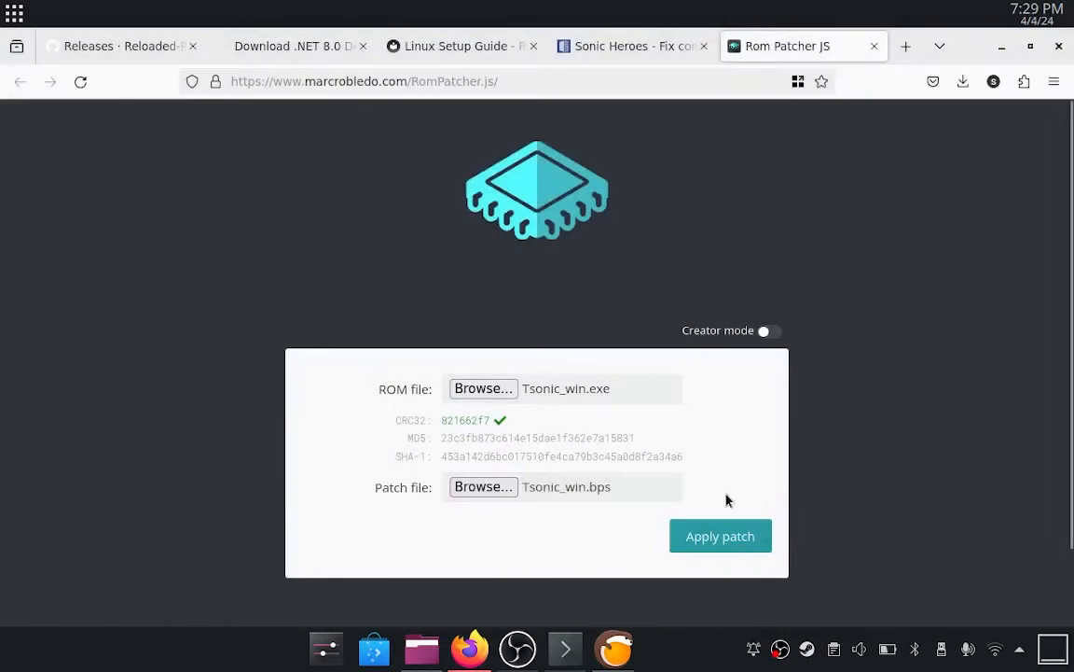
{"action": "left_click", "coordinate": [720, 535]}
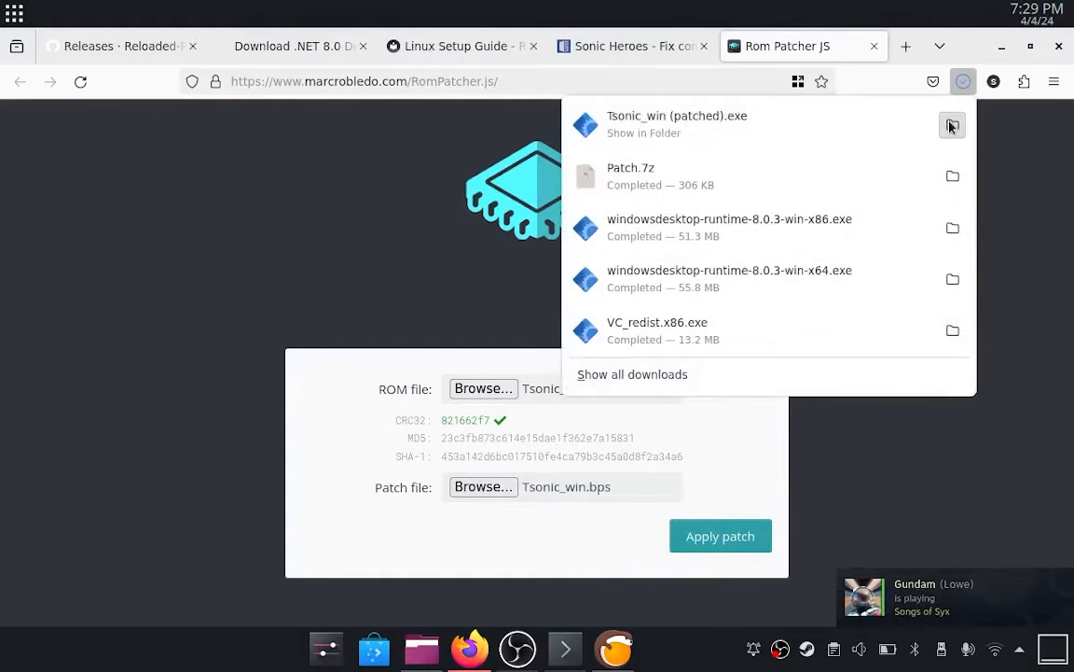
{"action": "left_click", "coordinate": [953, 126]}
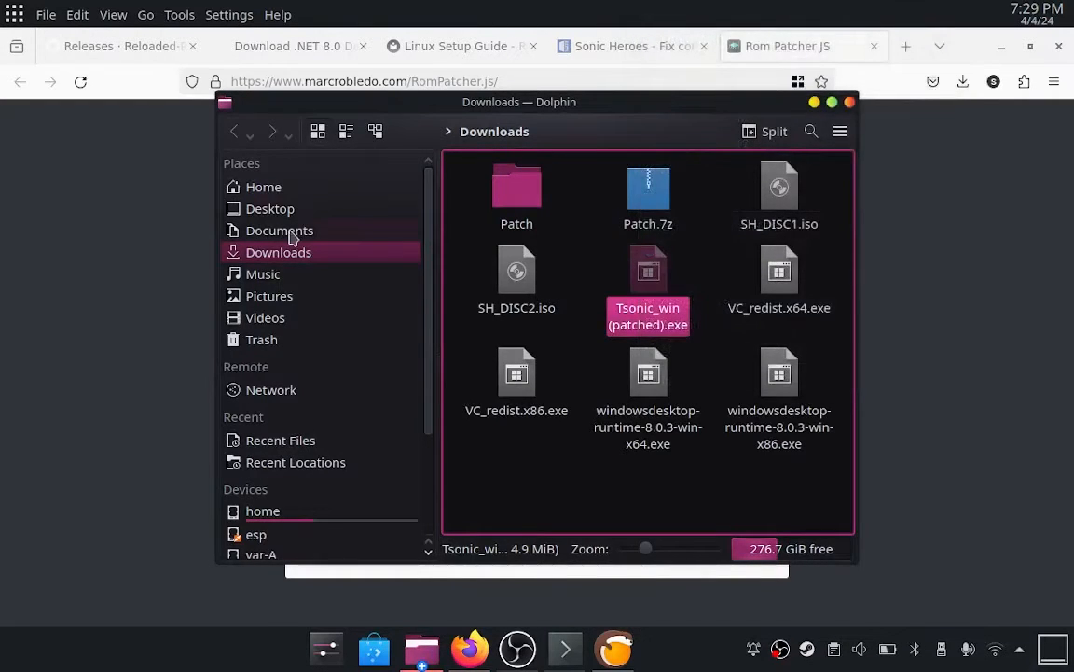
In SONICHEROES, rename the original exe to Tsonic_win.bak and move in the patched files
{"action": "left_click", "coordinate": [270, 208]}
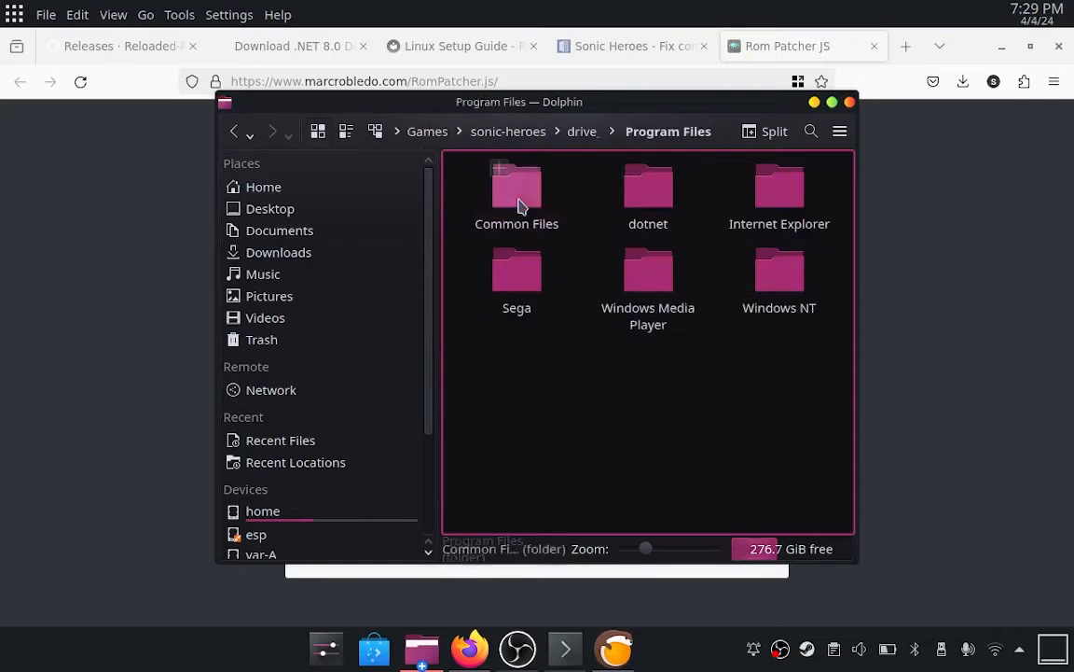
{"action": "double_click", "coordinate": [516, 186]}
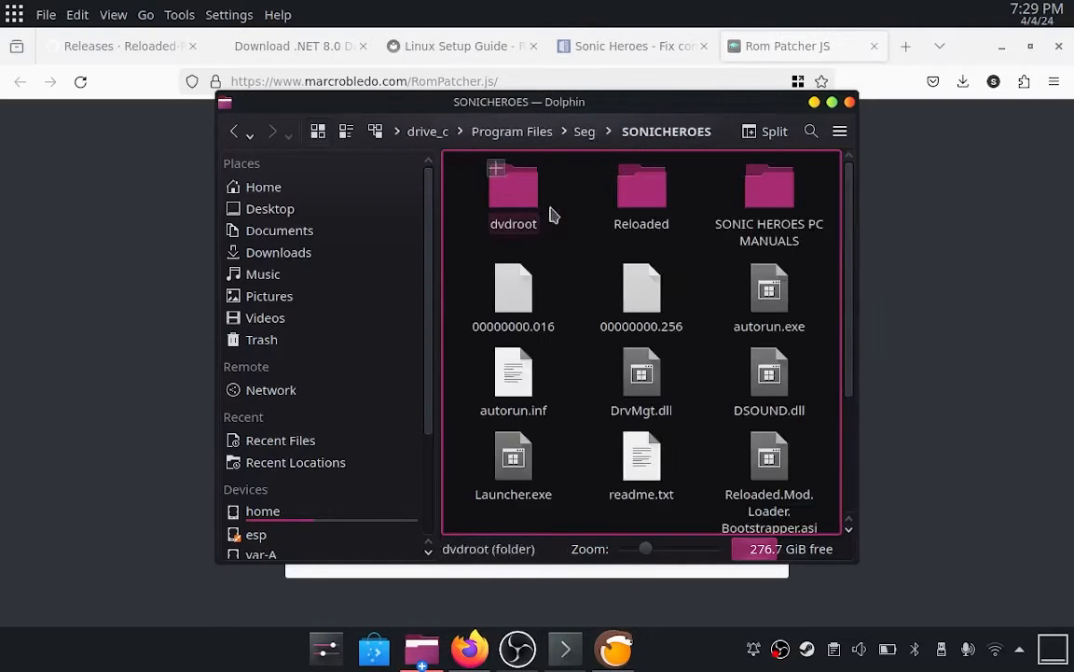
{"action": "scroll", "scroll_direction": "down", "scroll_amount": 3}
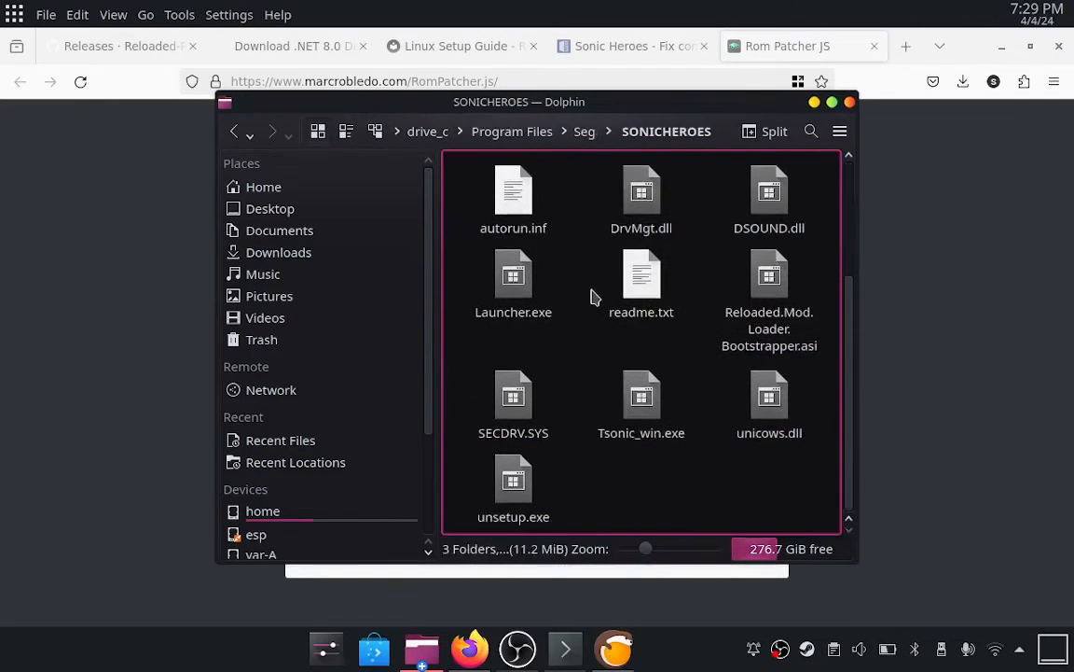
{"action": "right_click", "coordinate": [593, 296]}
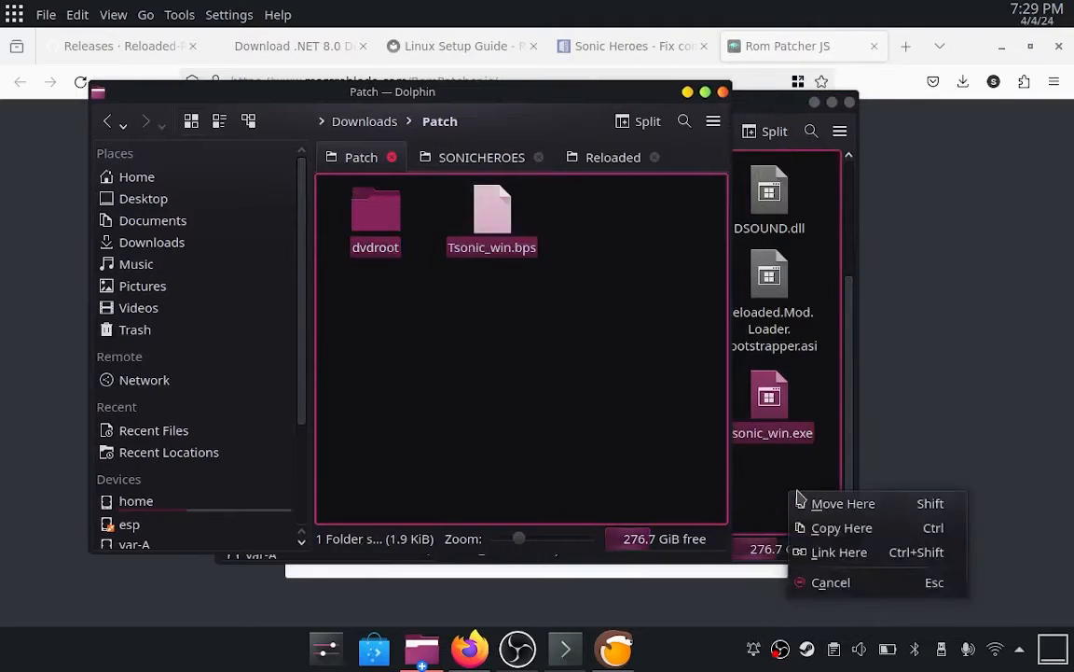
{"action": "left_click", "coordinate": [844, 502]}
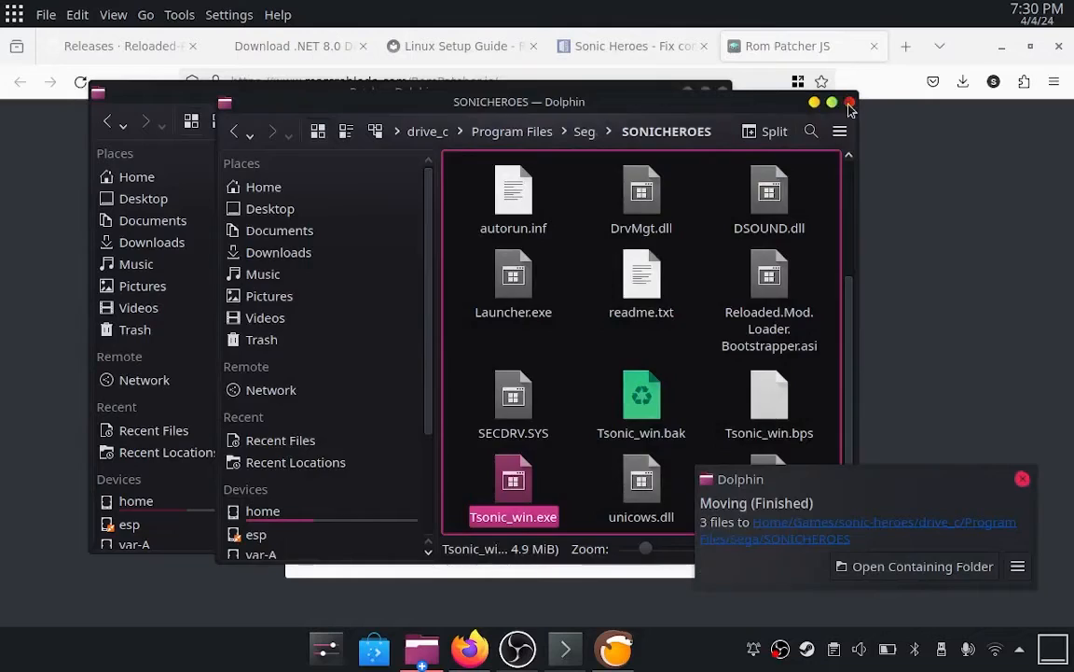
{"action": "left_click", "coordinate": [847, 102]}
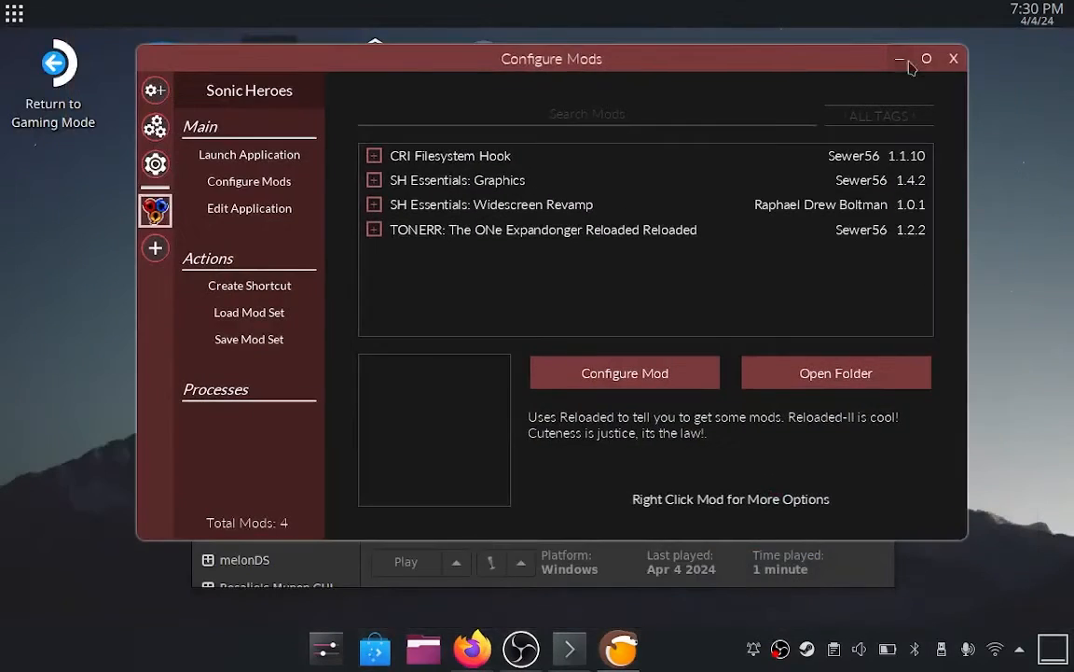
Close Reloaded-II's mod window and launch Sonic Heroes to its loading screen
{"action": "left_click", "coordinate": [953, 58]}
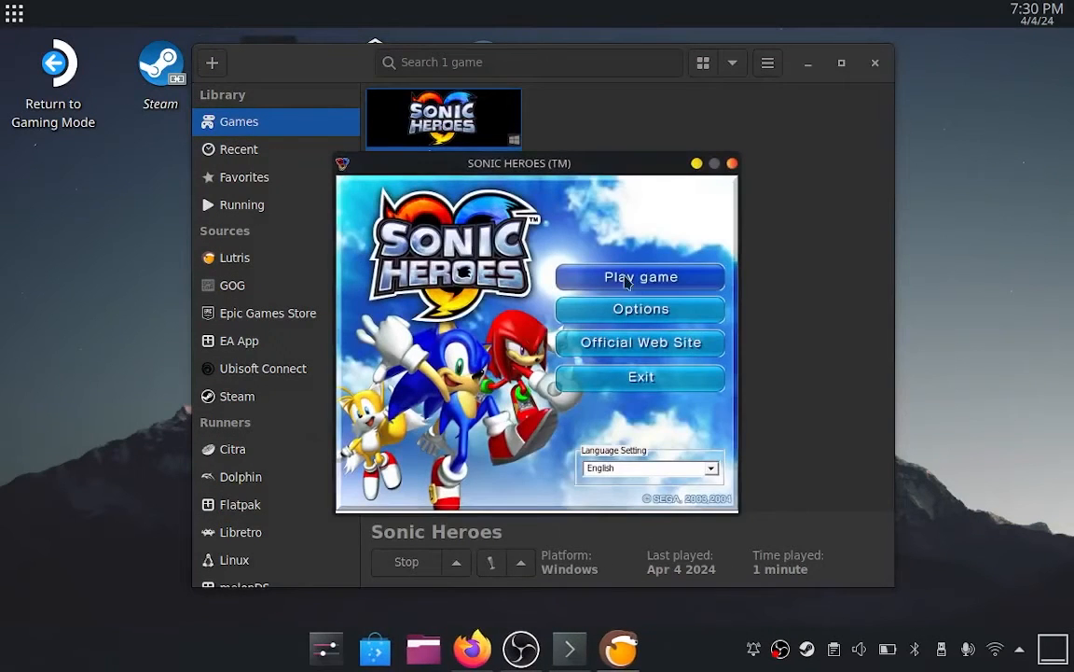
{"action": "left_click", "coordinate": [640, 276]}
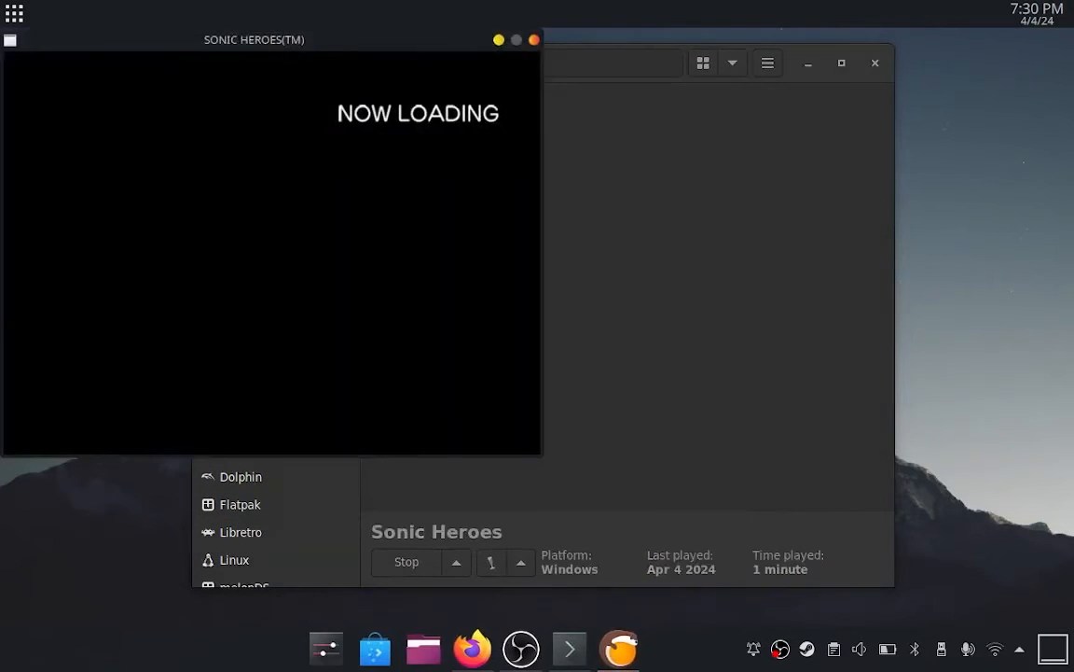